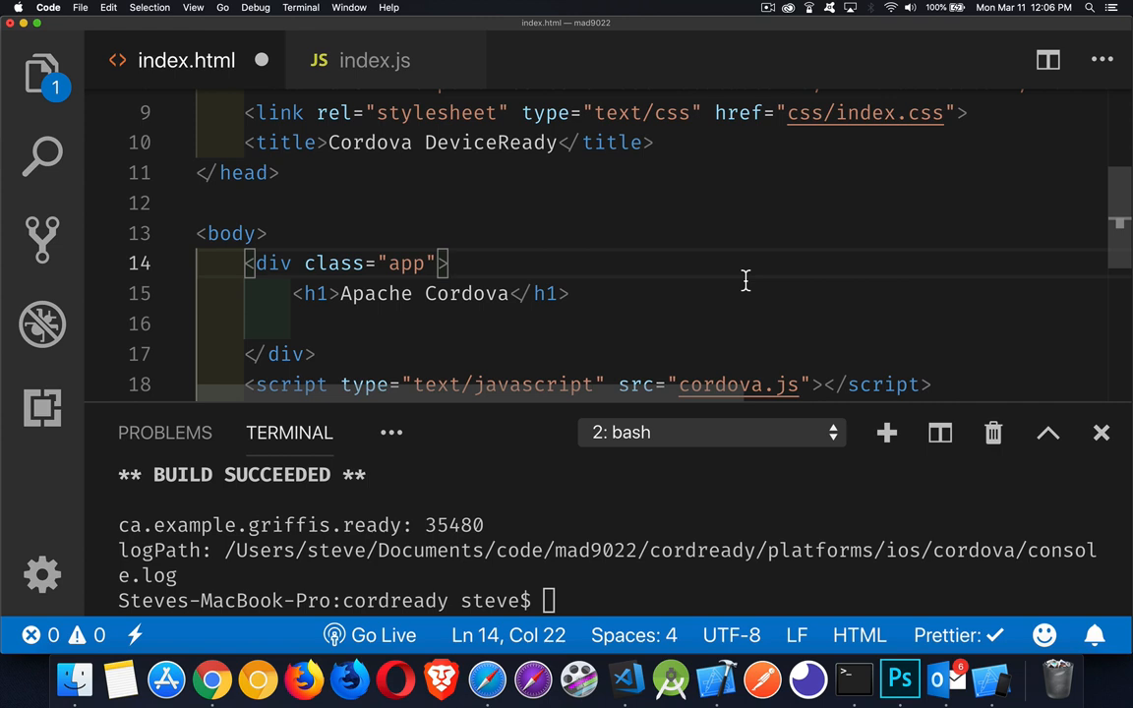
mouse_move(745, 215)
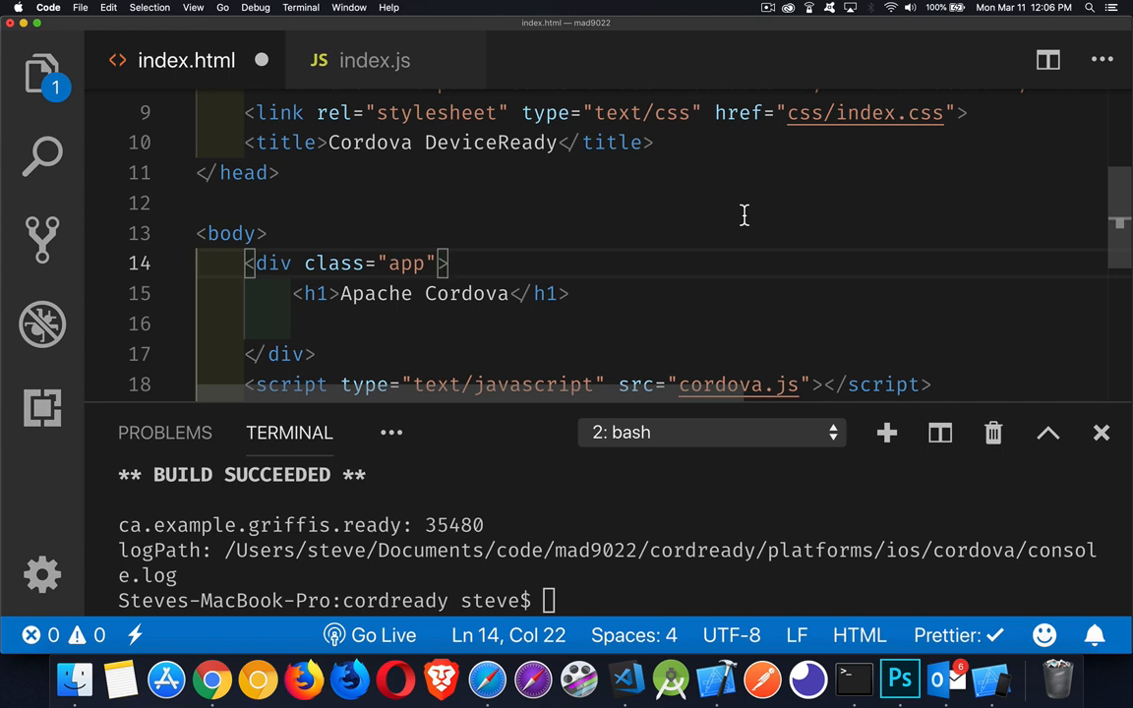
mouse_move(603, 192)
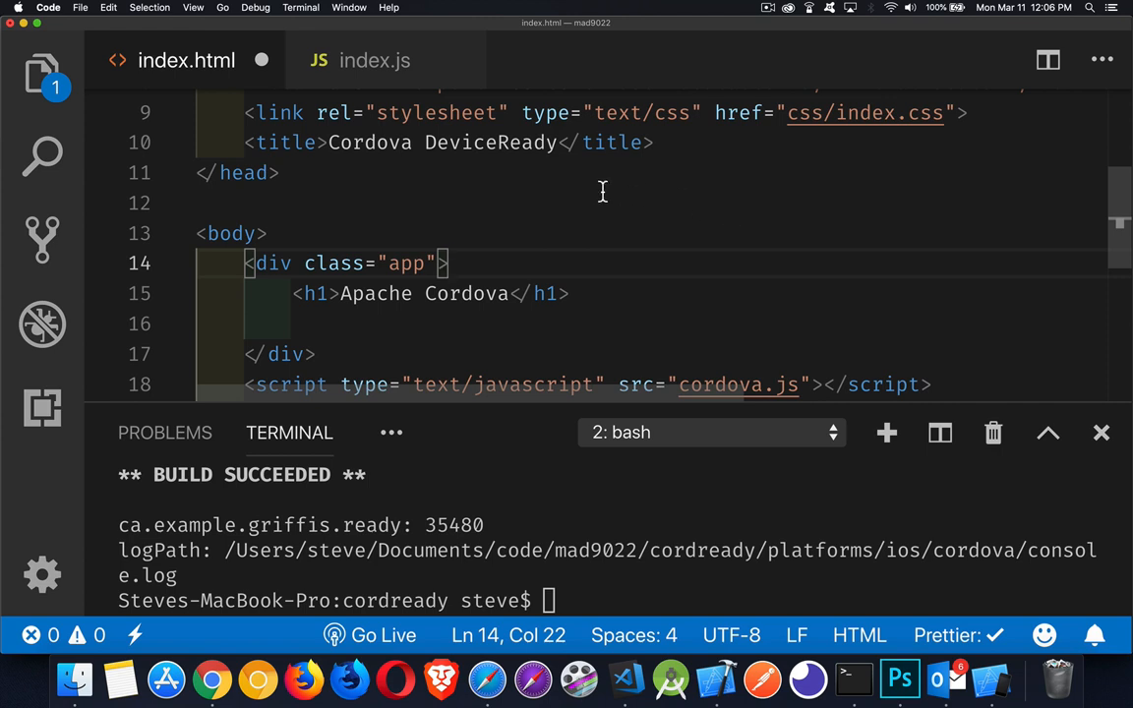
mouse_move(601, 200)
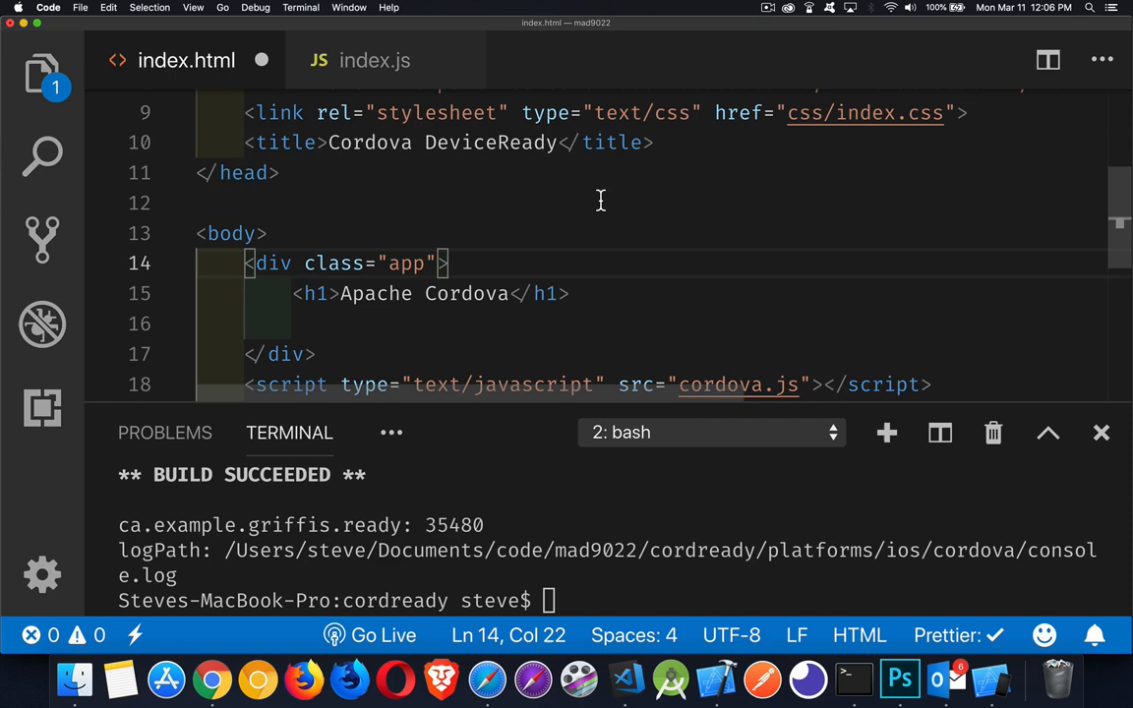
Open index.js, skim it, and place the cursor in the empty init and ready bodies
scroll(up, 3)
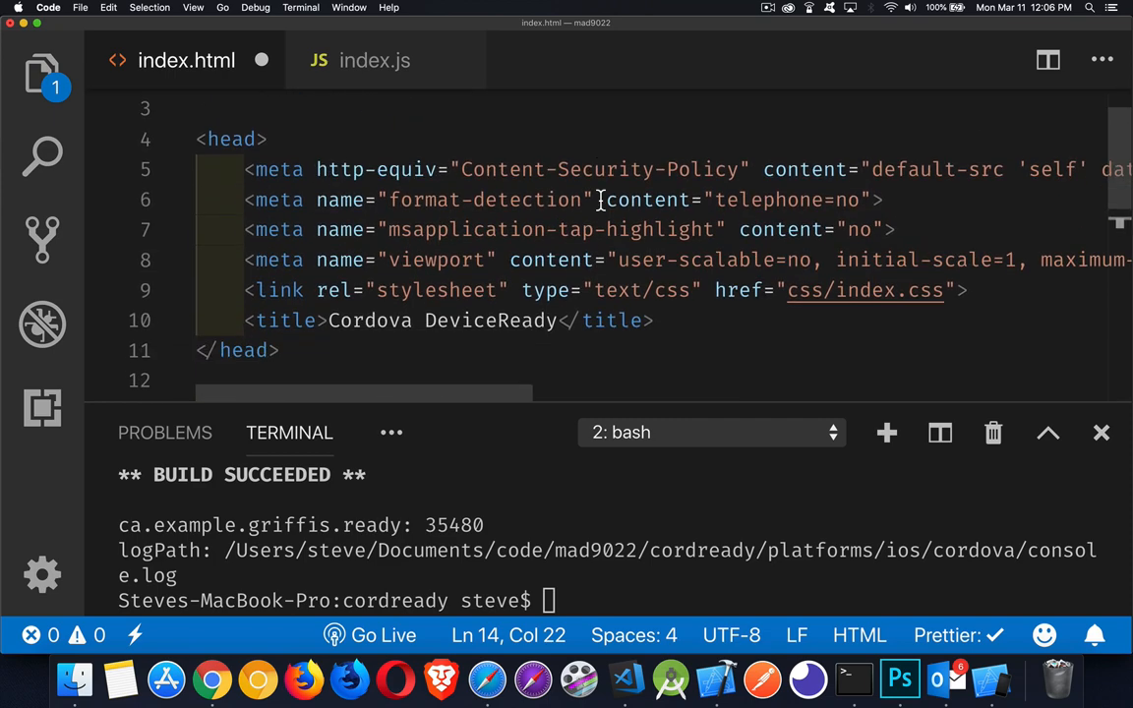
scroll(down, 3)
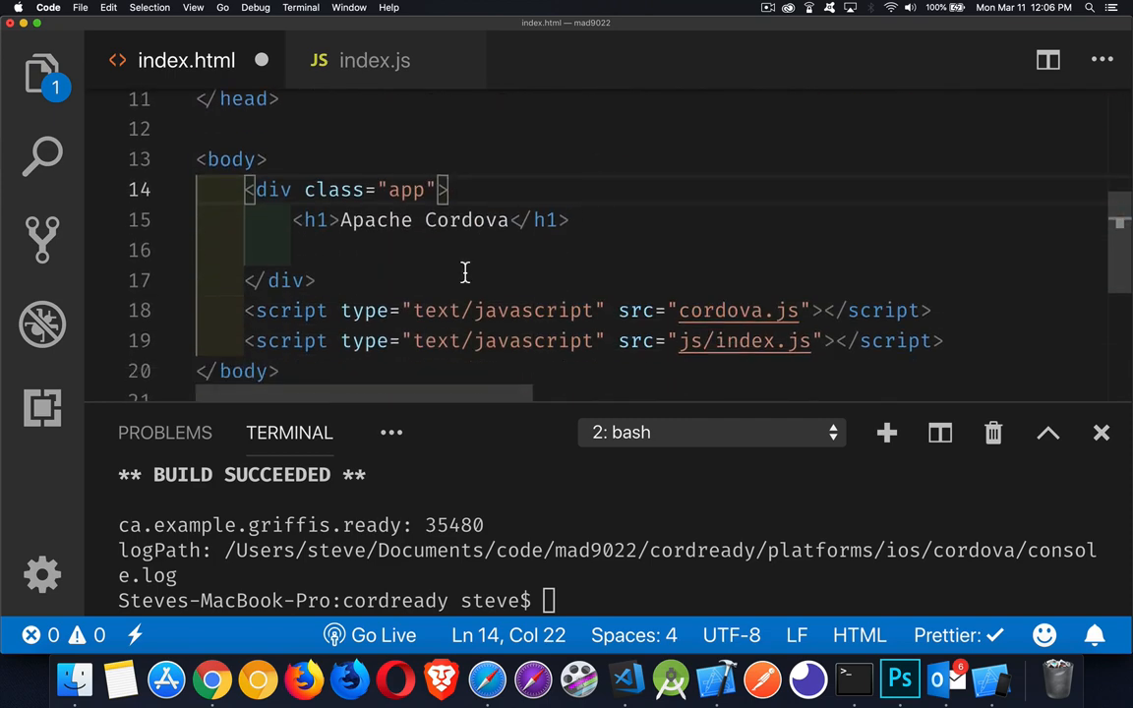
scroll(up, 3)
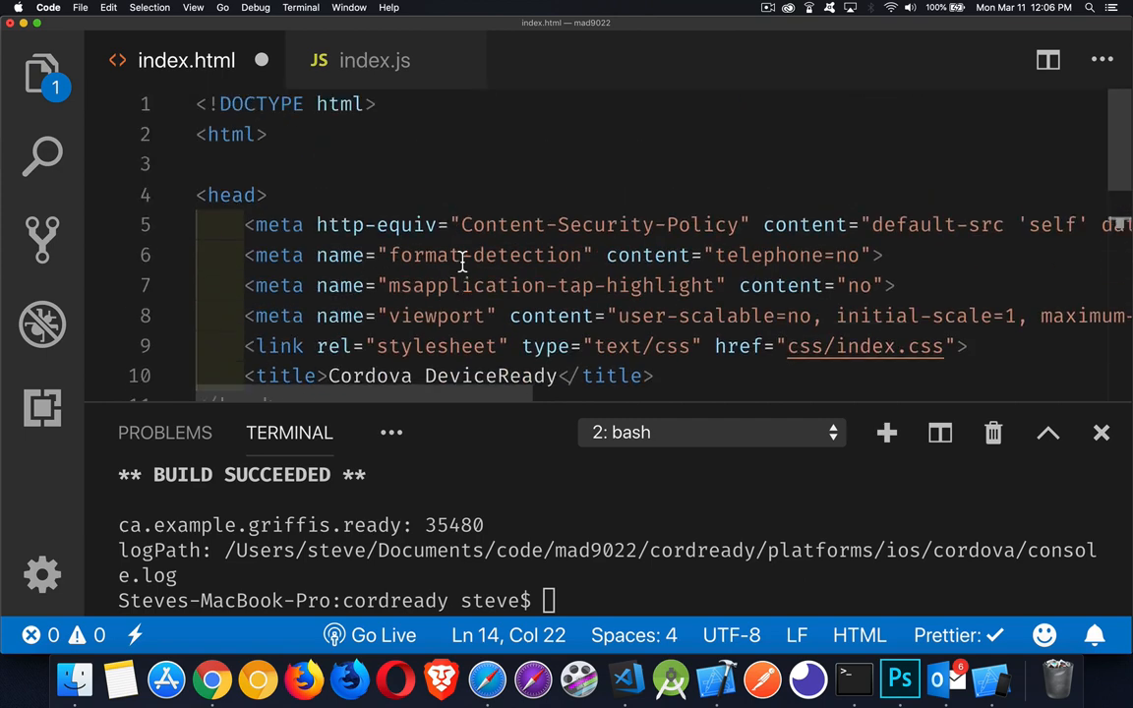
scroll(down, 3)
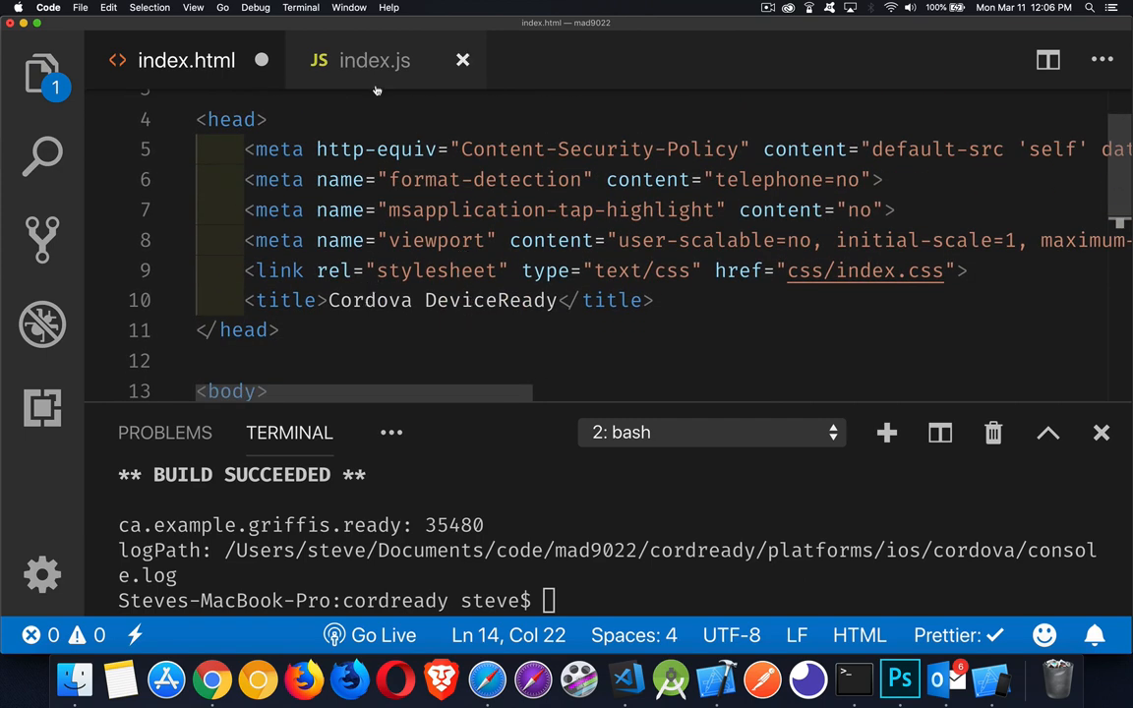
click(375, 60)
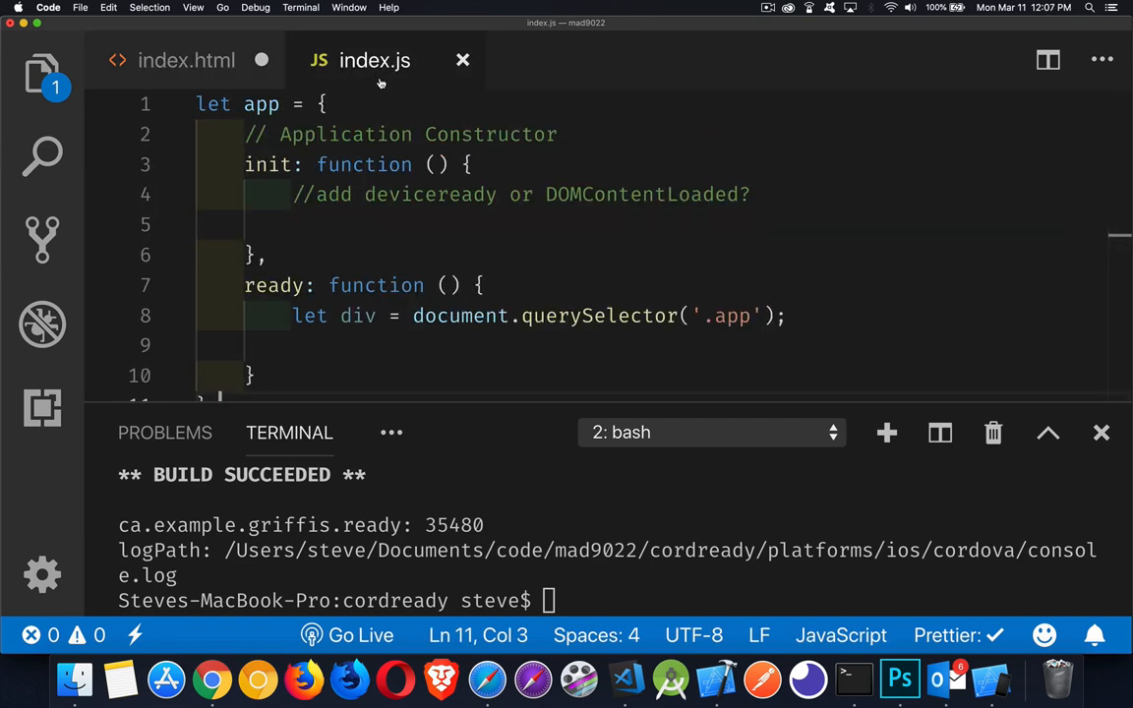
scroll(down, 3)
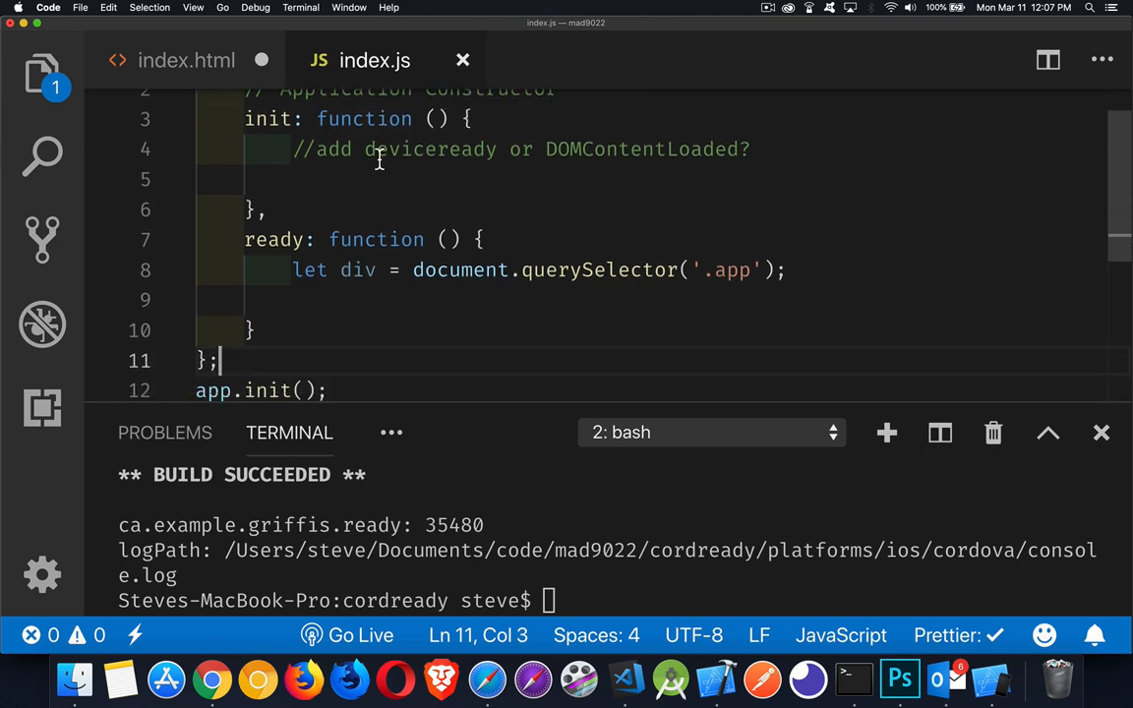
scroll(up, 3)
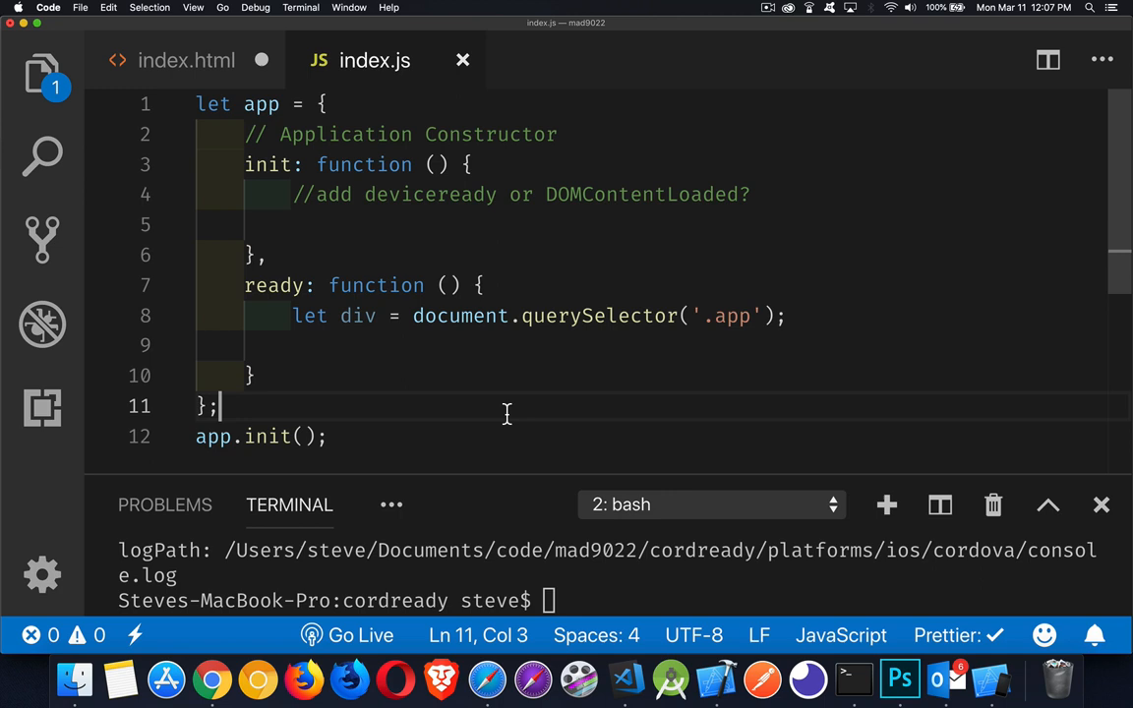
mouse_move(246, 459)
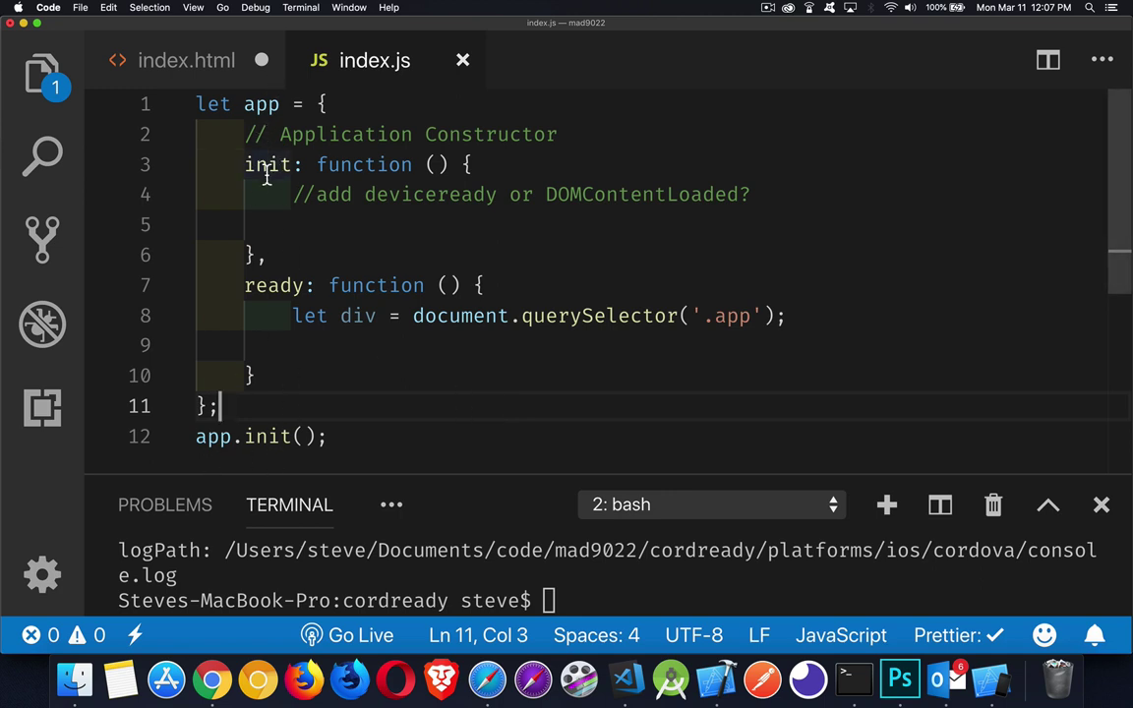
click(308, 224)
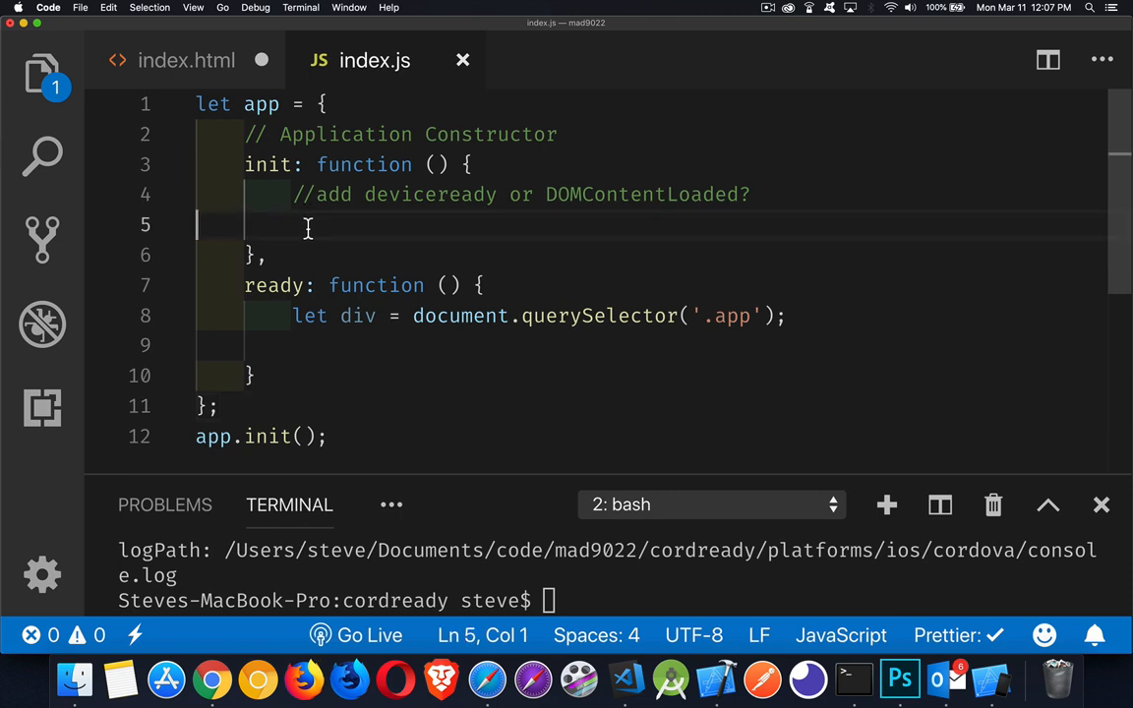
mouse_move(592, 194)
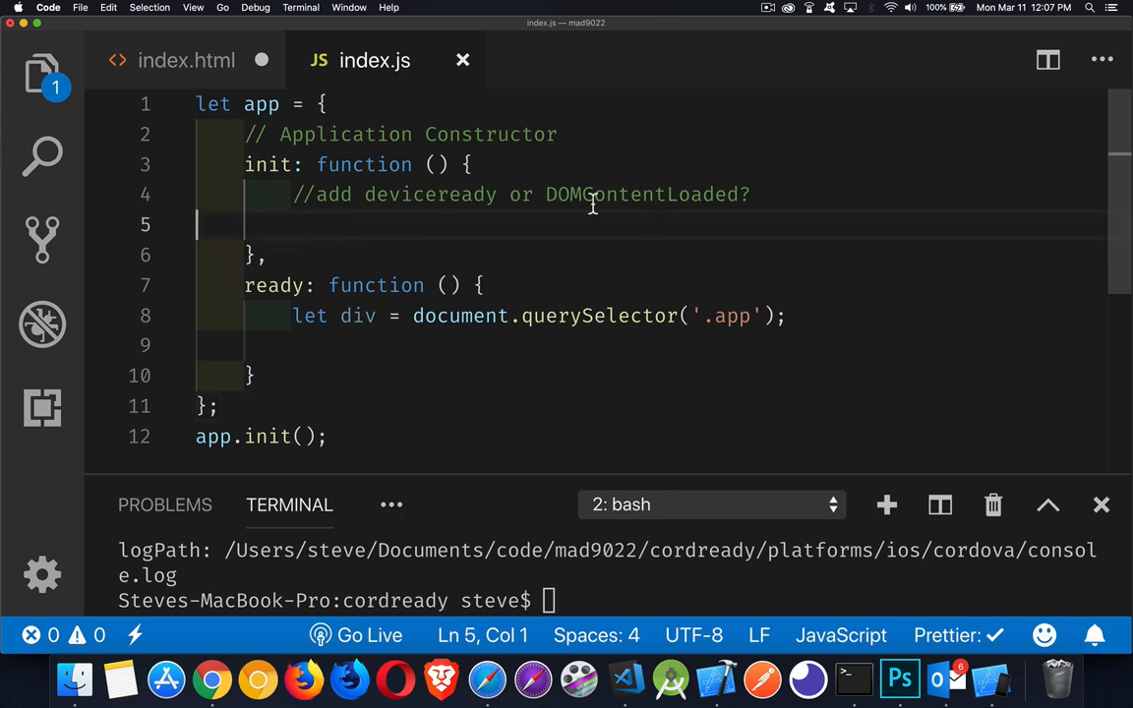
mouse_move(503, 239)
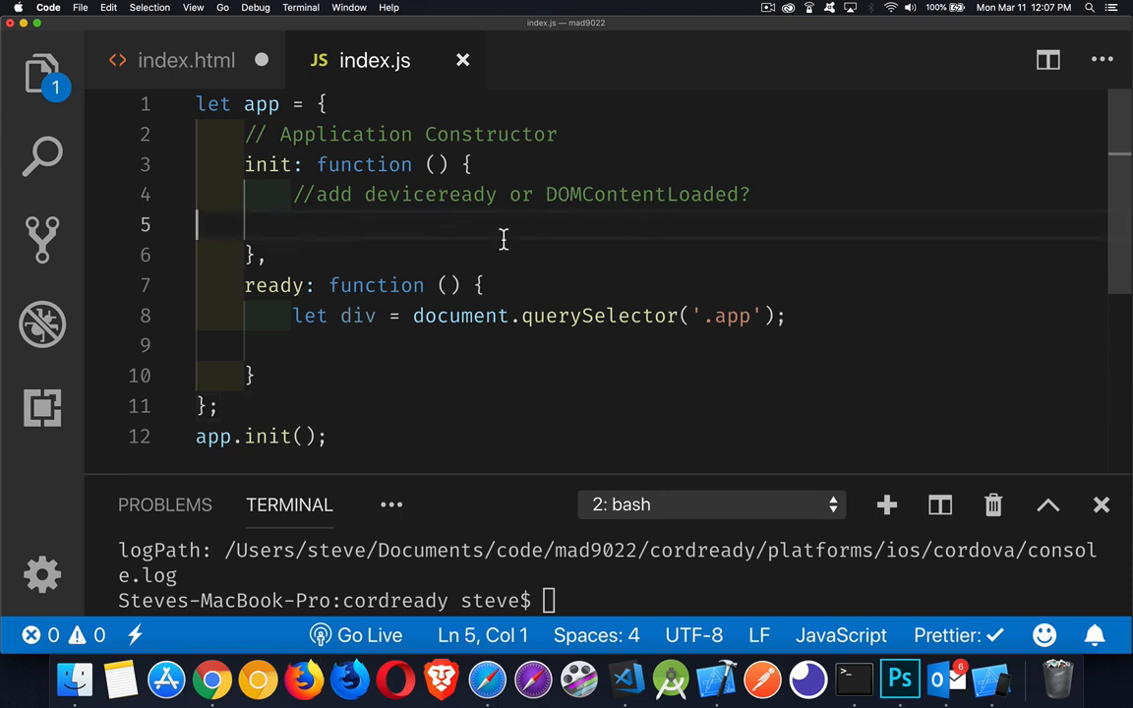
click(448, 345)
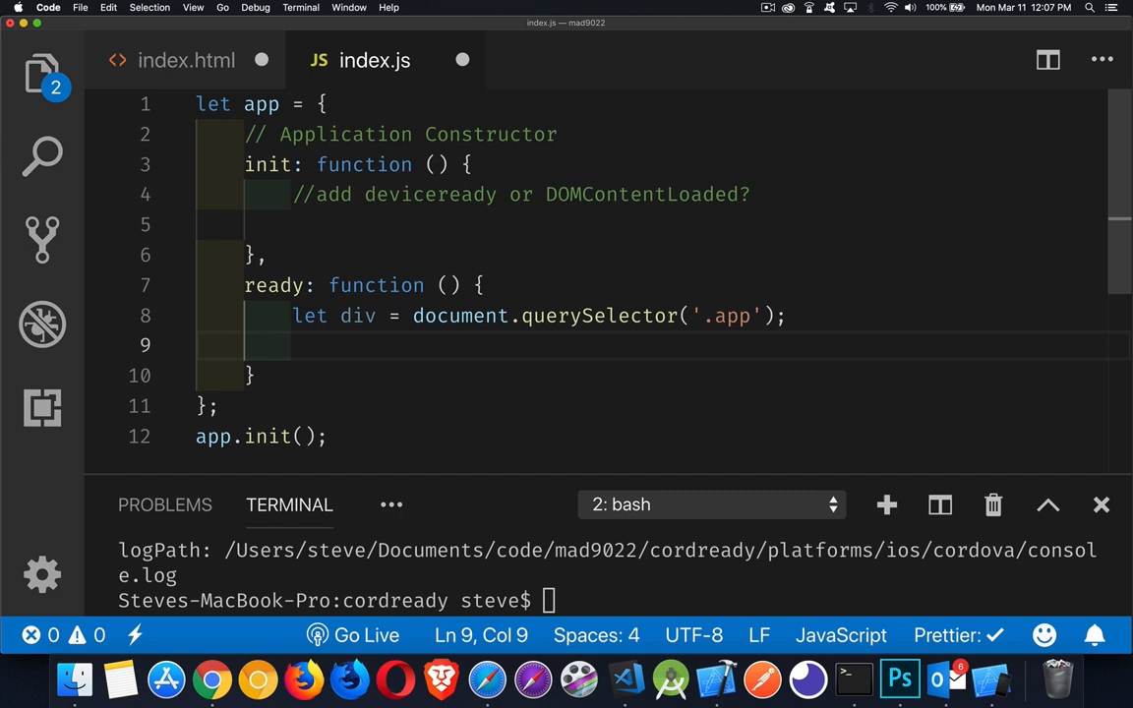
In ready(), create a paragraph reading 'App is ready to go' and append it to document.body
text(let p)
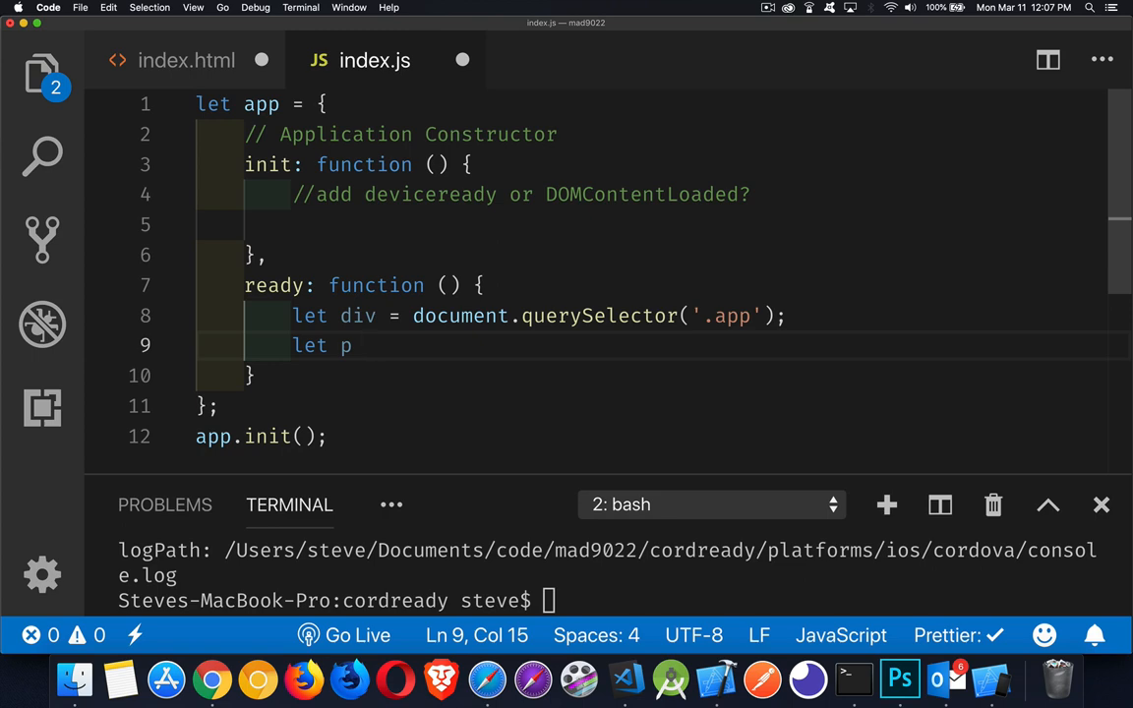
text(= document.createElement('p');)
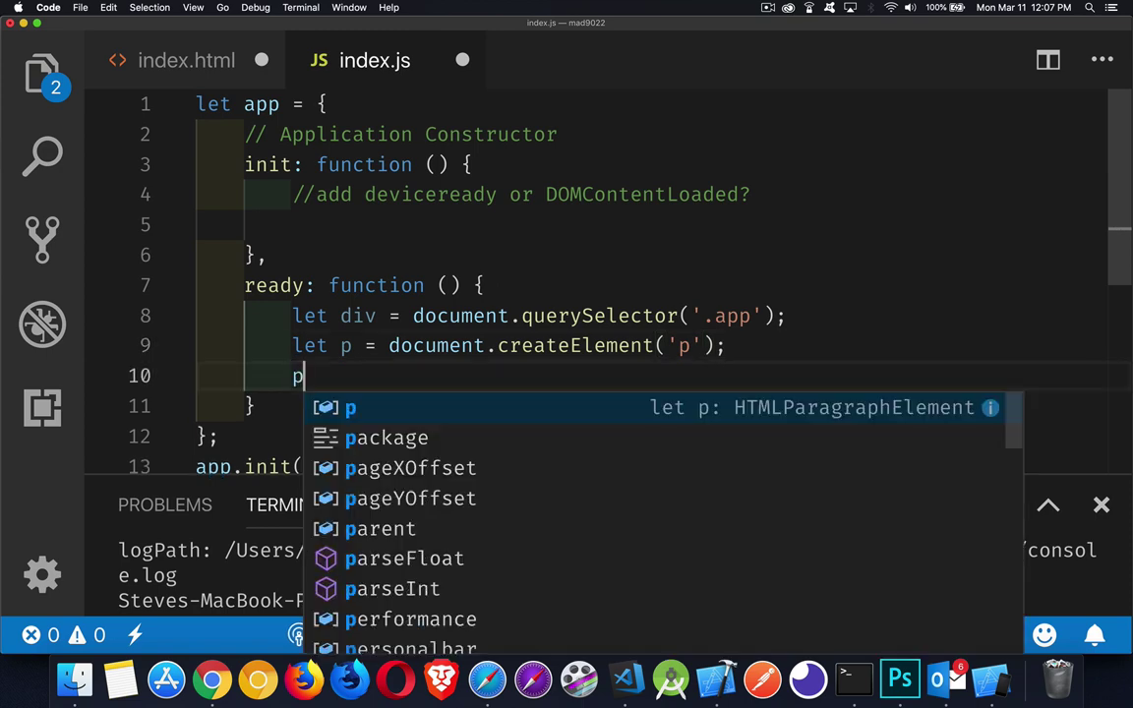
text(.textContent)
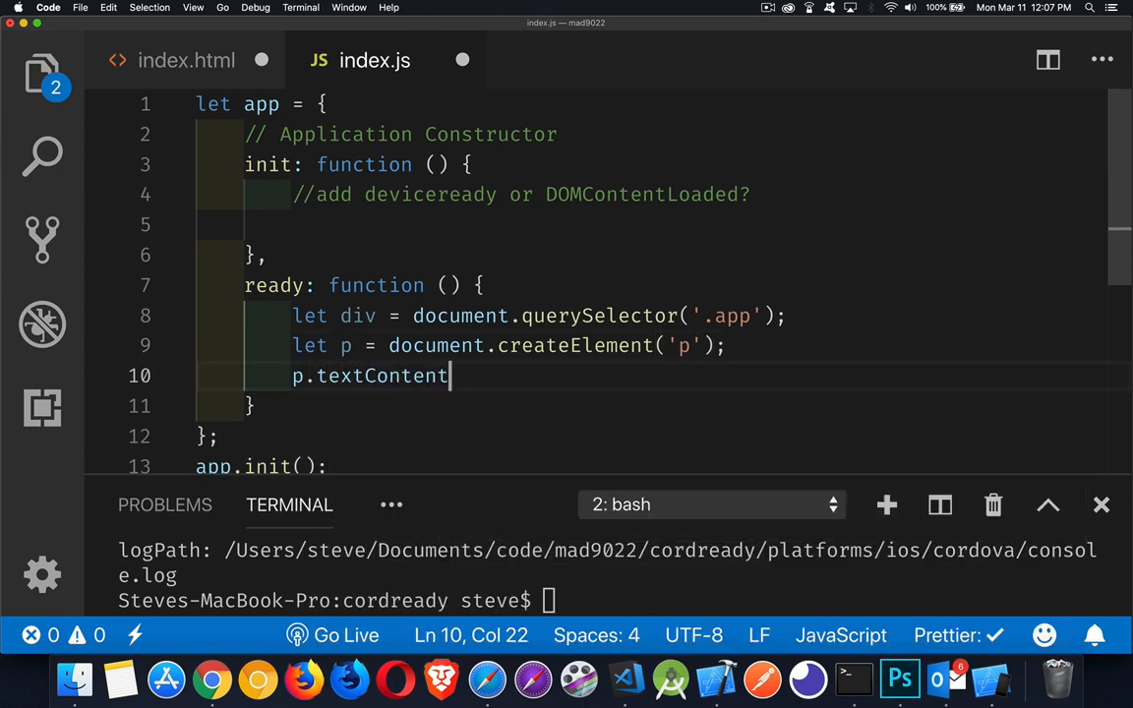
text(= '')
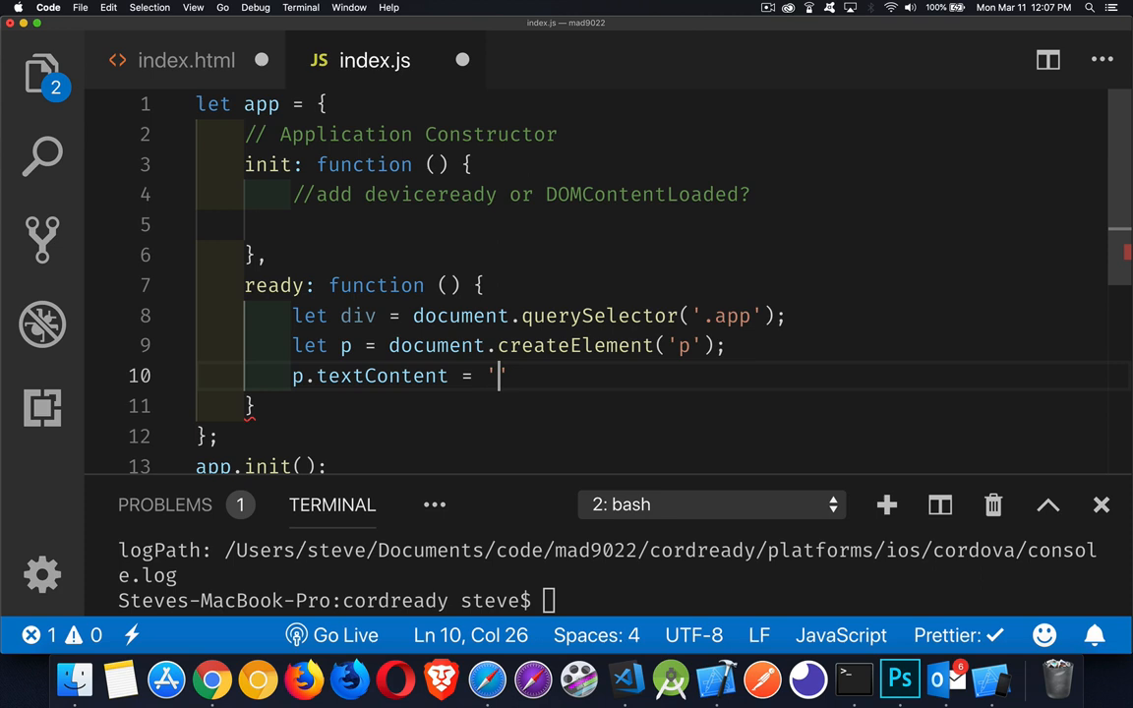
text(App is re)
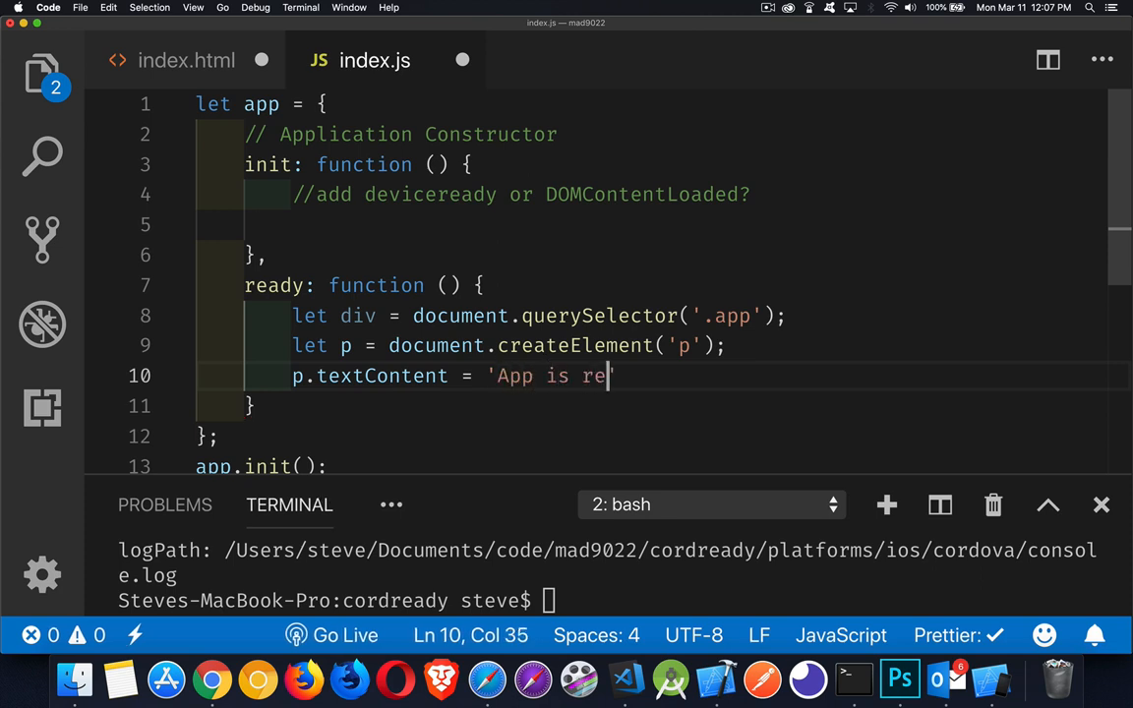
text(ady to go')
text(document.body.a)
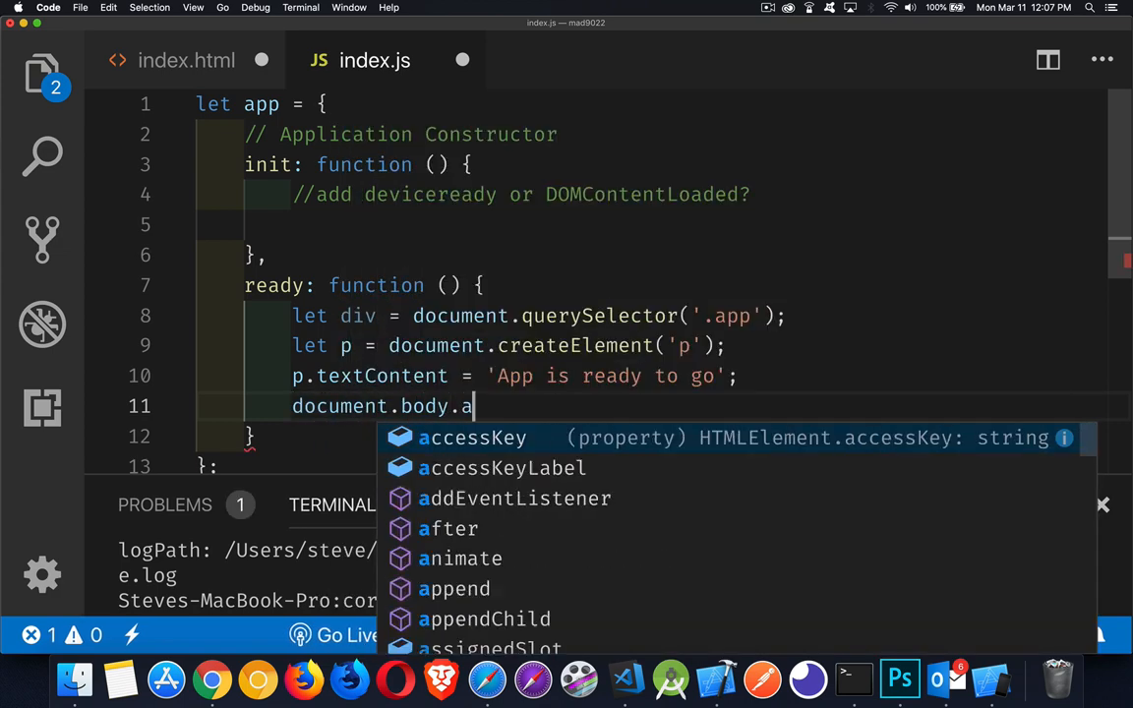
text(ppendChild(p)
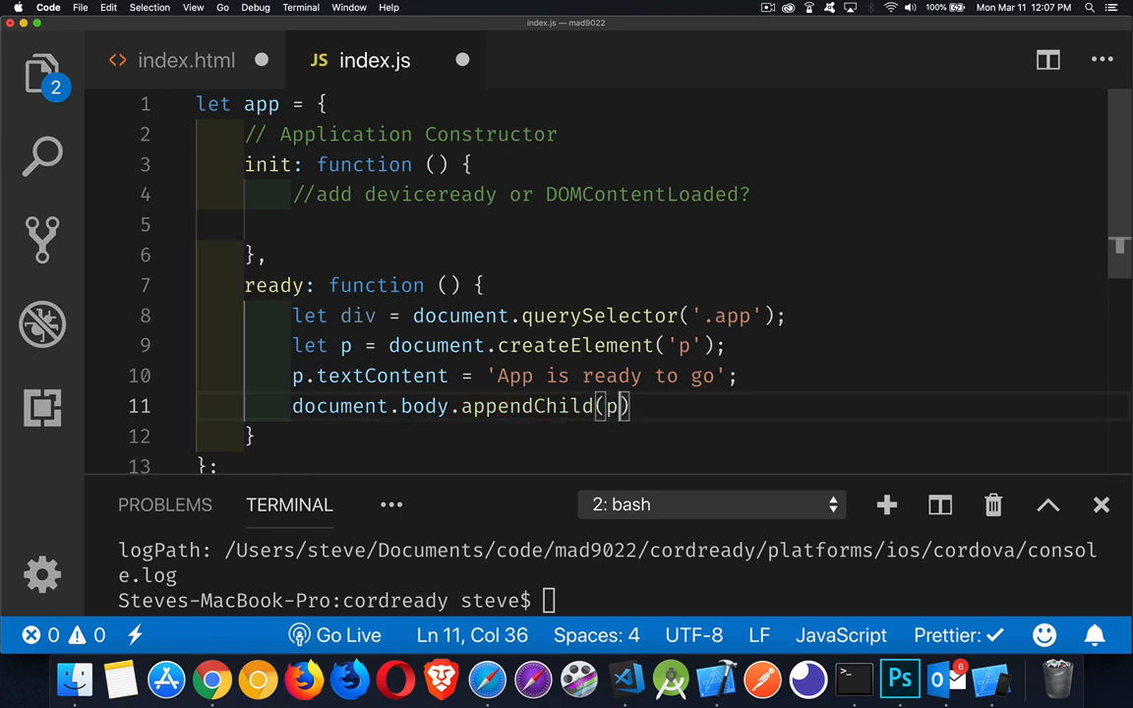
text(;)
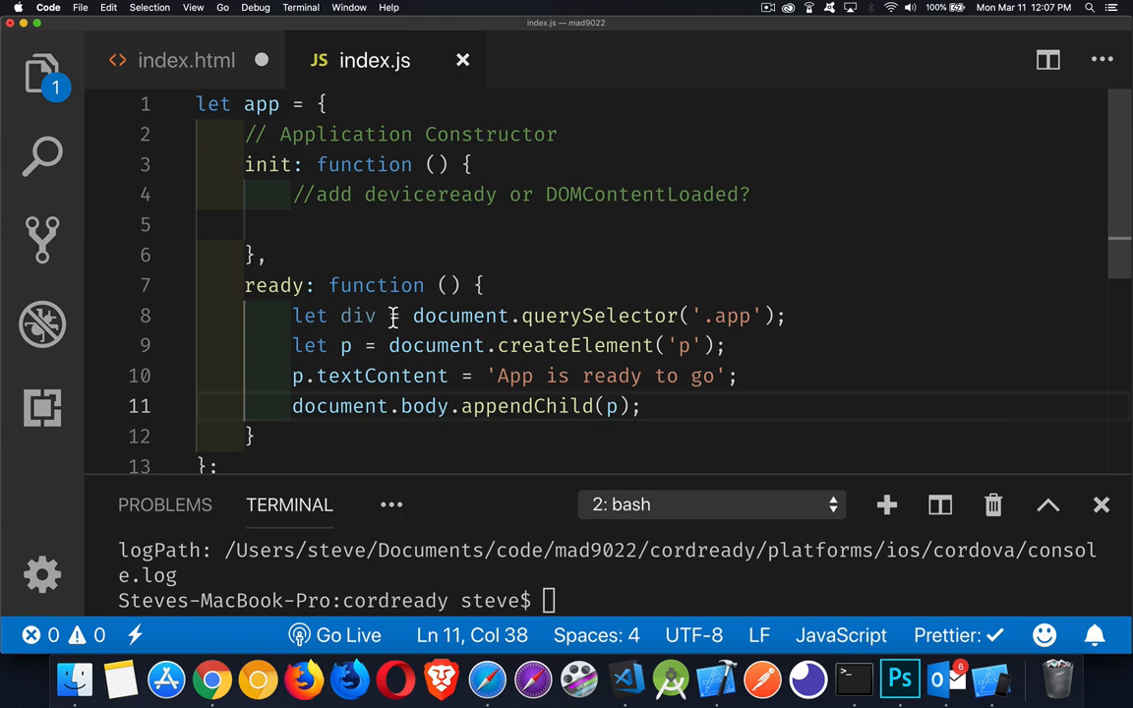
click(292, 224)
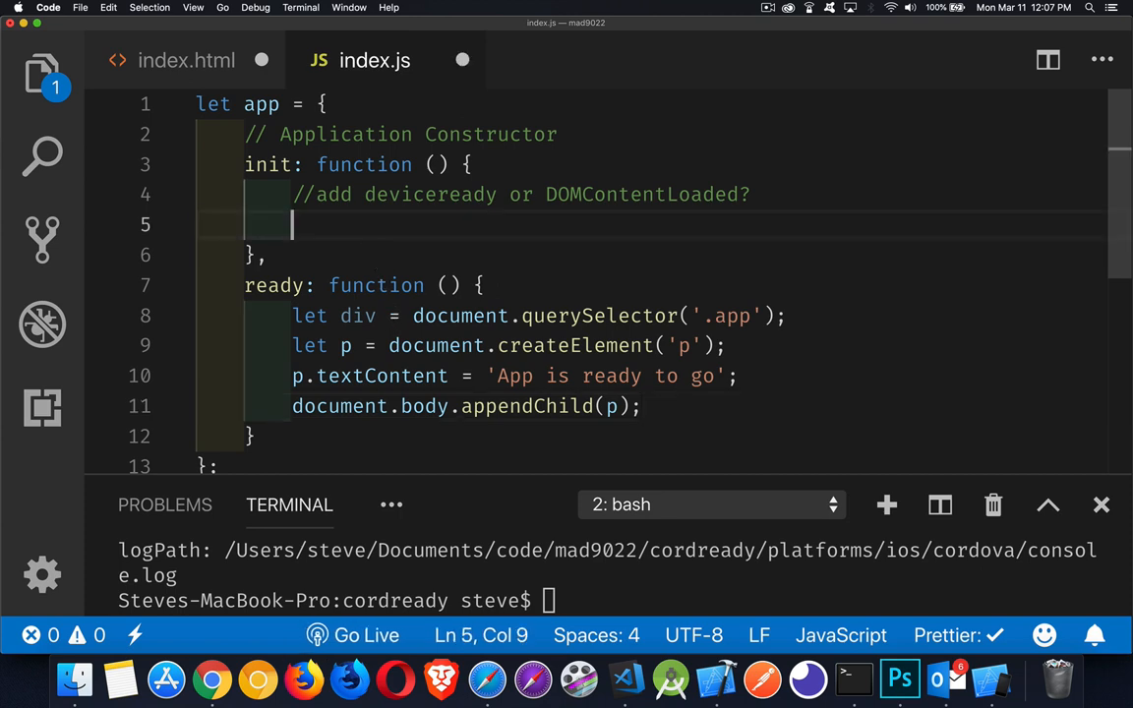
double_click(430, 193)
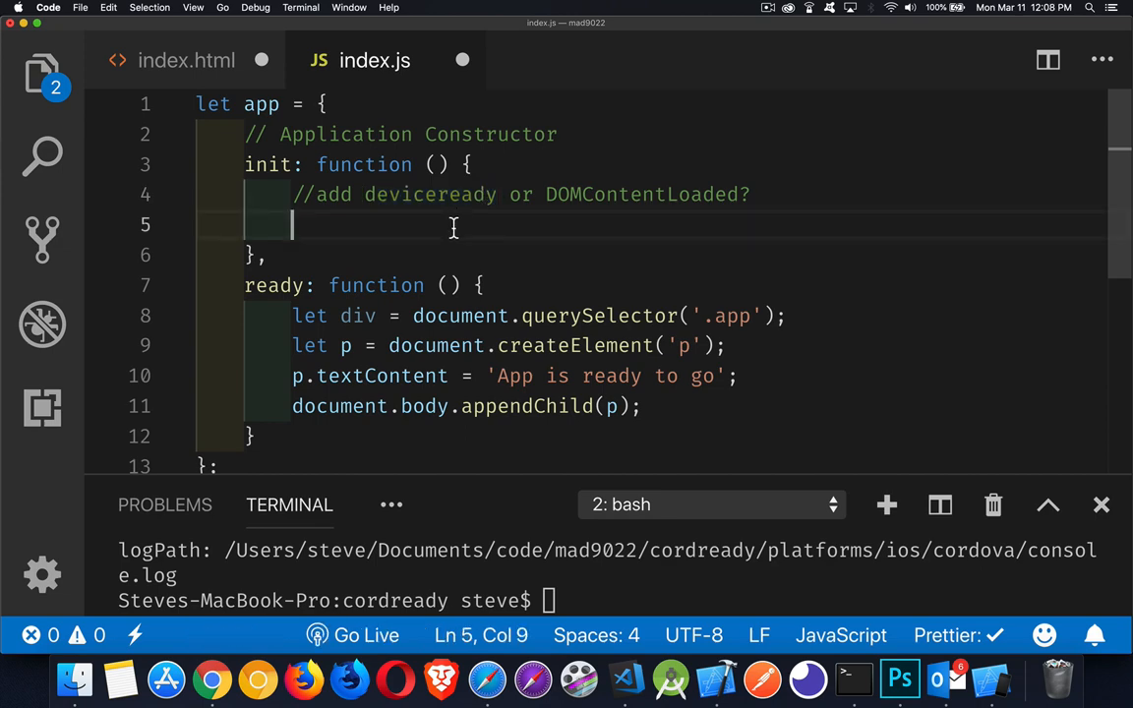
text(document.addEventListener('devi)
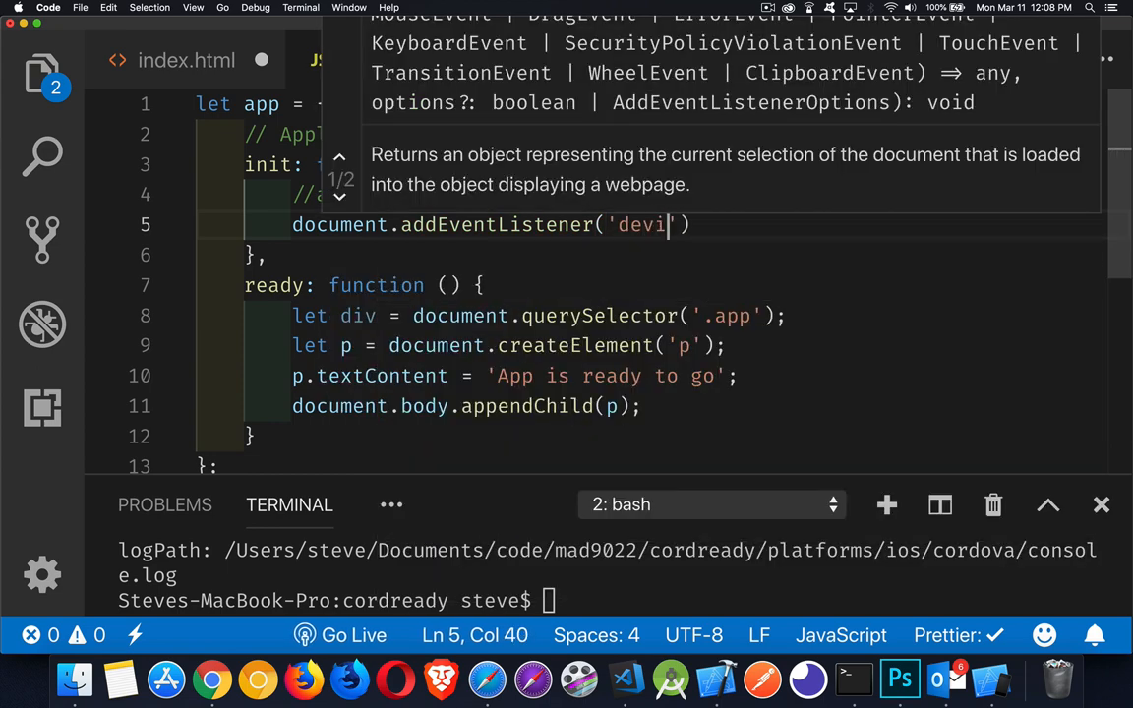
text(ceready',)
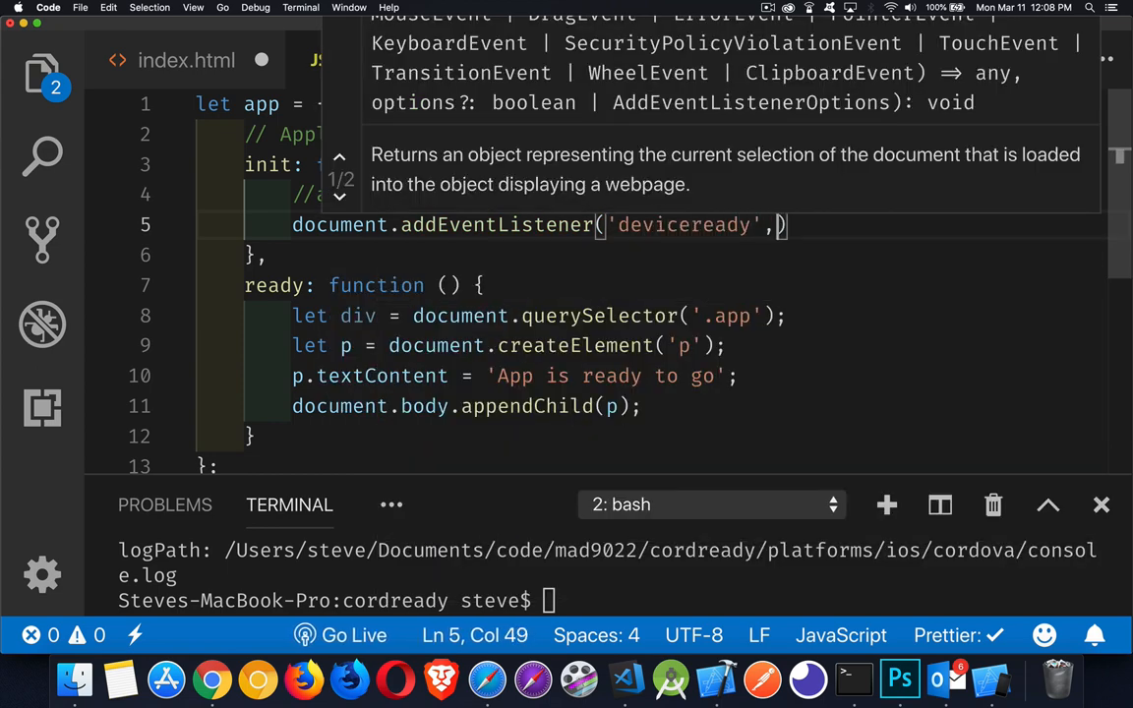
text(app.ready)
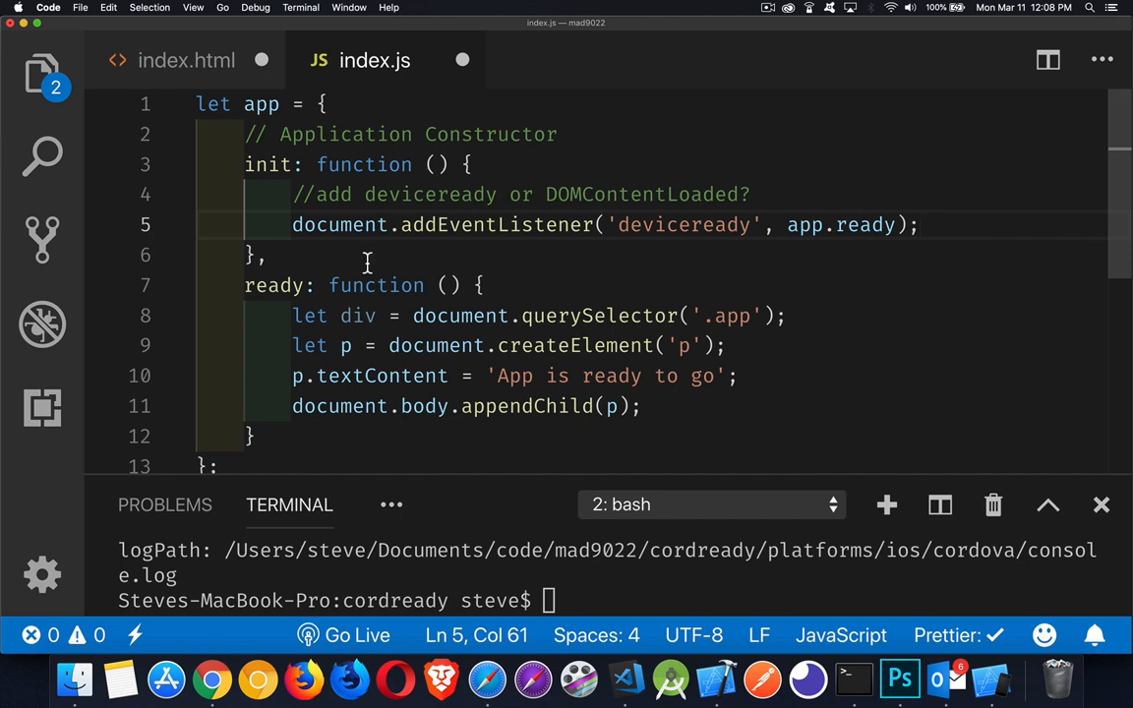
mouse_move(664, 250)
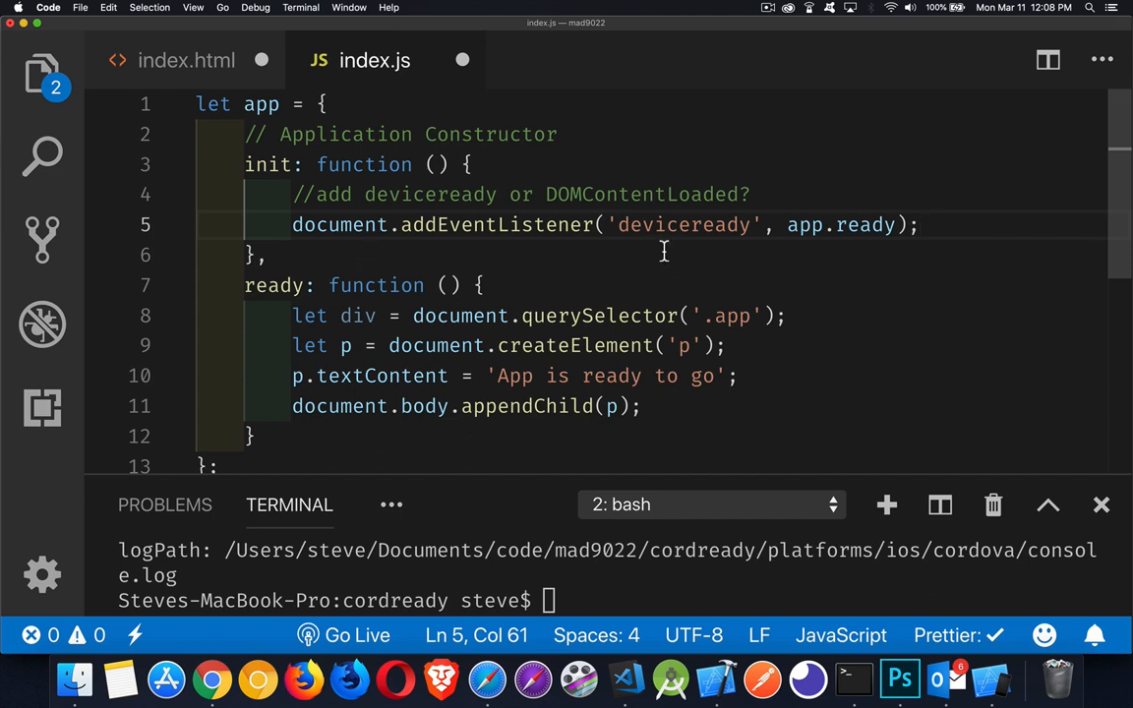
mouse_move(329, 243)
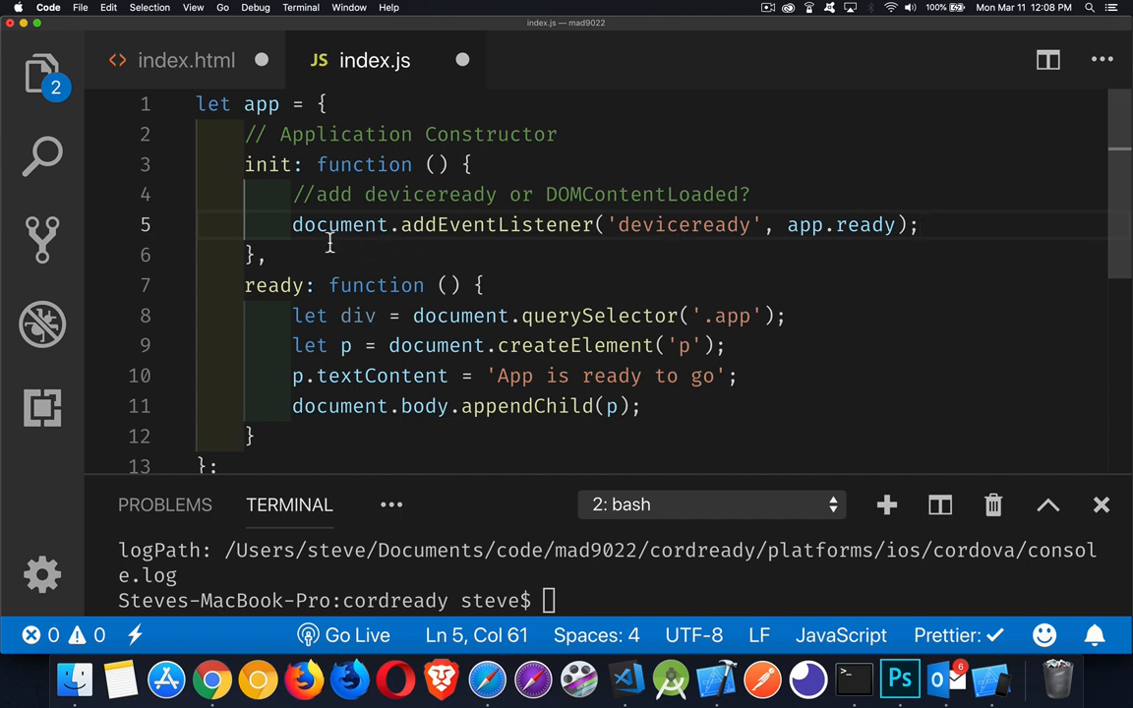
mouse_move(368, 251)
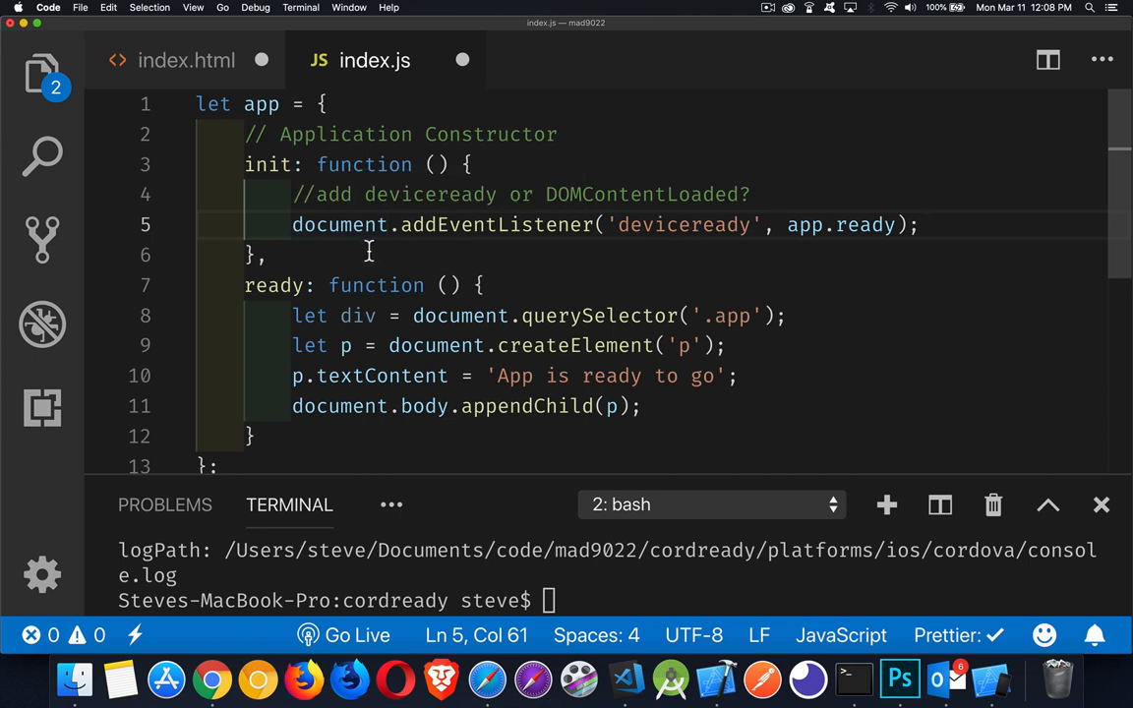
mouse_move(512, 238)
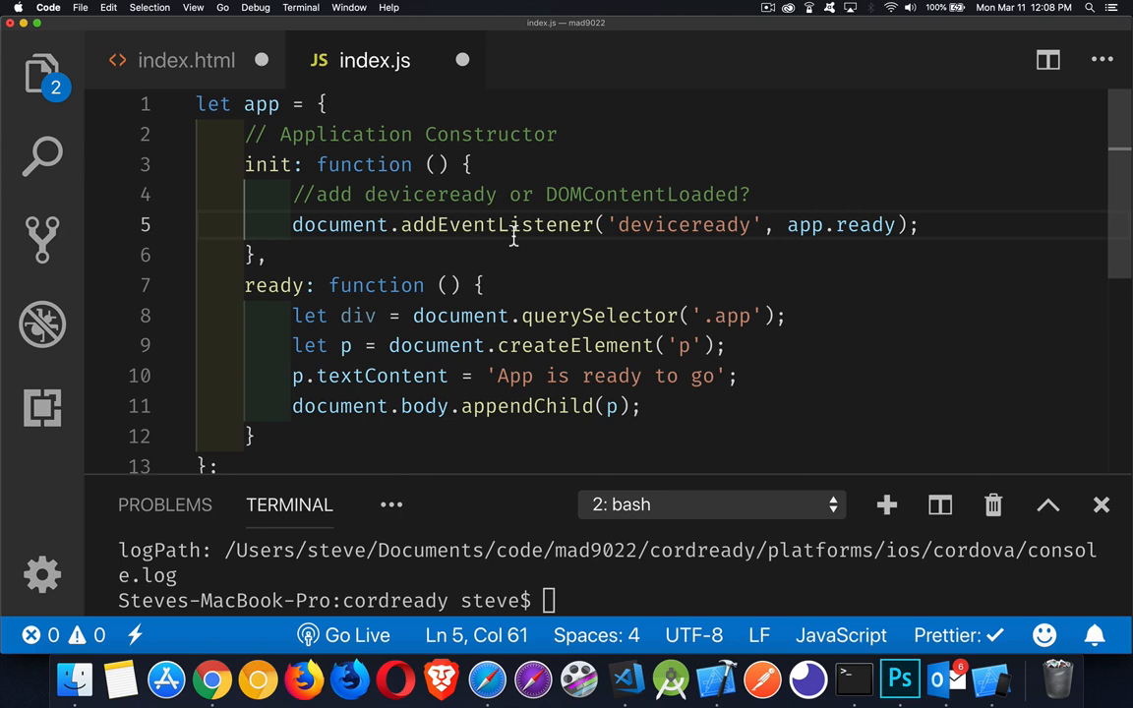
double_click(683, 224)
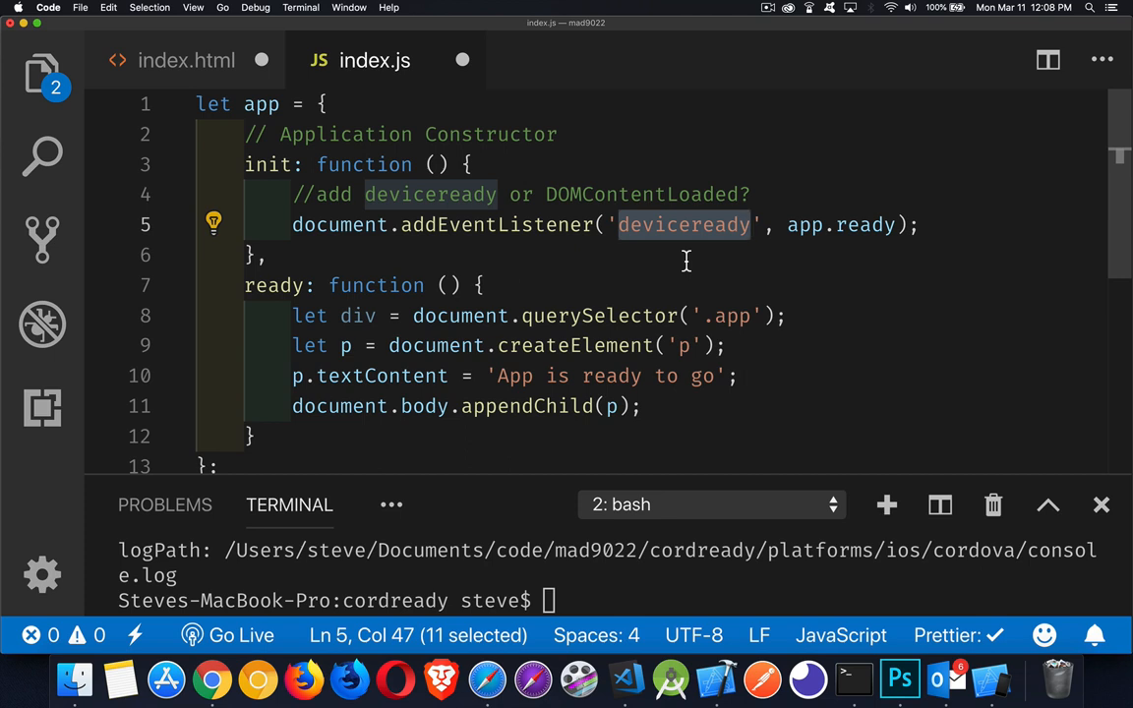
mouse_move(667, 196)
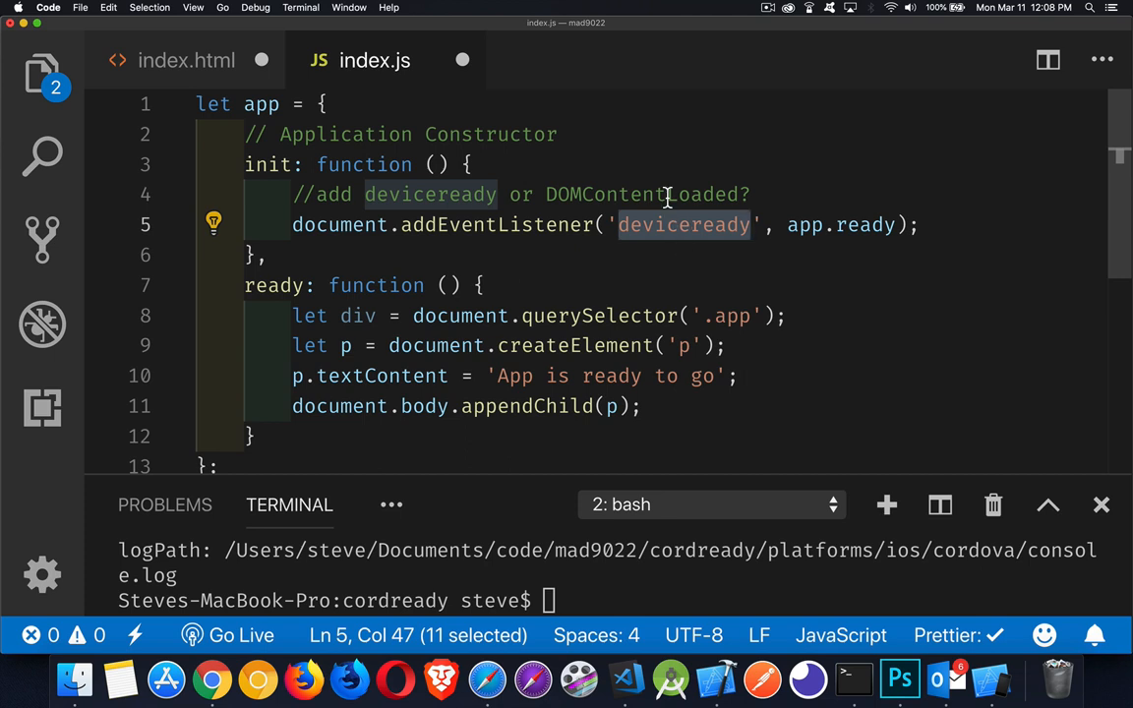
mouse_move(666, 179)
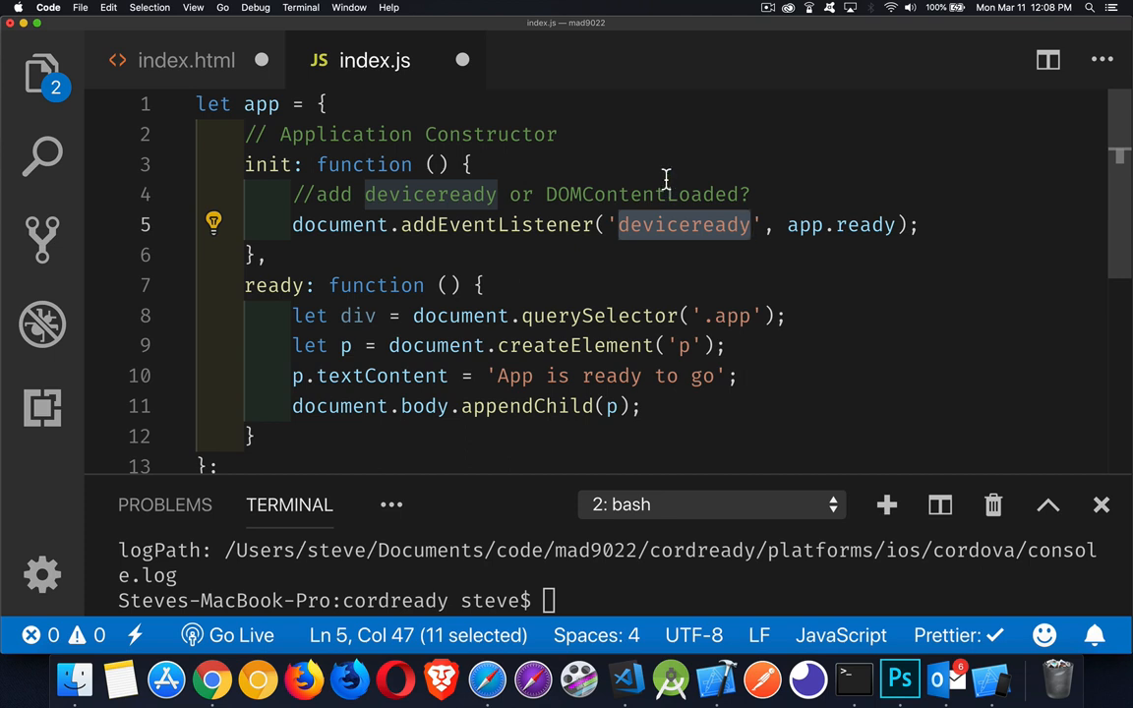
mouse_move(656, 250)
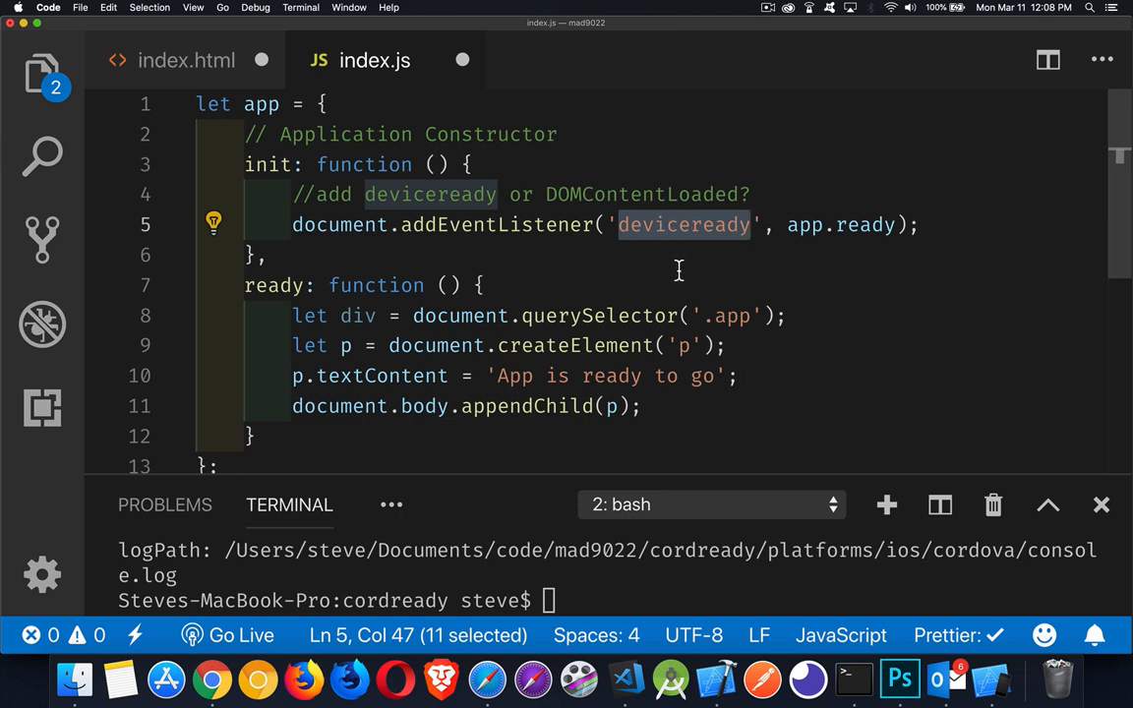
mouse_move(344, 253)
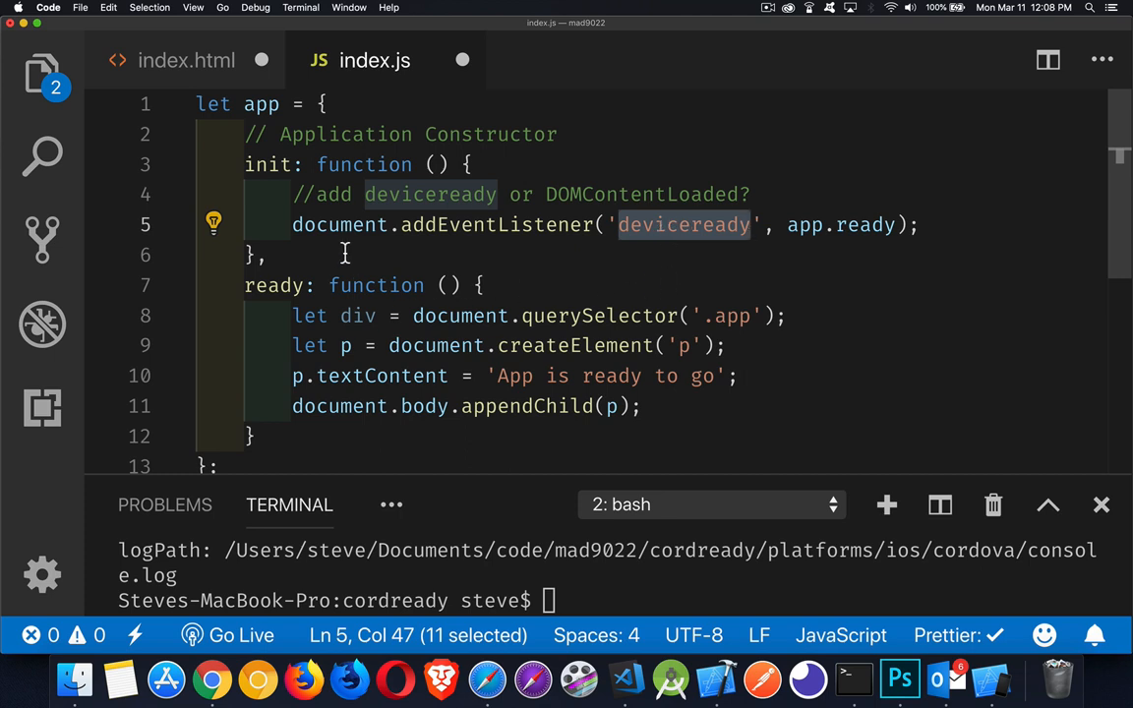
mouse_move(598, 201)
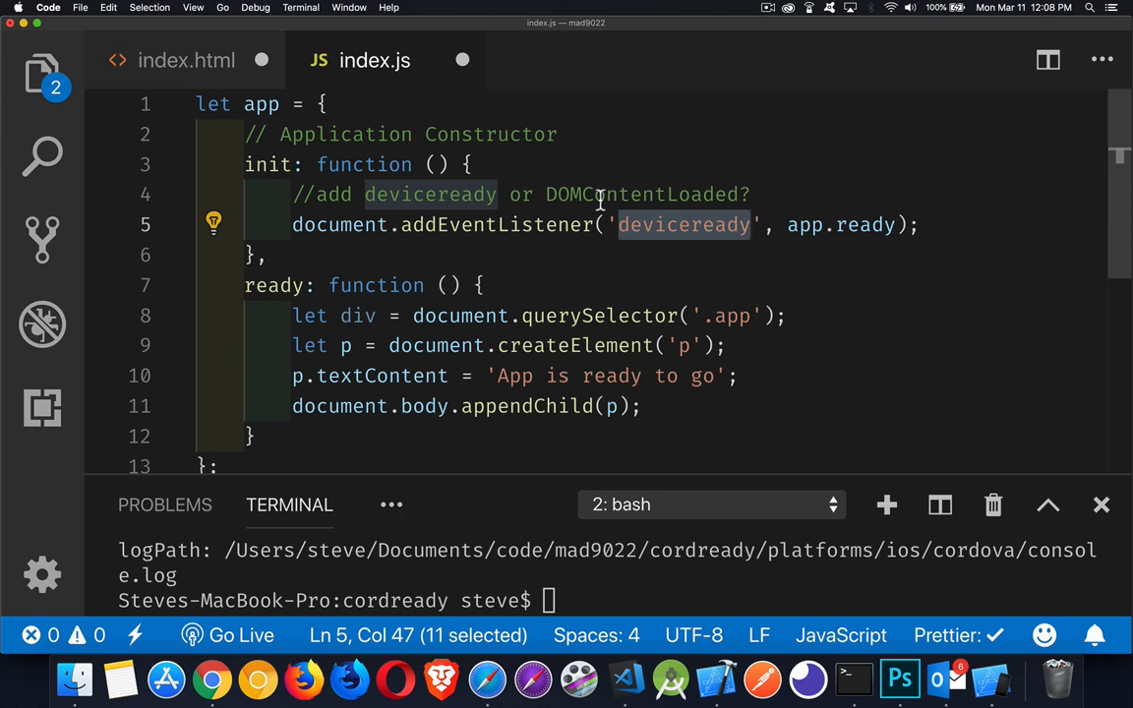
mouse_move(342, 236)
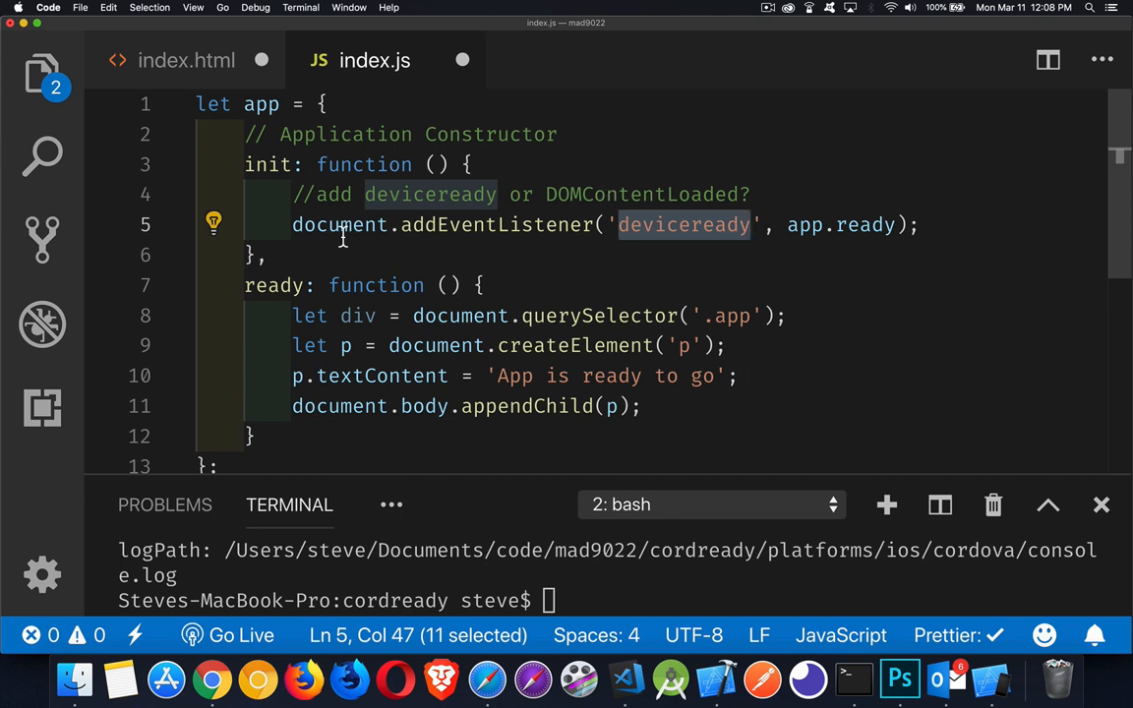
mouse_move(339, 224)
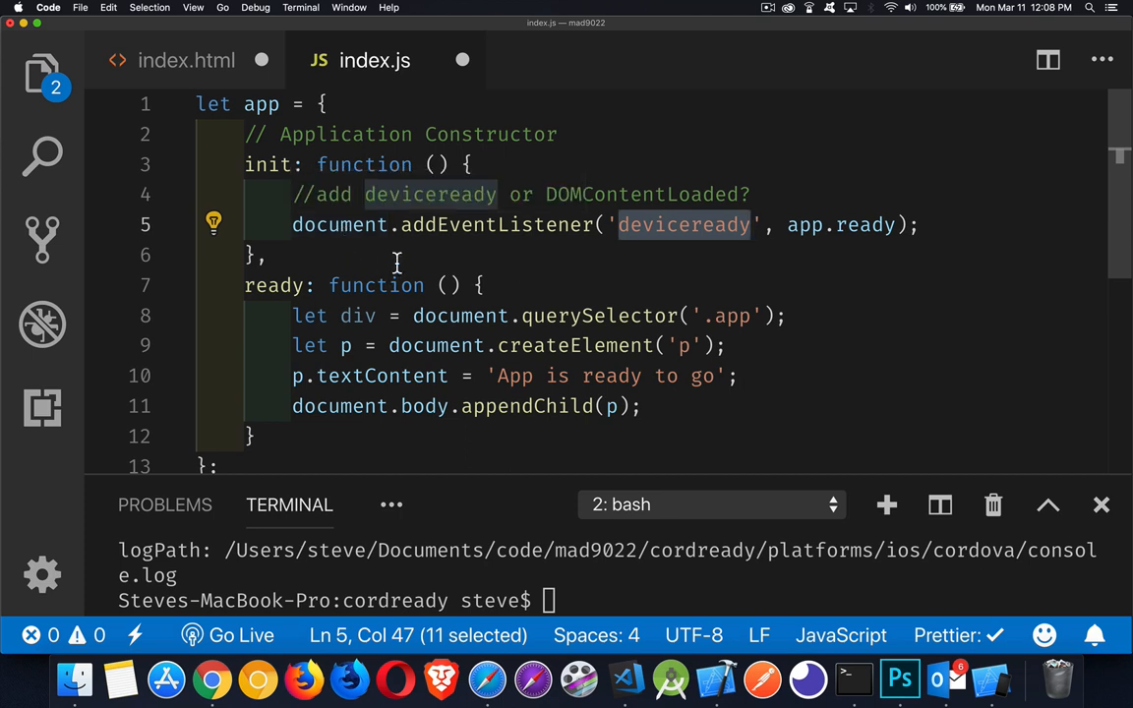
click(758, 193)
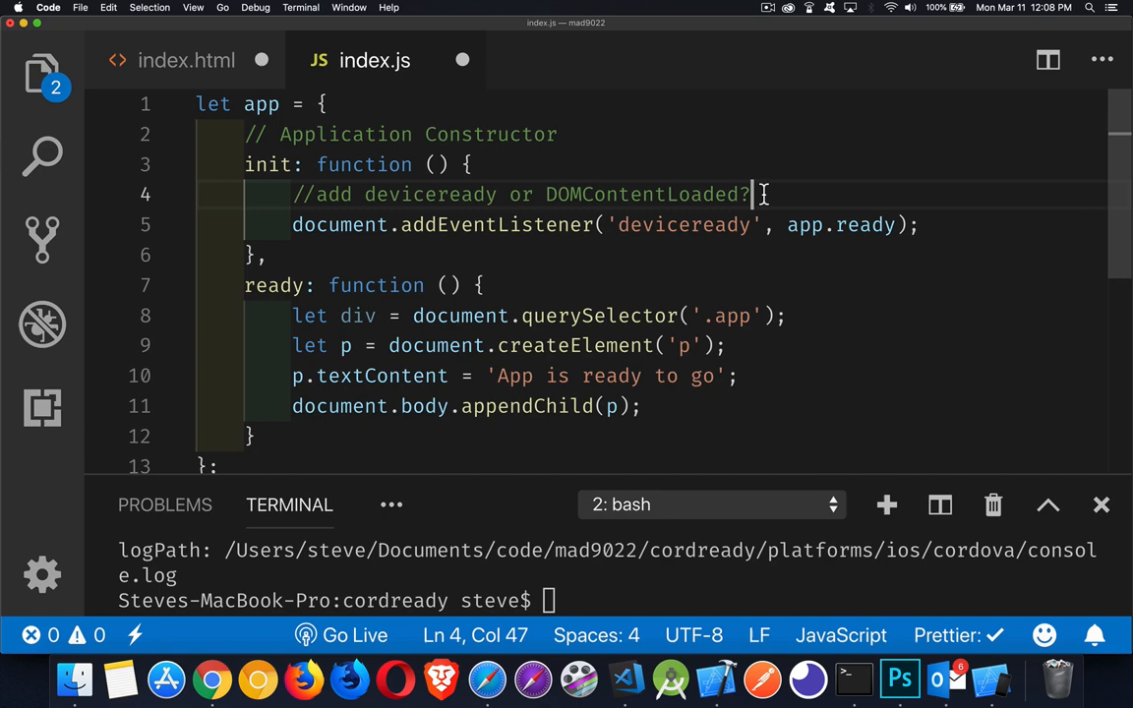
Note "'deviceready' in document - does not work" and add an empty if/else around the listener
text(if('d'))
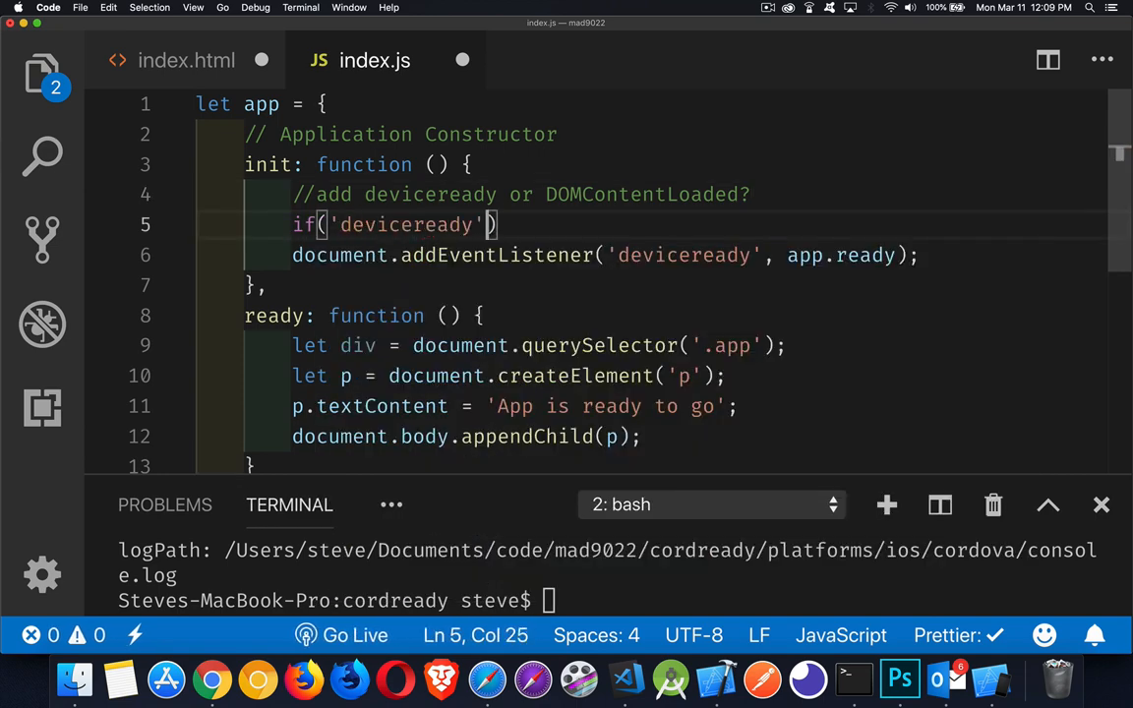
text(in docuemtn)
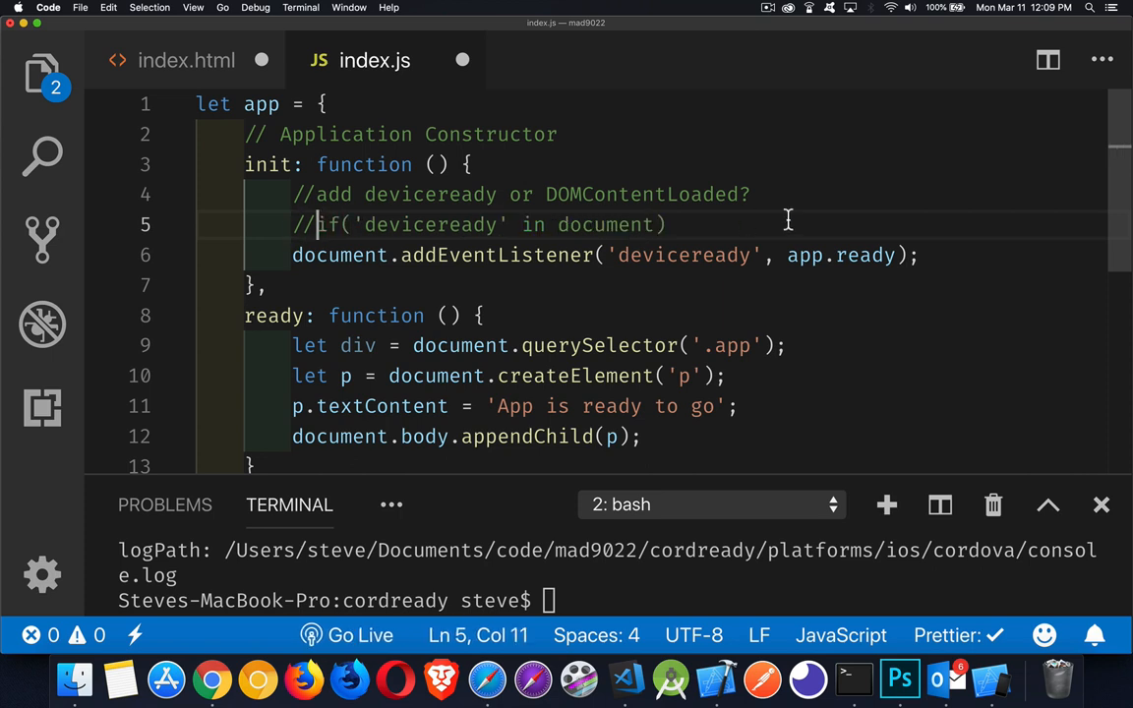
text(- does not work)
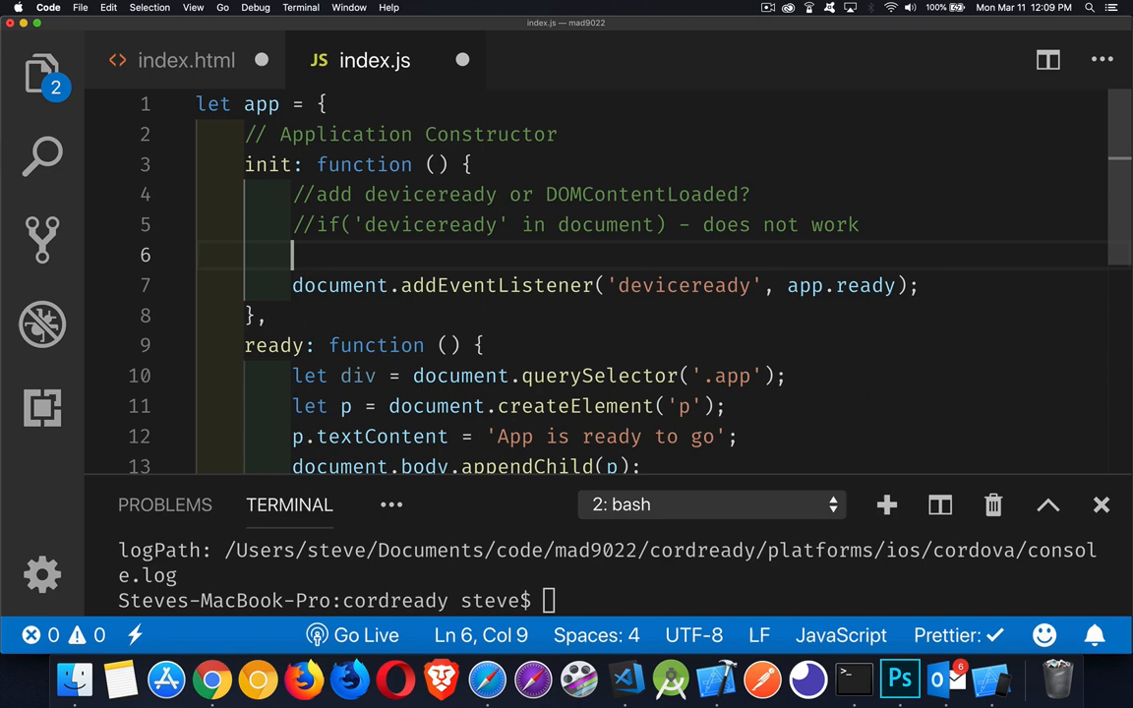
text(if(){})
text(}else{)
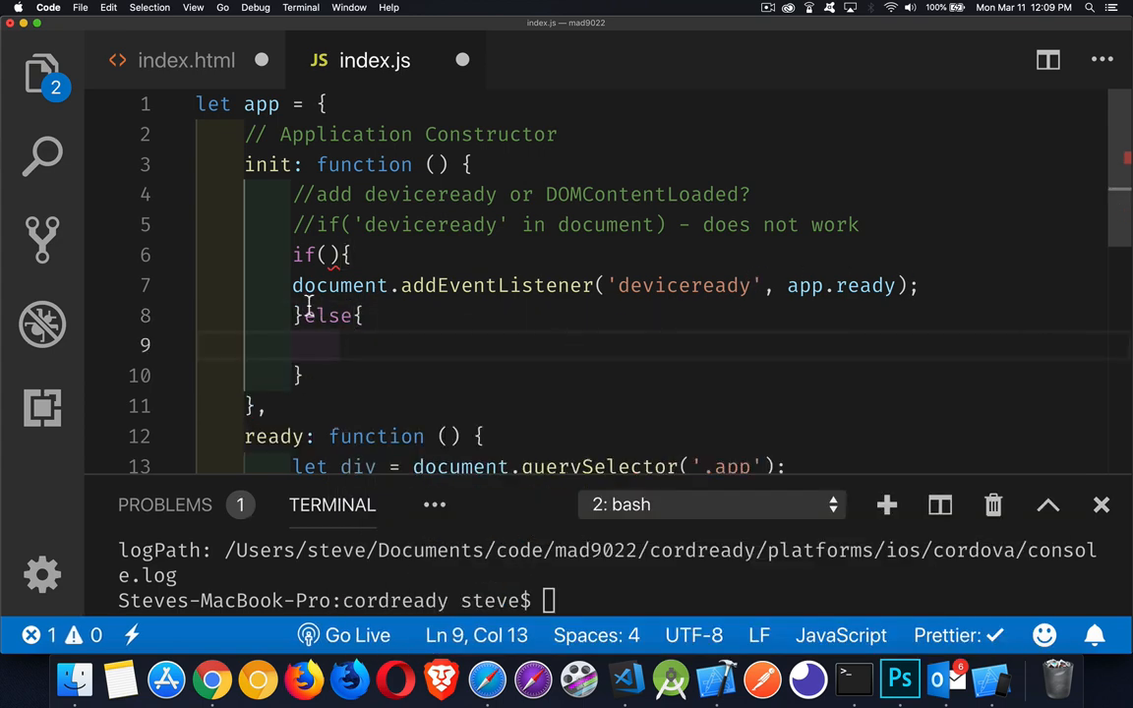
click(329, 255)
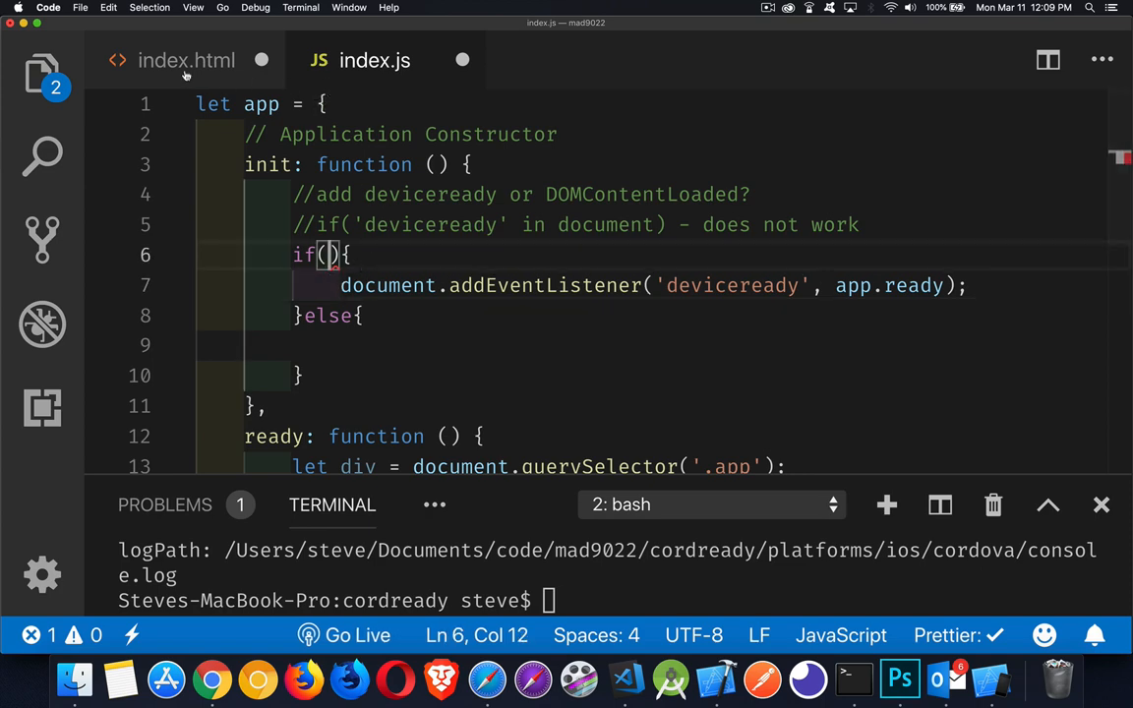
click(186, 60)
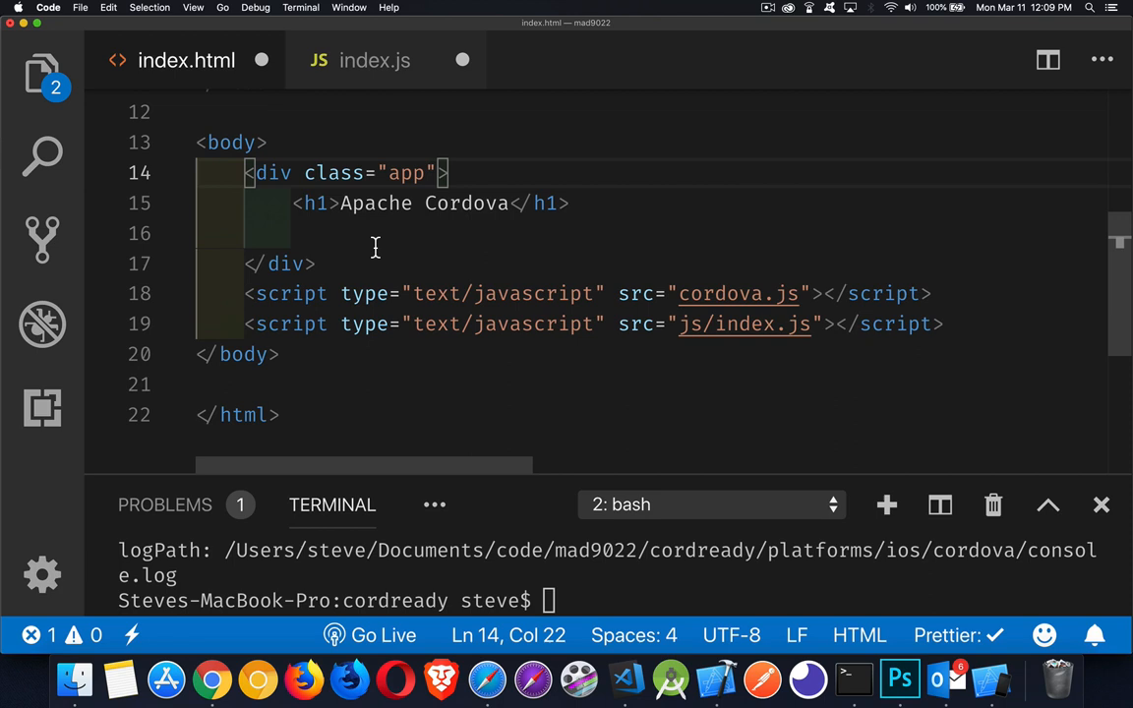
mouse_move(704, 337)
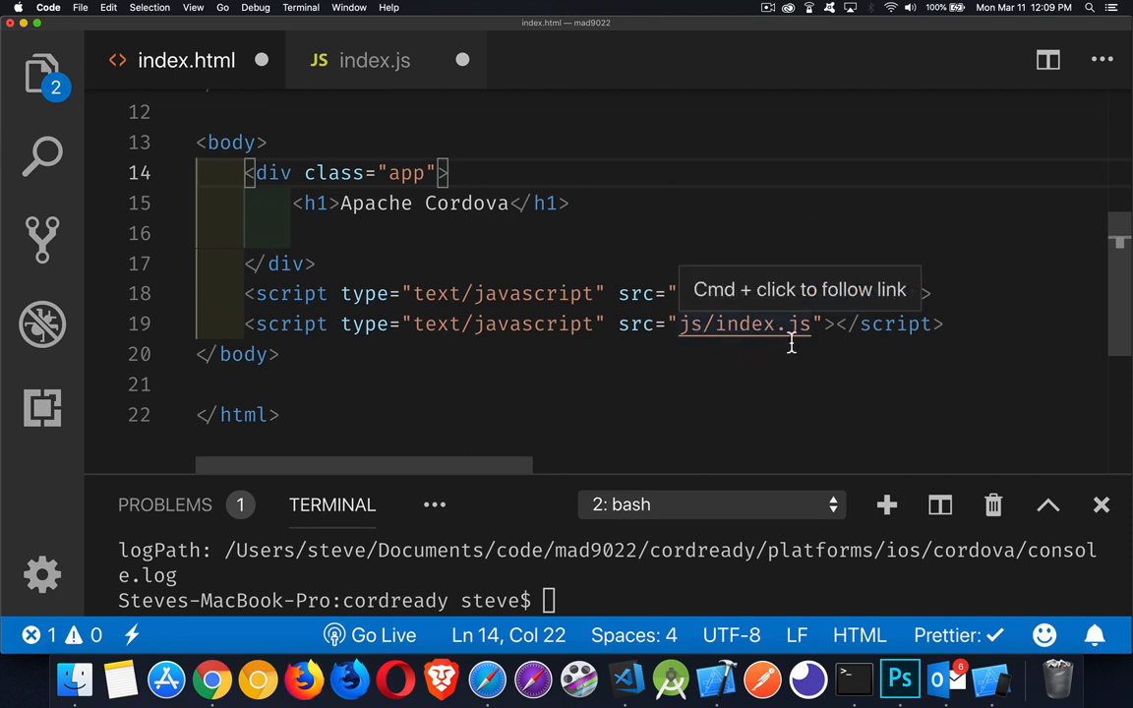
mouse_move(731, 280)
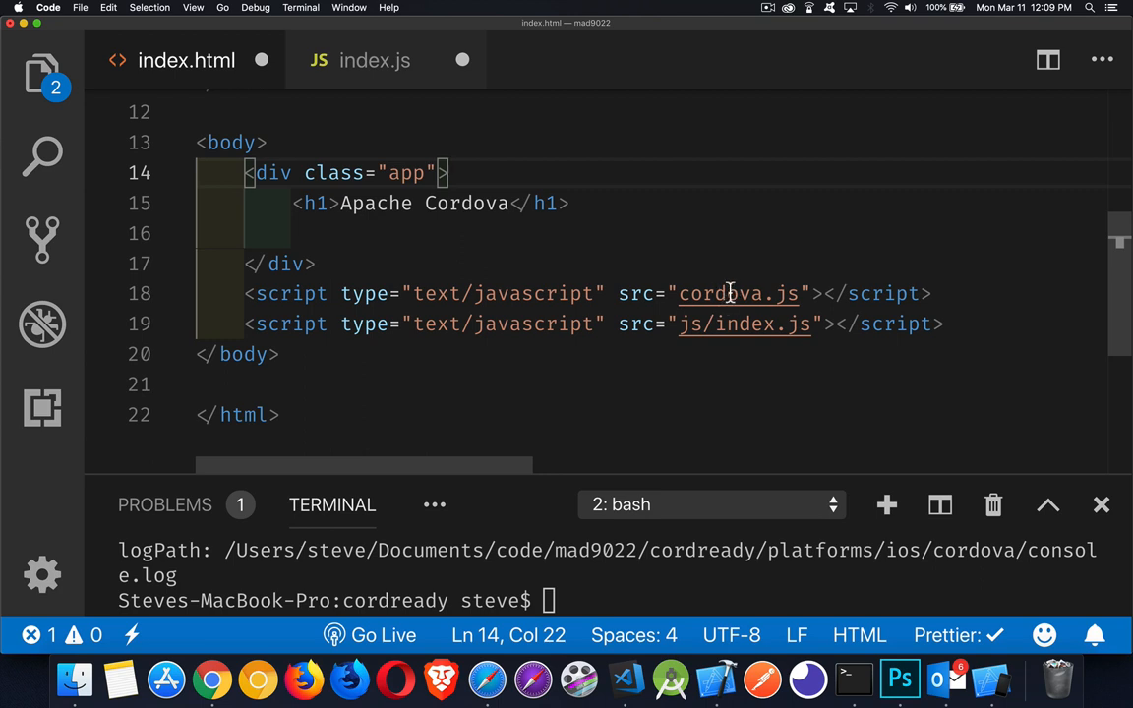
mouse_move(735, 293)
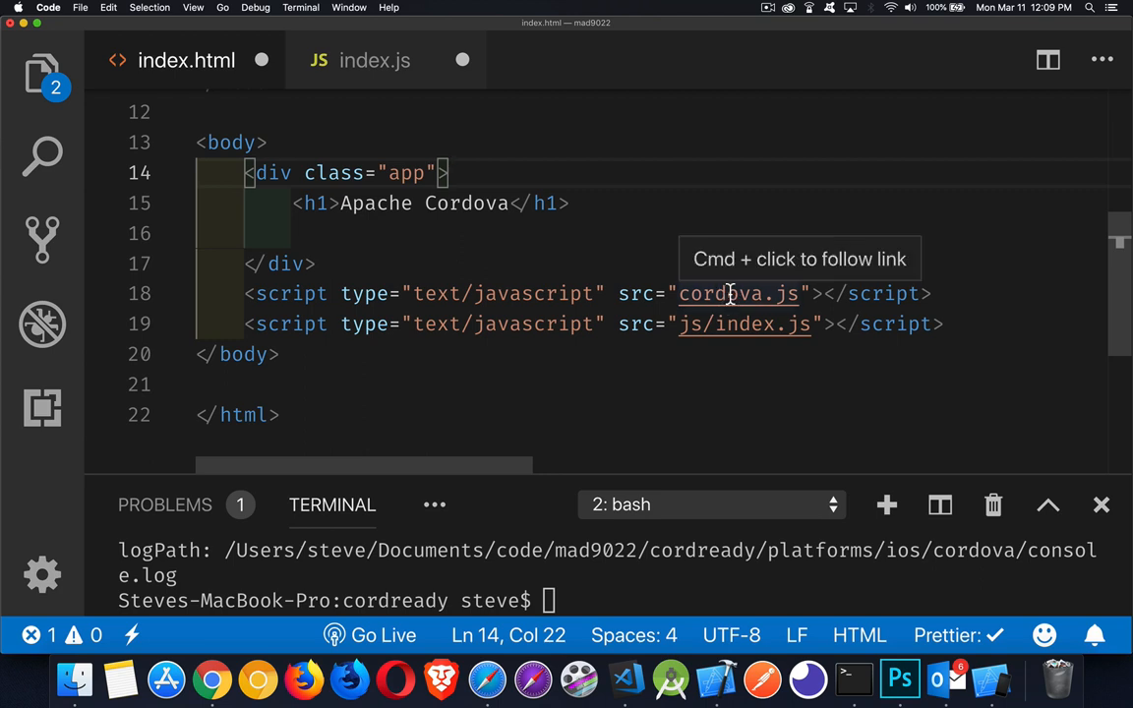
click(374, 60)
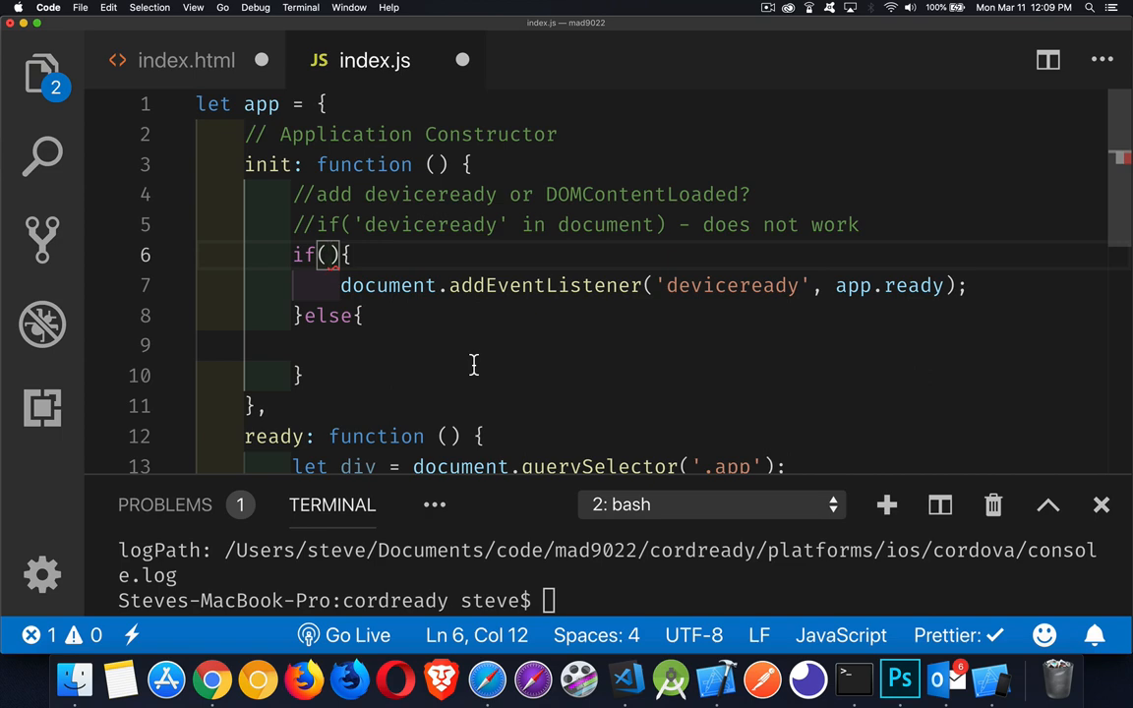
Set the if condition to 'cordova' in window and add a hasOwnProperty() comment
text('cordova')
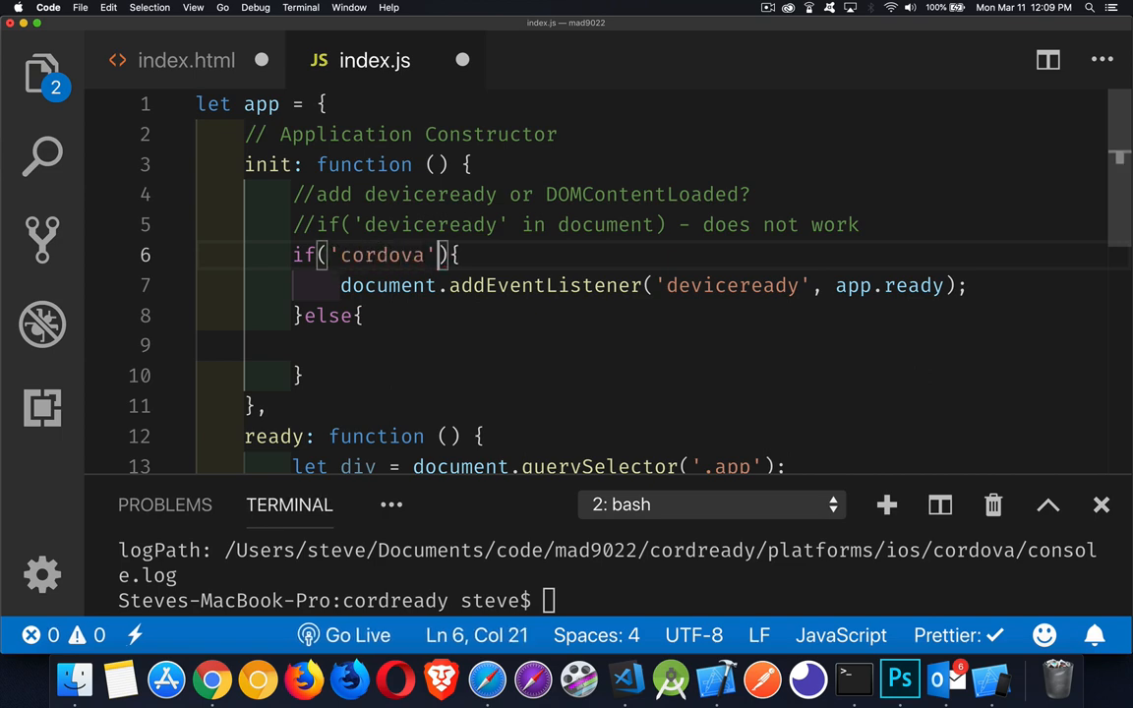
text(in window)
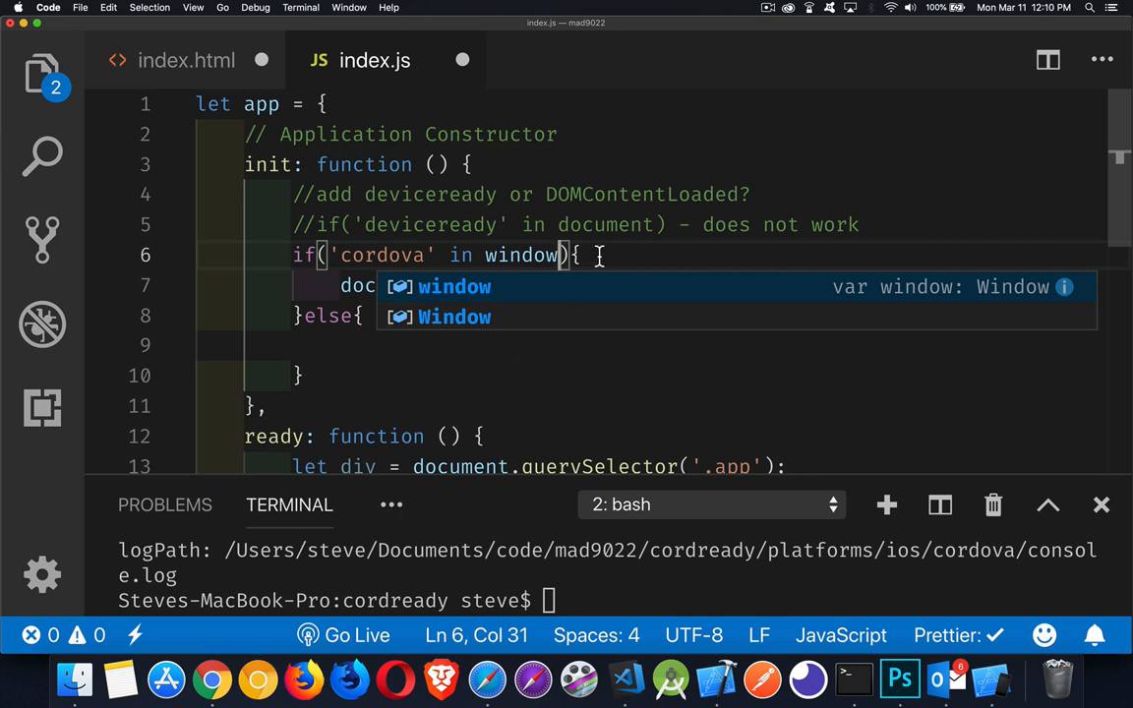
mouse_move(910, 236)
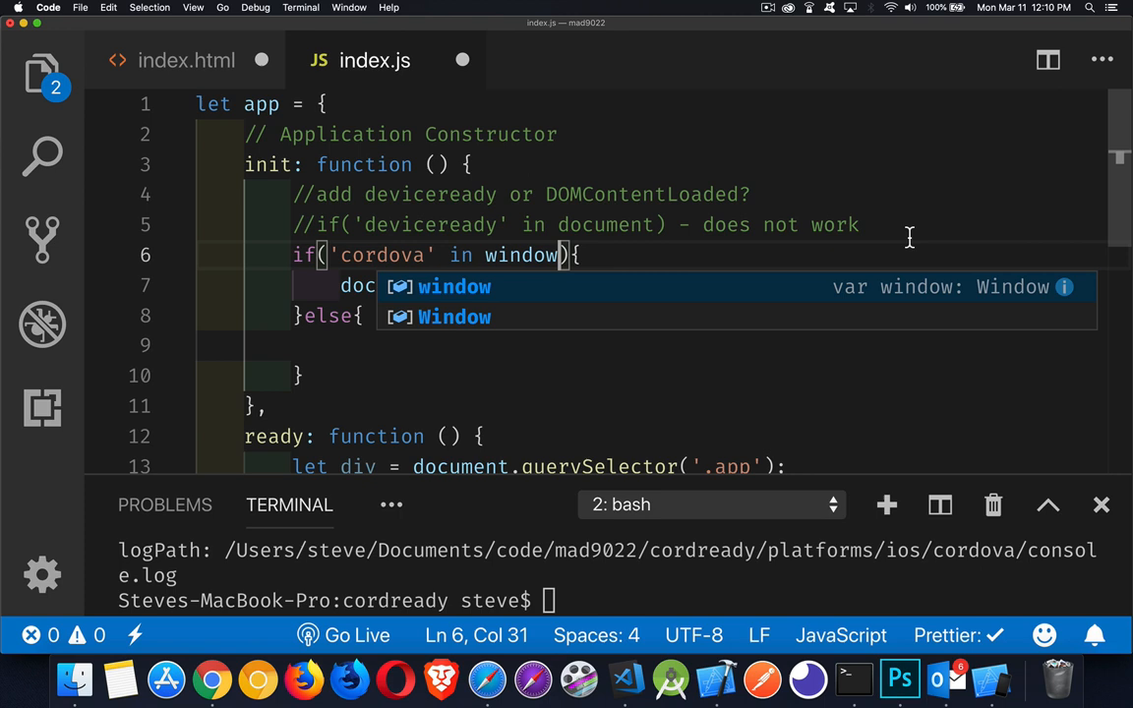
mouse_move(805, 271)
text(// h)
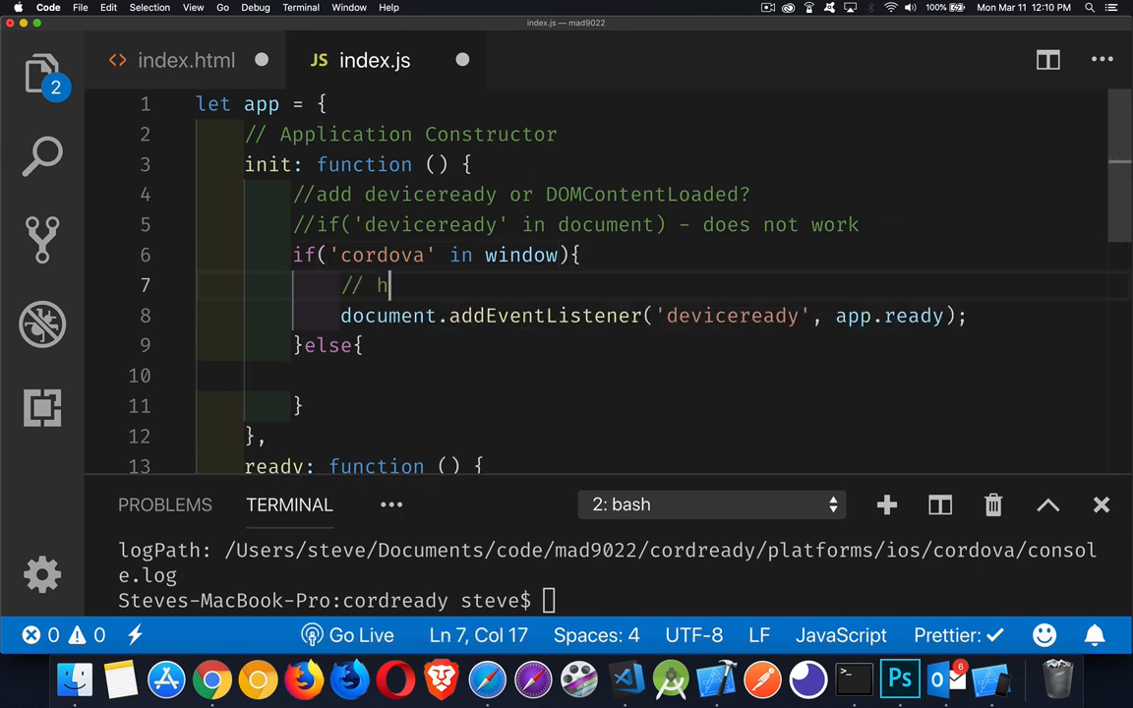
text(asOwnProp)
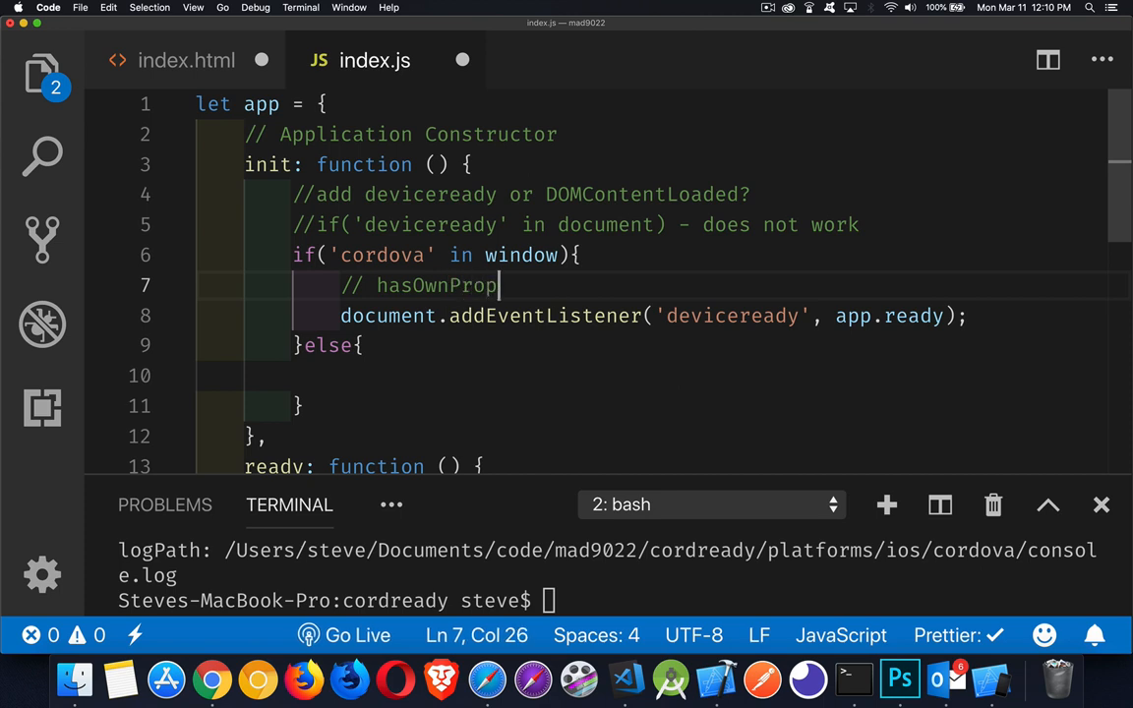
text(erty())
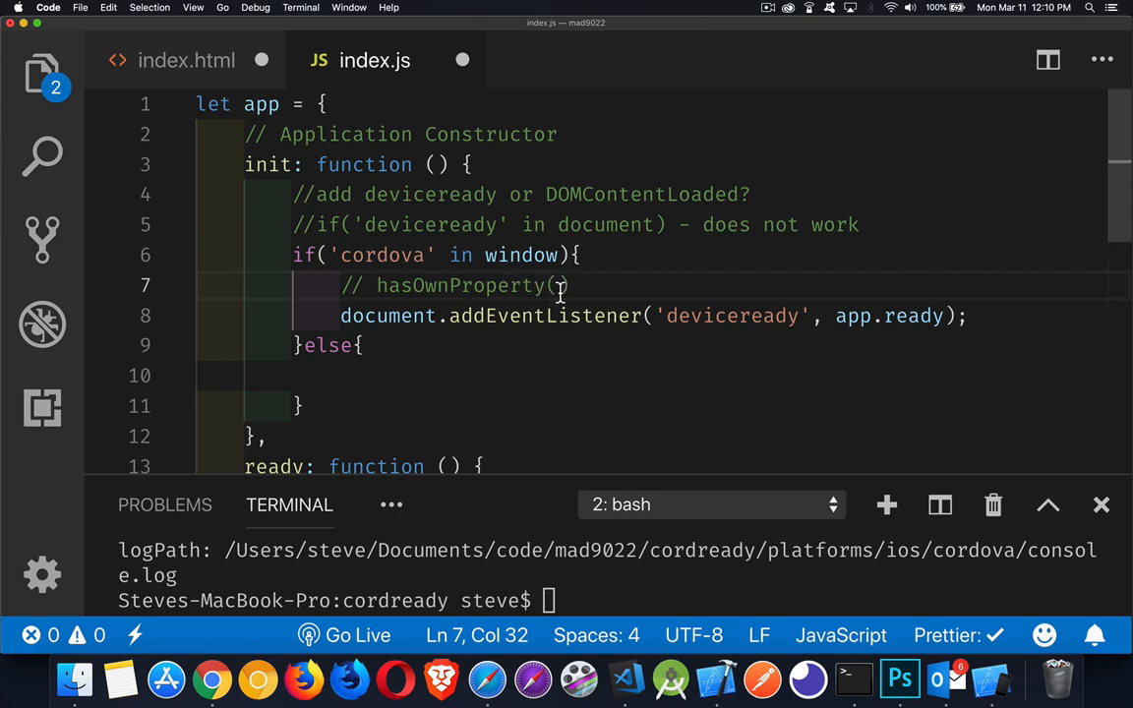
mouse_move(520, 254)
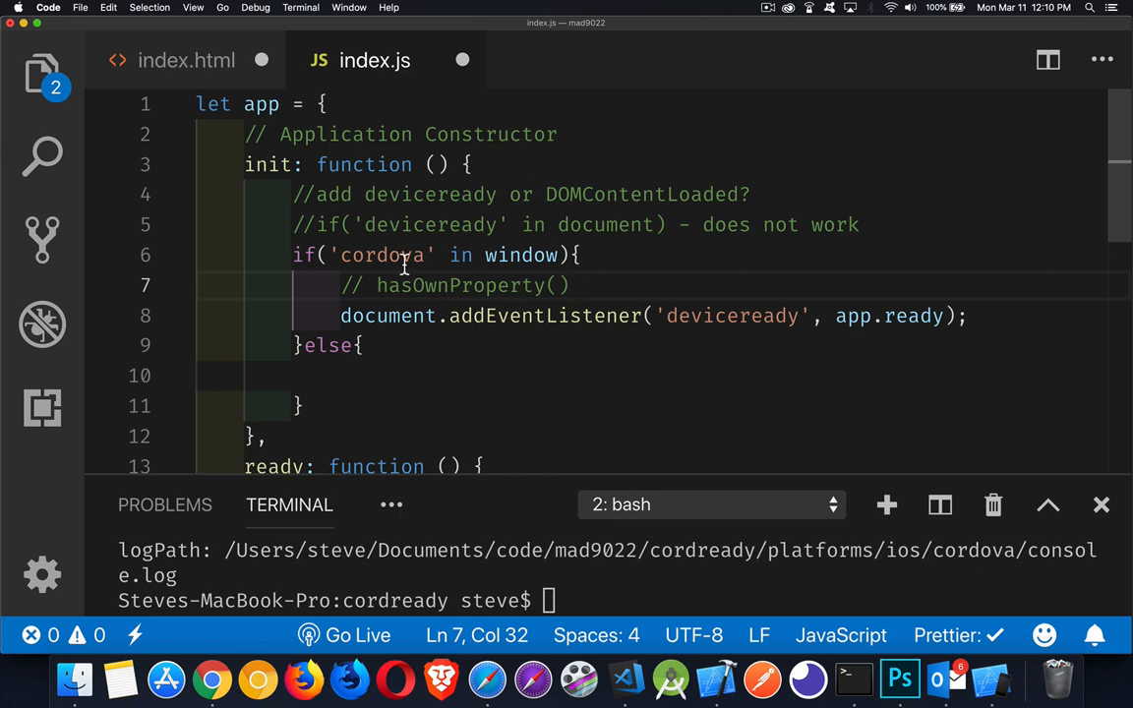
mouse_move(482, 290)
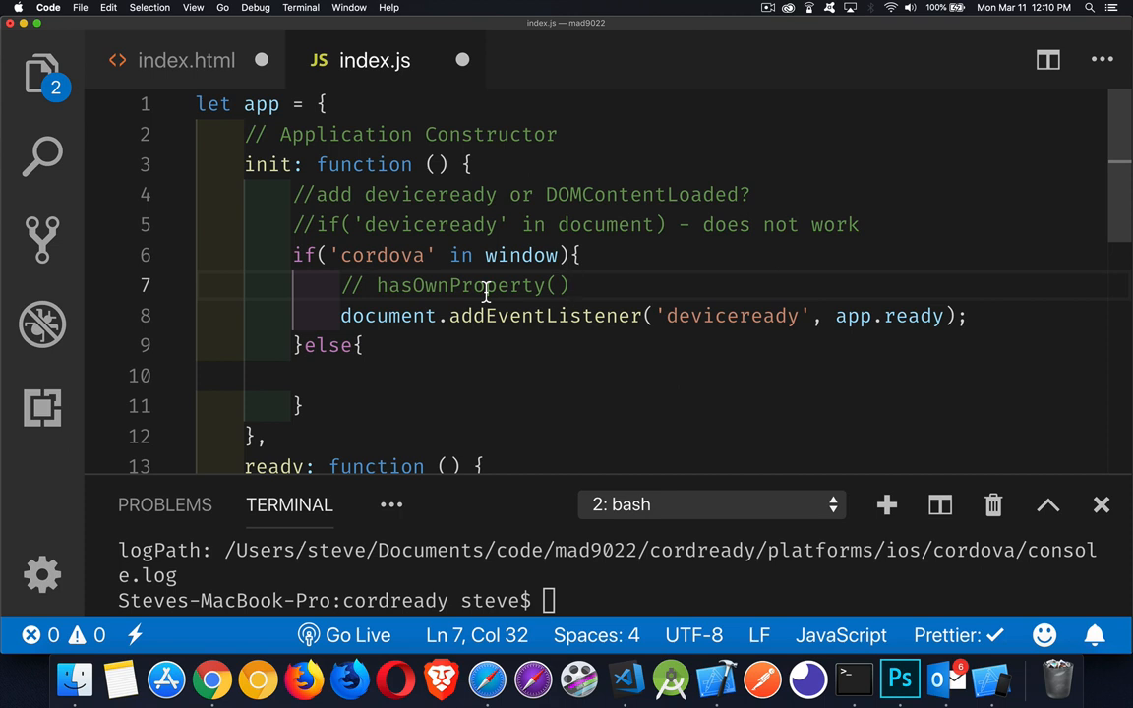
mouse_move(398, 275)
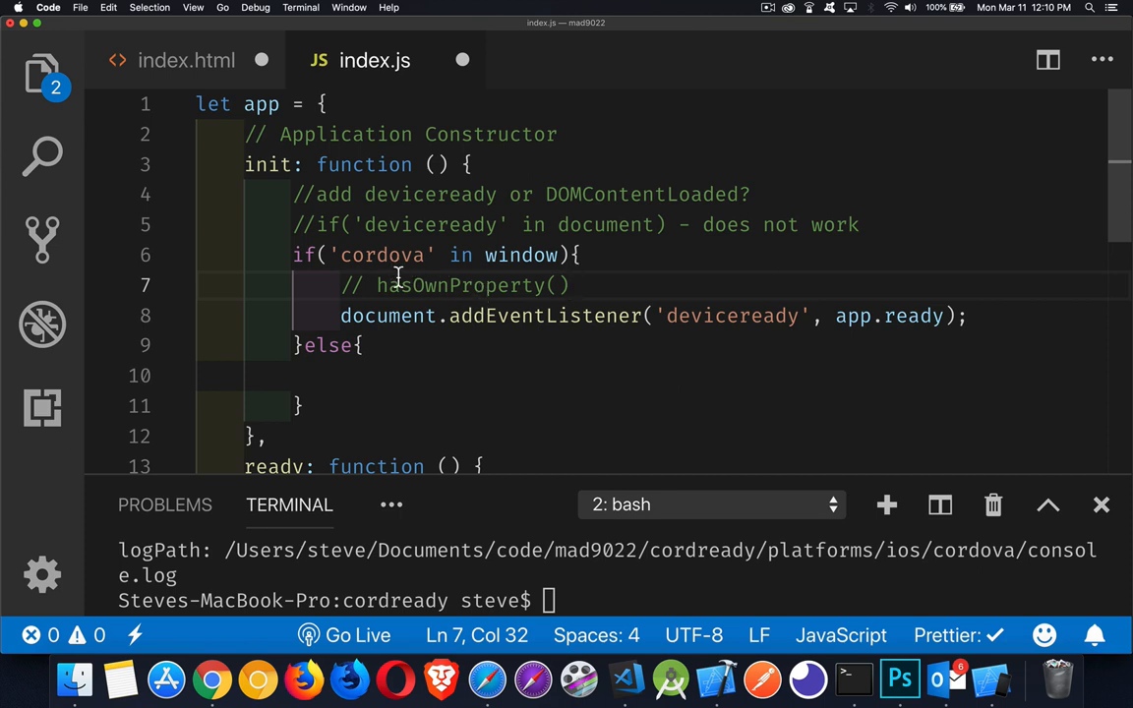
mouse_move(401, 285)
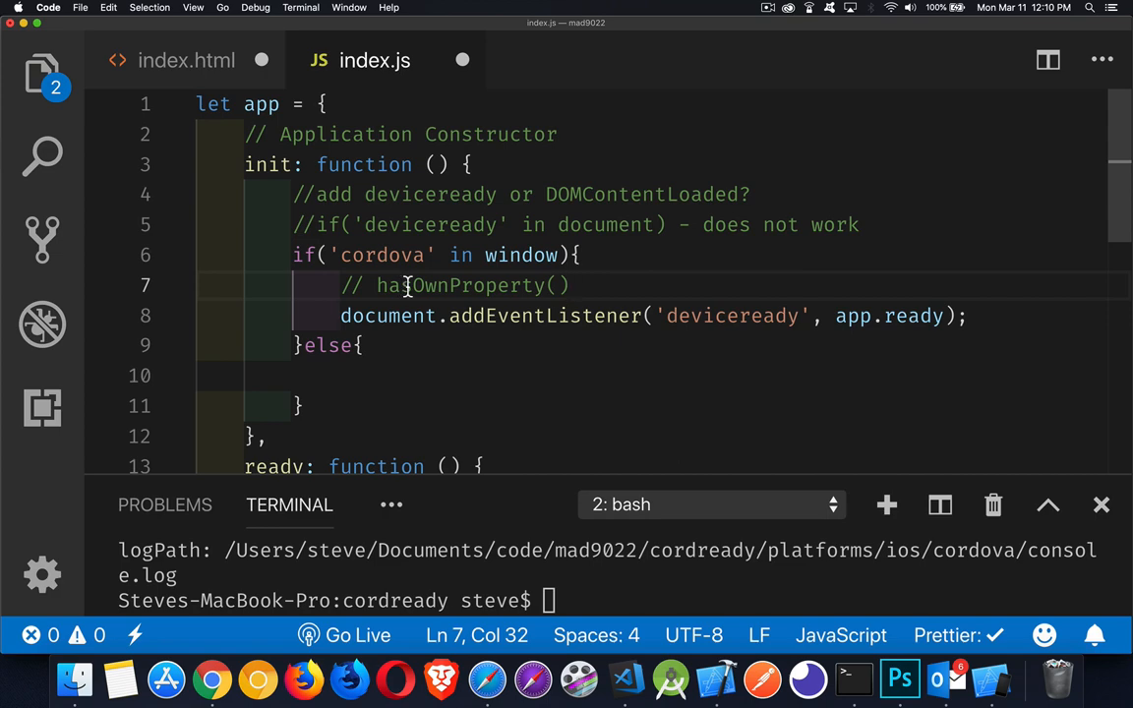
mouse_move(463, 313)
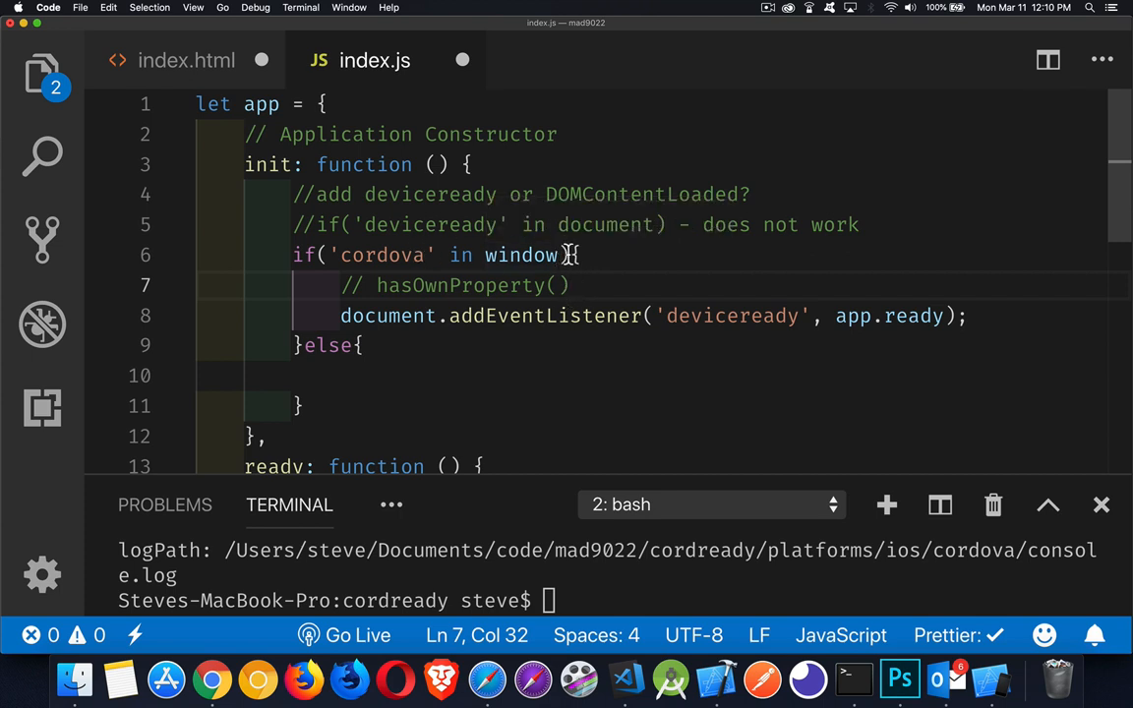
Copy the deviceready listener into else and change its event to DOMContentLoaded
double_click(731, 316)
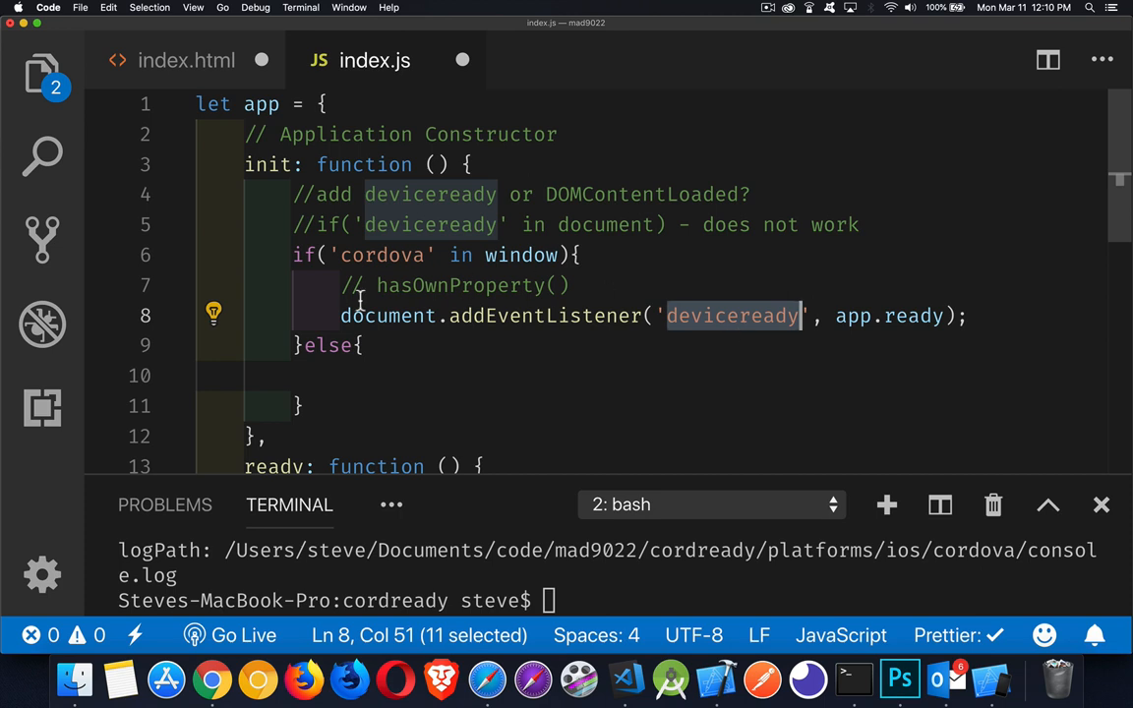
drag(802, 316, 966, 316)
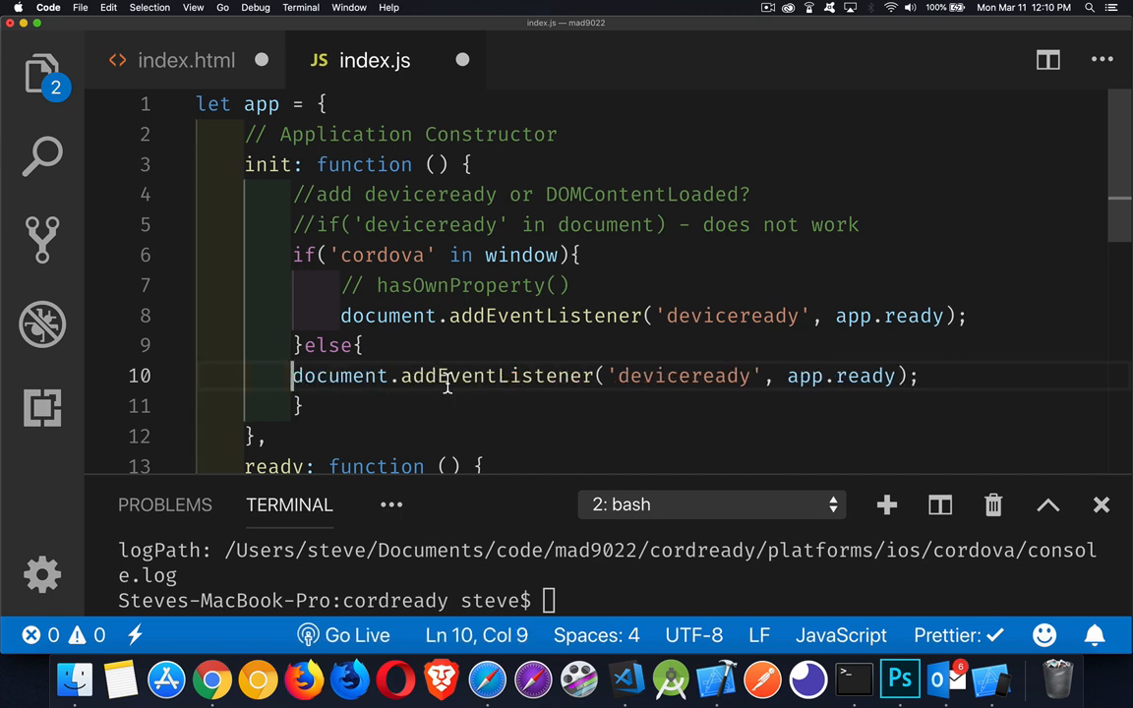
double_click(731, 376)
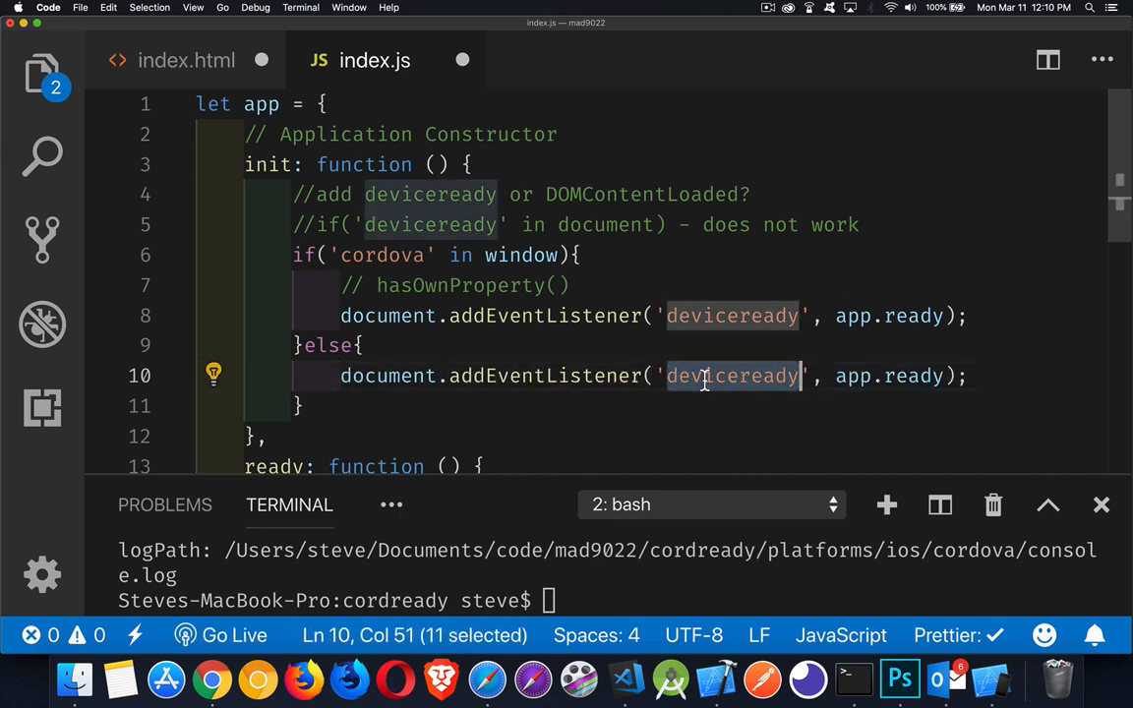
text(DOMConentLoa)
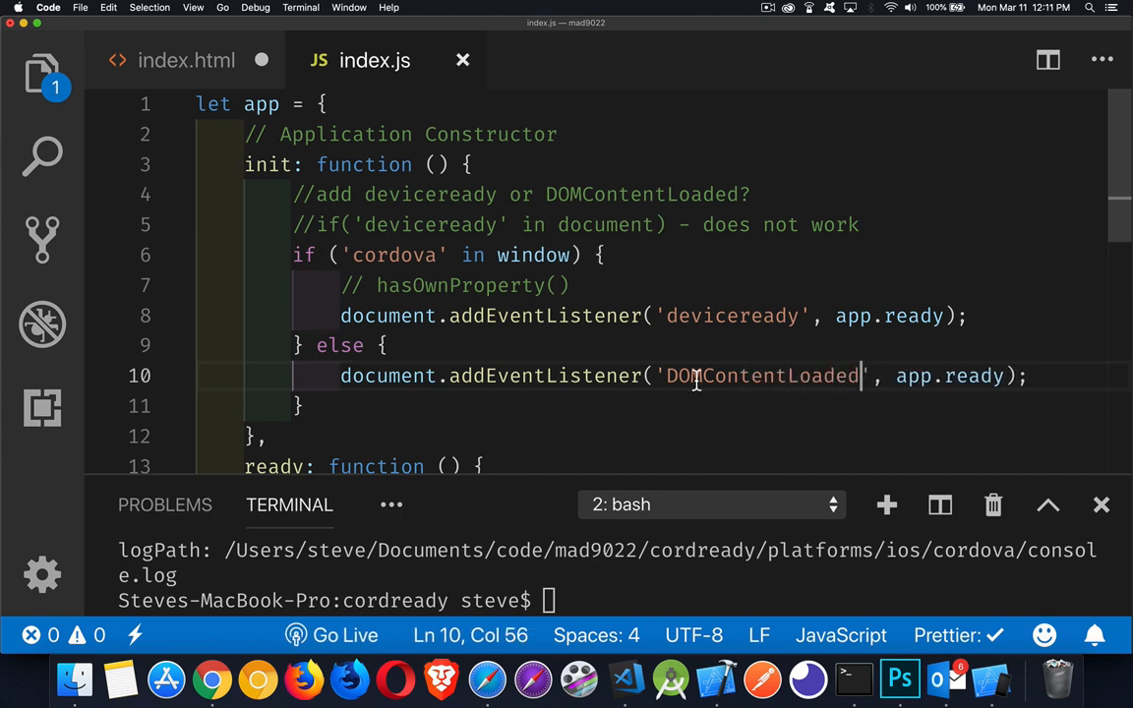
scroll(down, 3)
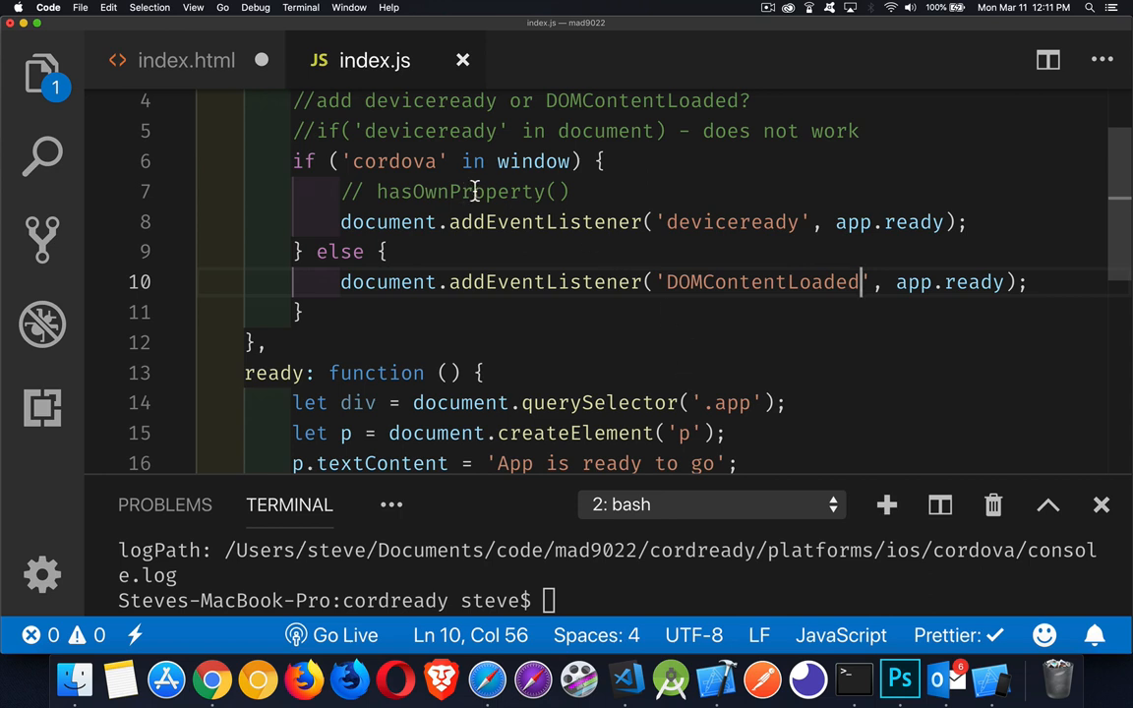
mouse_move(413, 188)
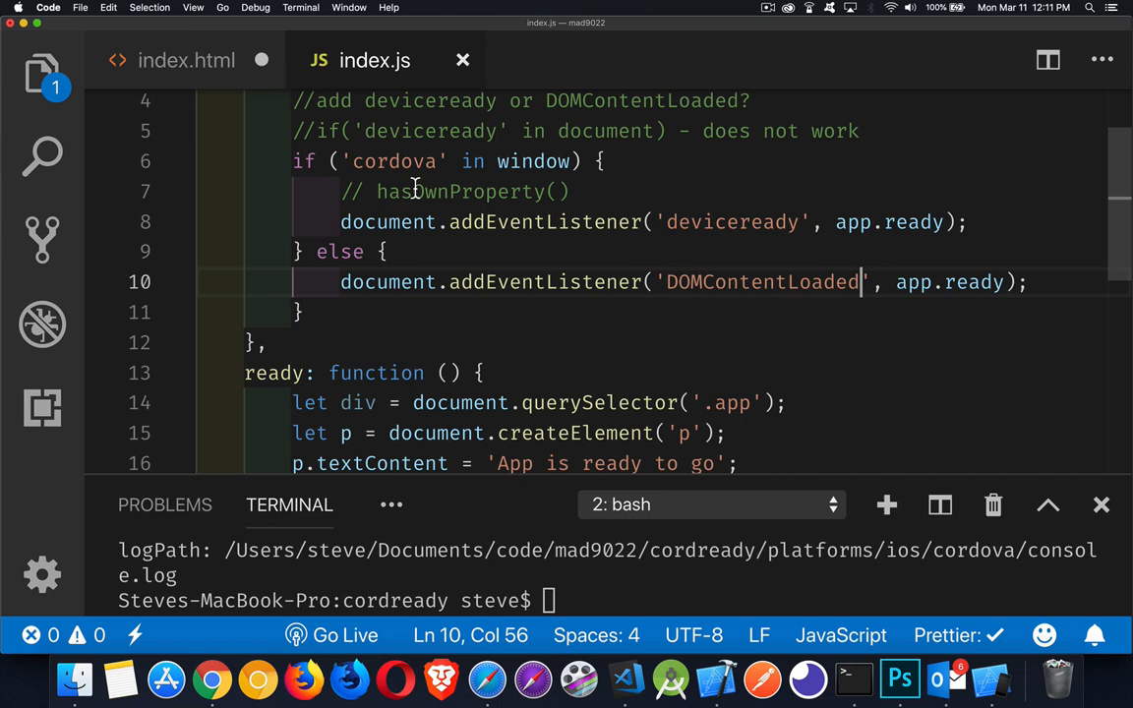
mouse_move(726, 221)
text(//)
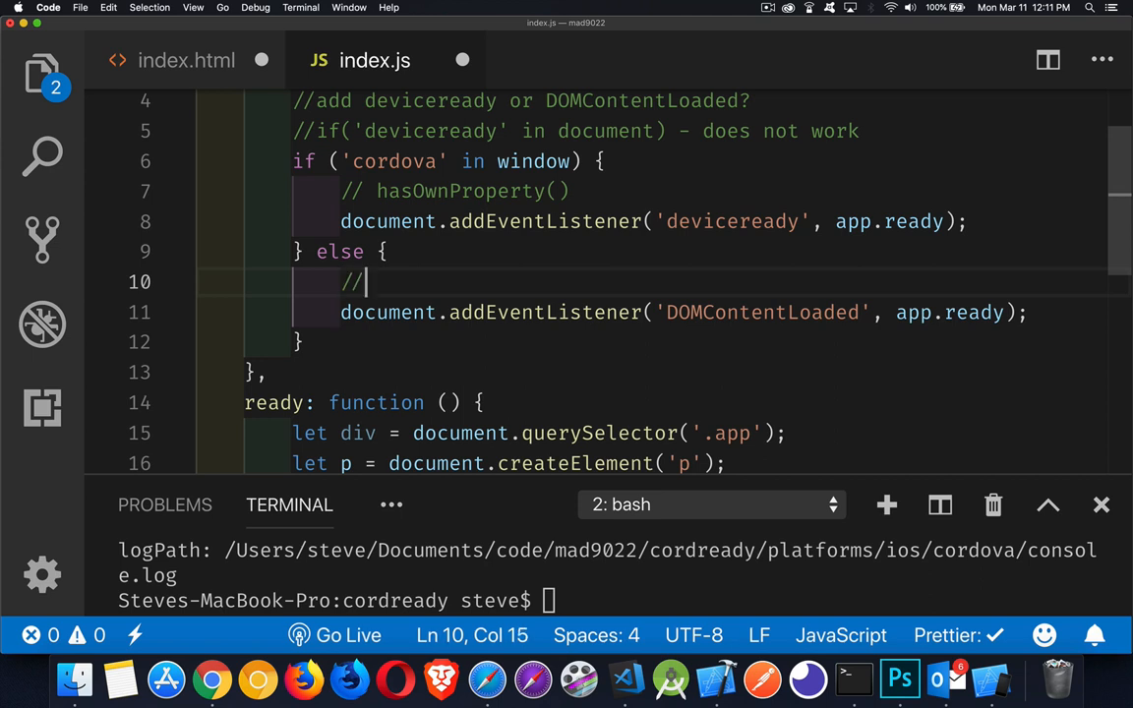
Comment the else listener 'only in the browser, not the device' and switch to index.html
text(only in the)
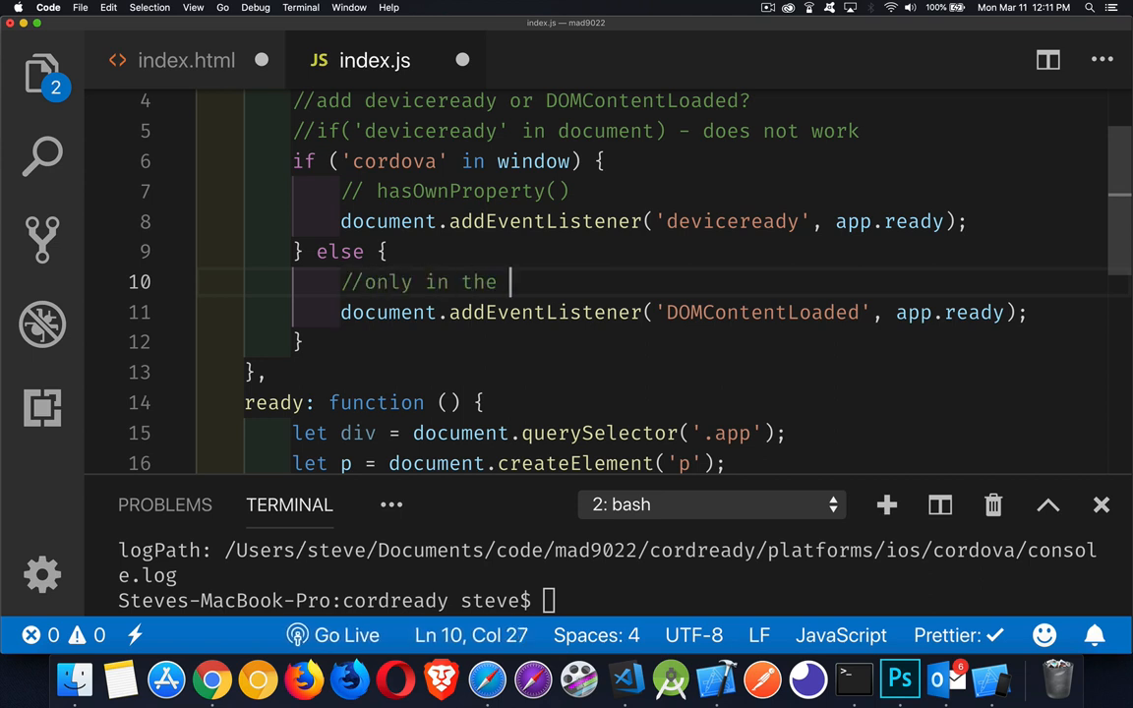
text(browser, nn)
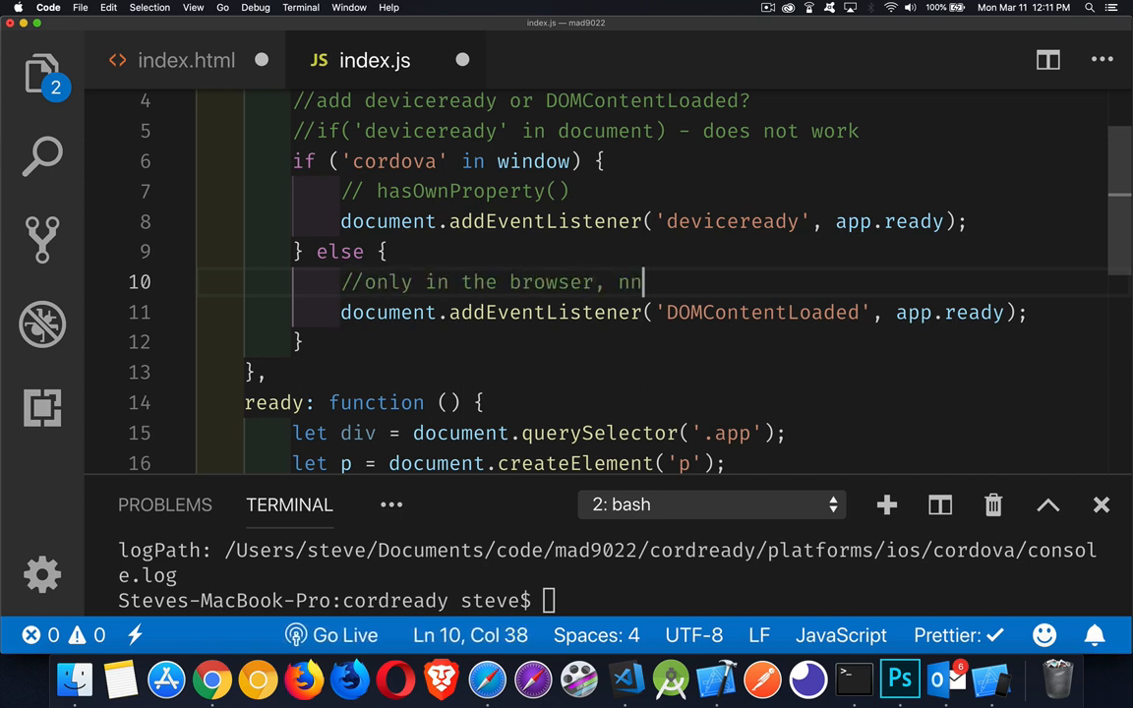
text(ot the devic)
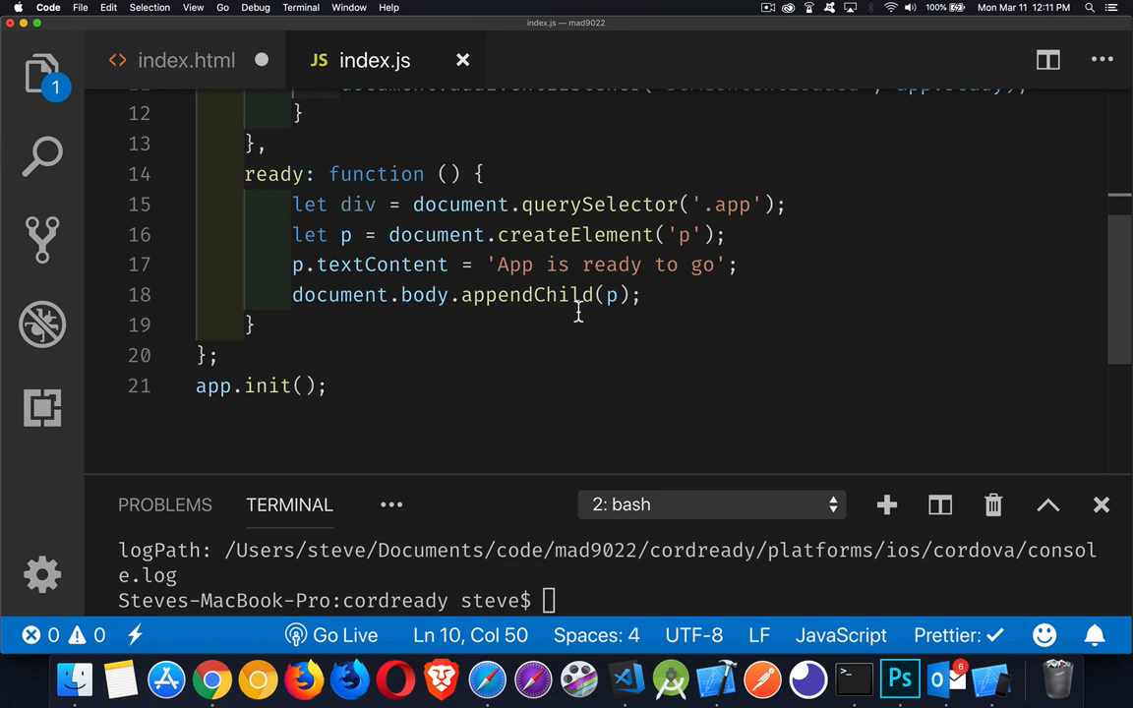
scroll(up, 3)
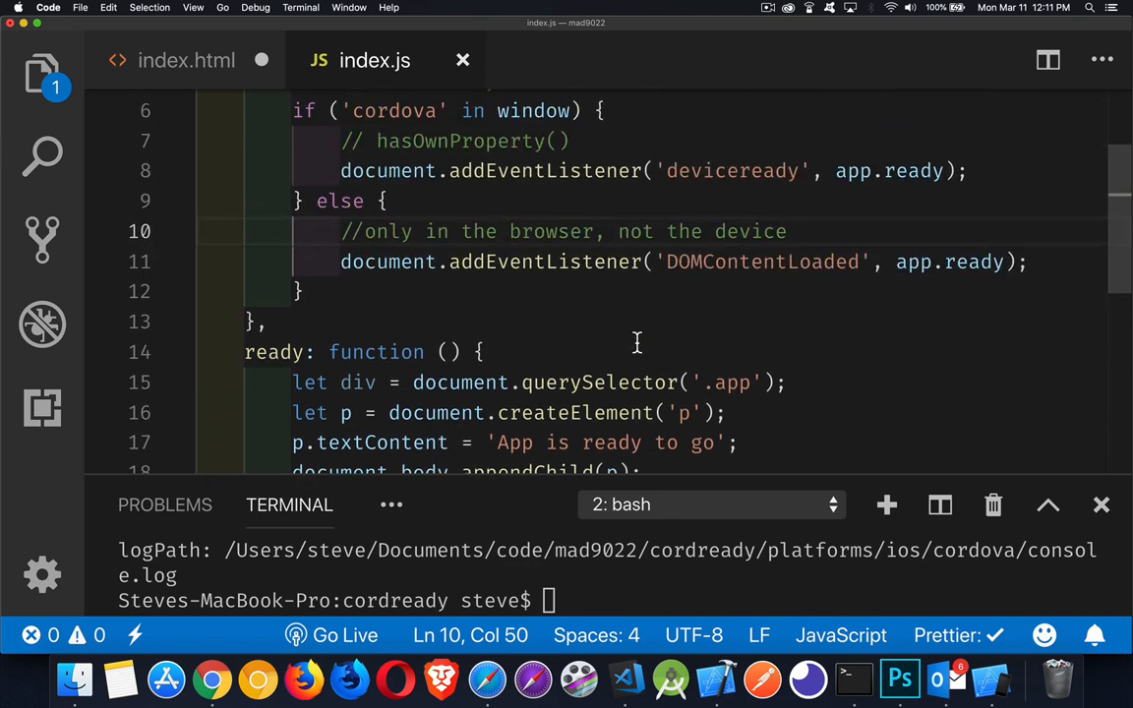
mouse_move(720, 170)
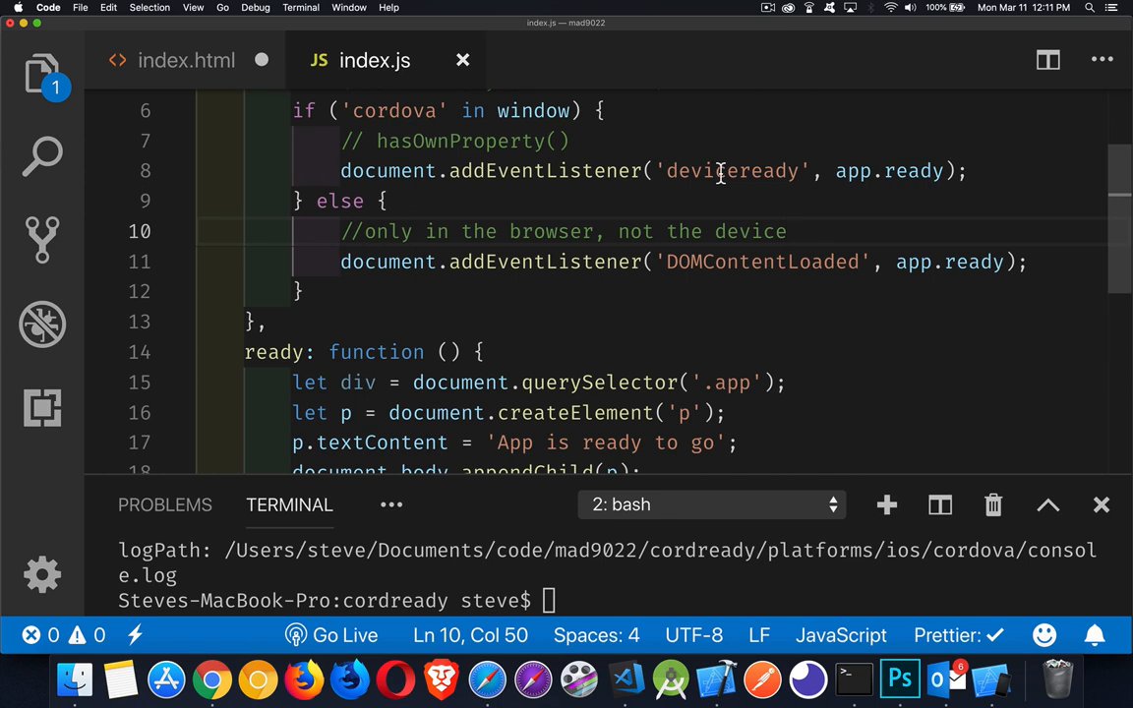
mouse_move(208, 53)
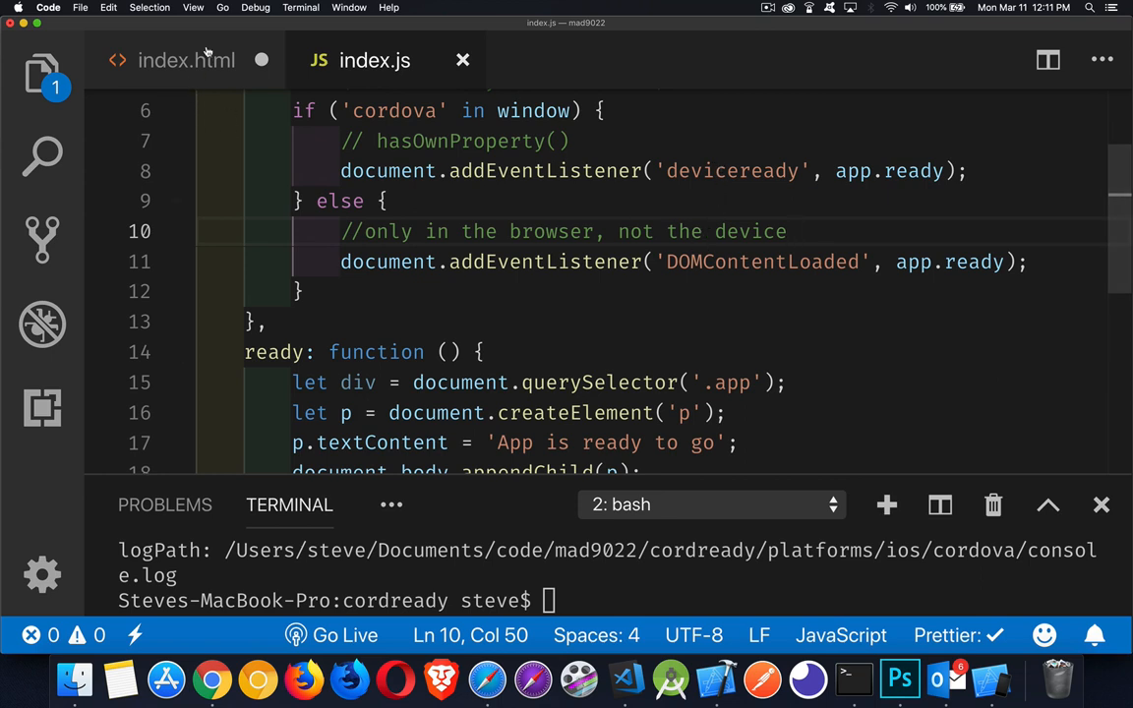
click(186, 60)
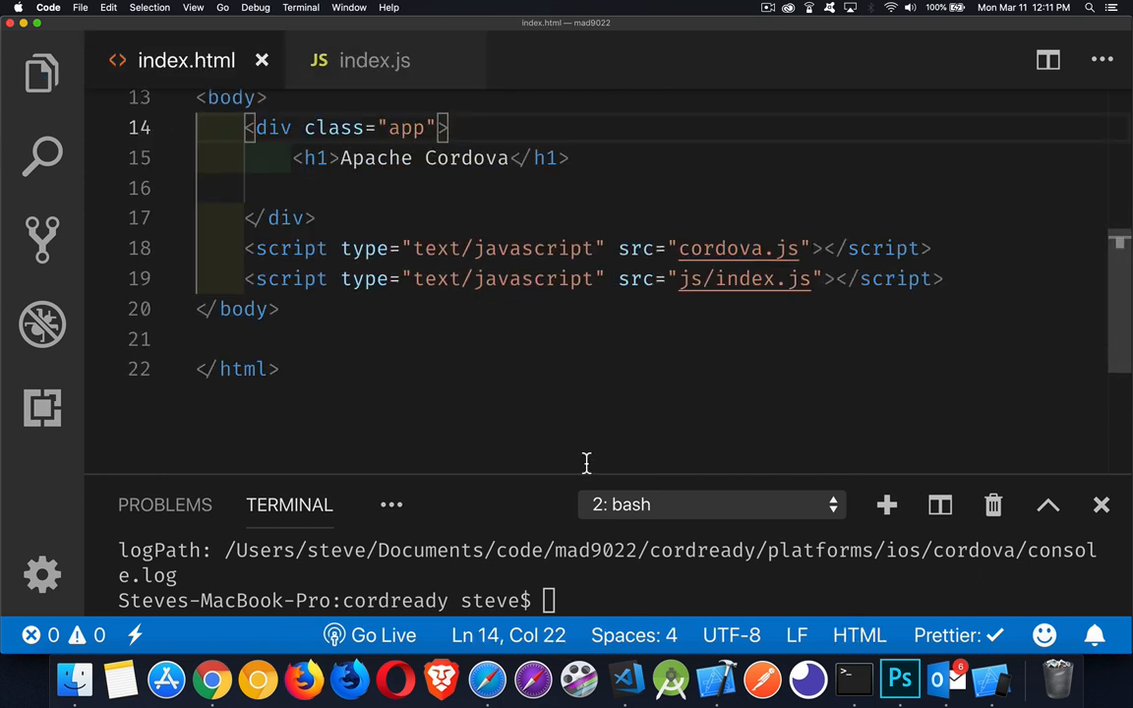
Run cordova emulate ios --target="iPhone-X, 12.0" and check the simulator
text(cordova emulate ios --target="iPhone-X, 12.0")
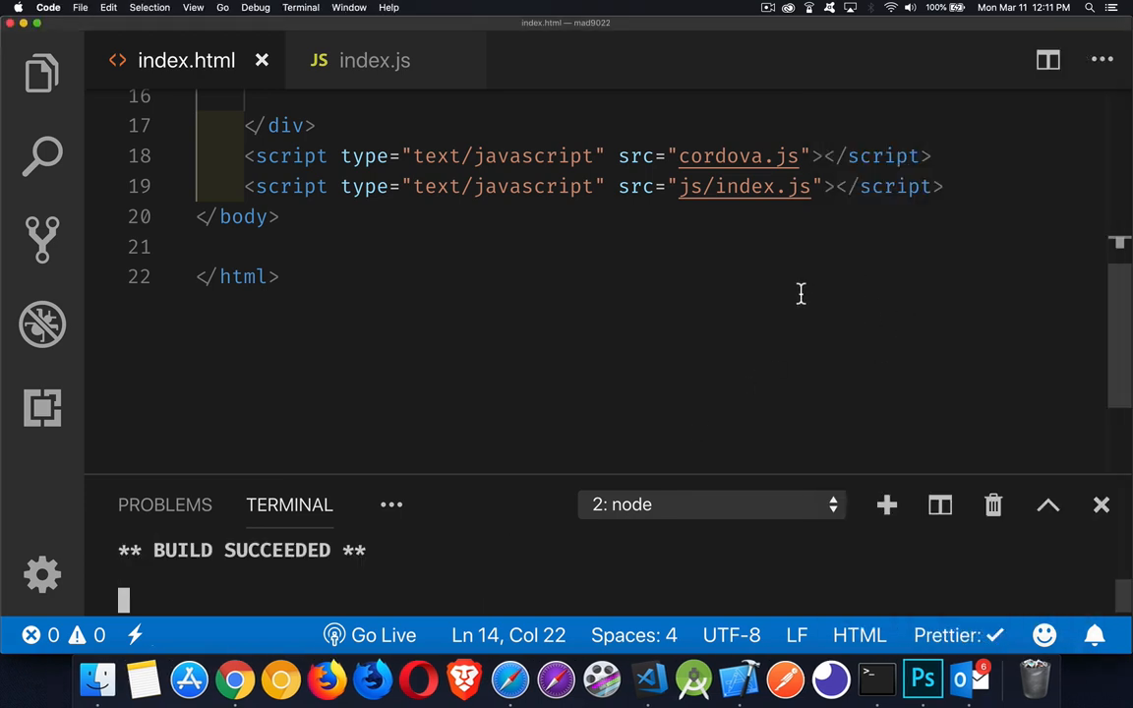
mouse_move(572, 315)
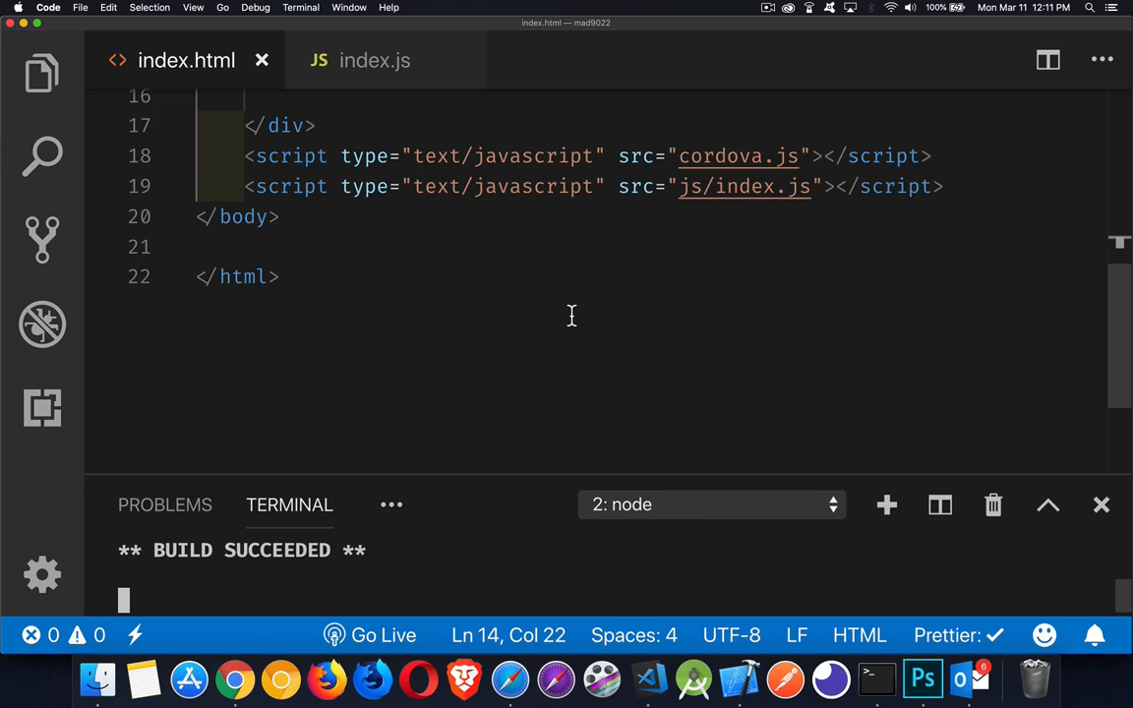
scroll(up, 3)
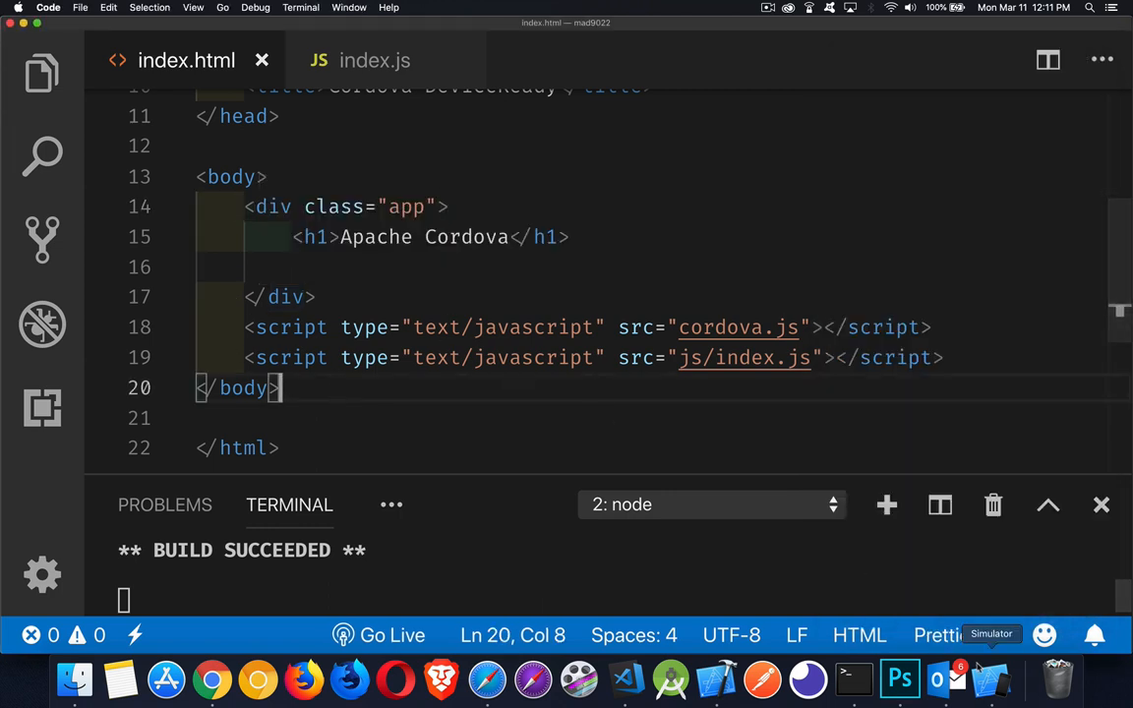
click(991, 635)
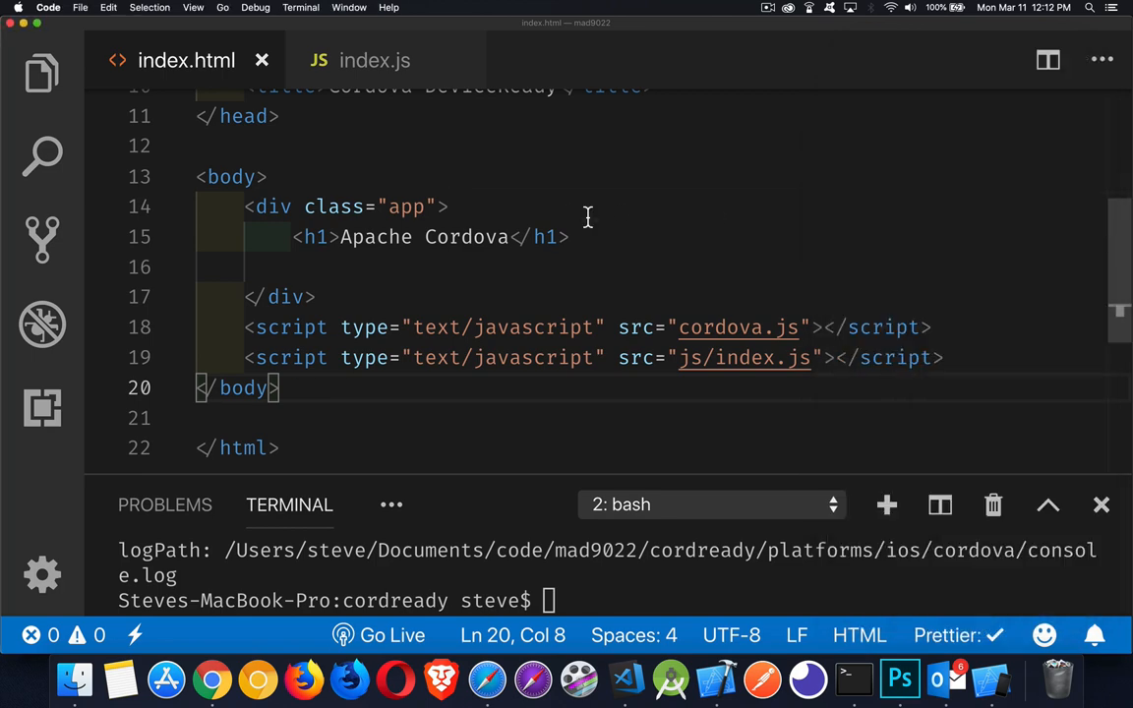
Serve index.html in the browser with Open with Live Server from Explorer
click(42, 73)
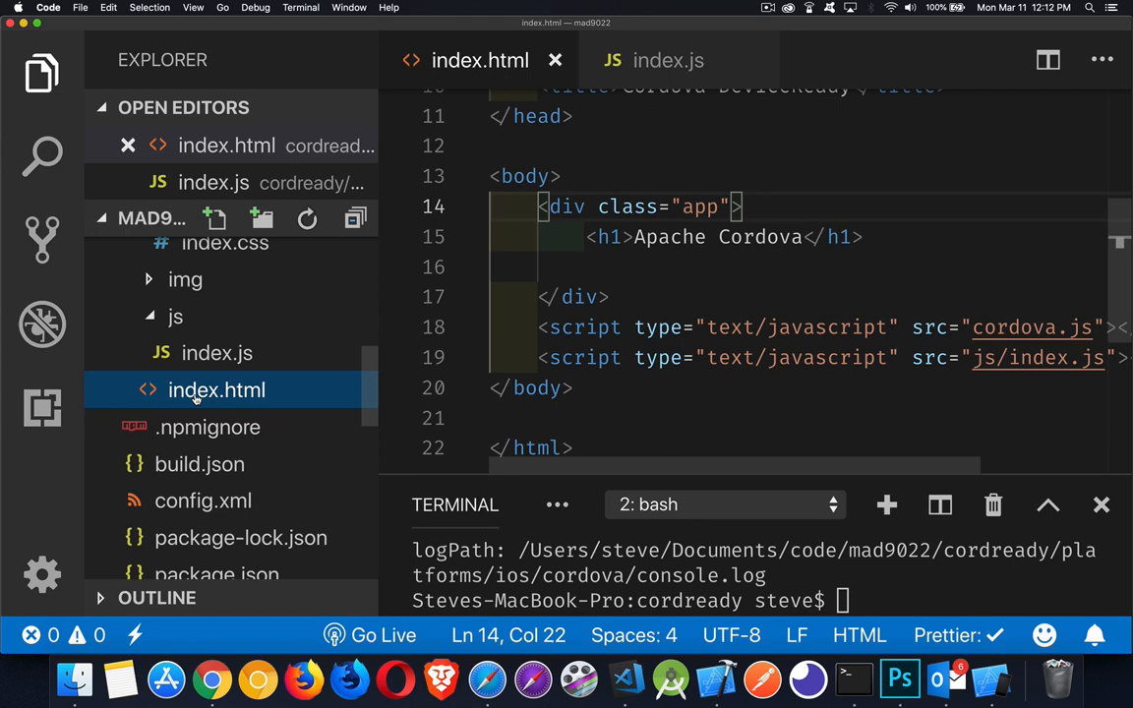
right_click(216, 389)
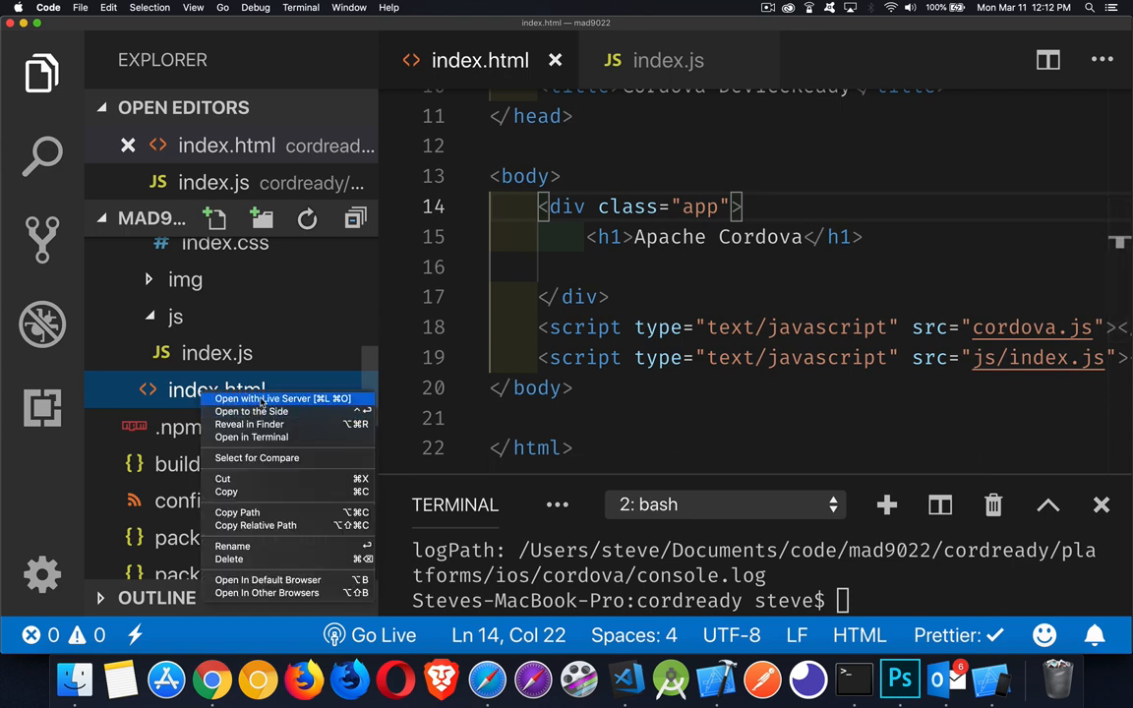
click(283, 398)
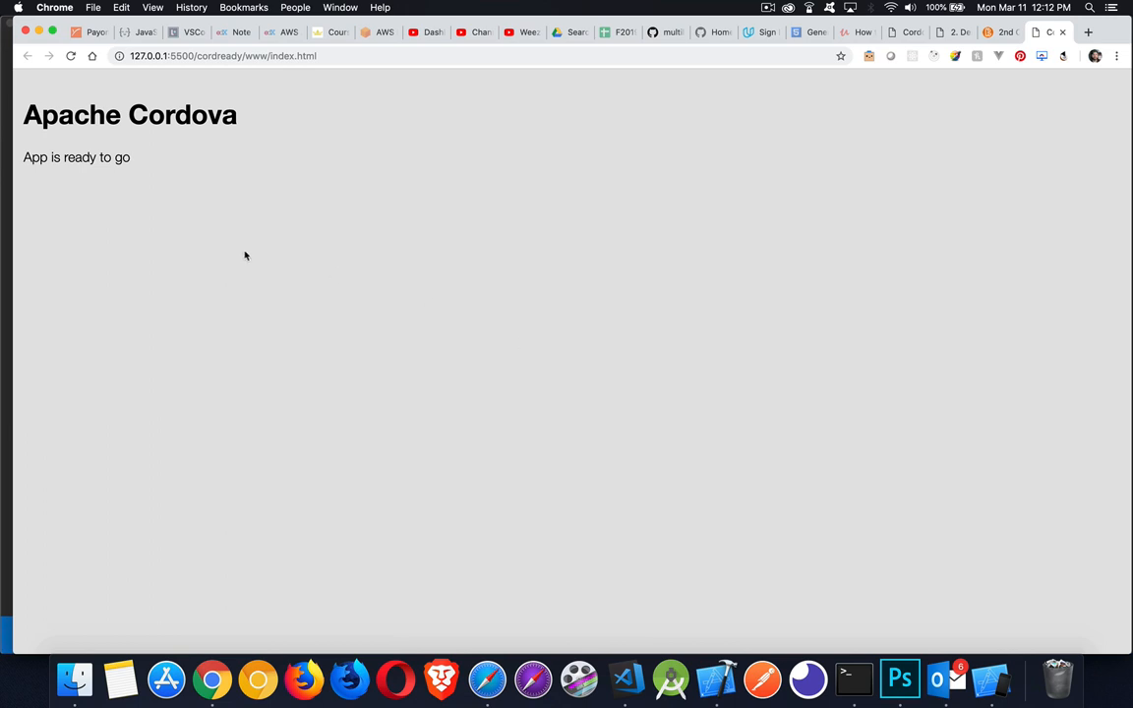
mouse_move(121, 202)
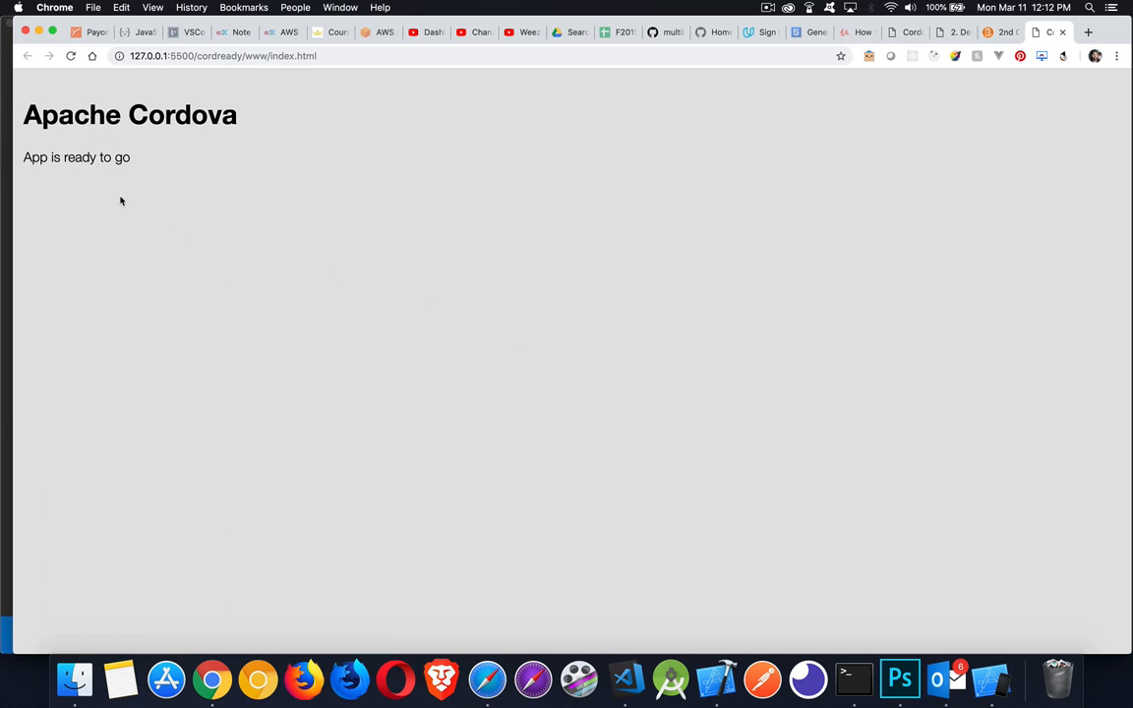
Bring the iPhone X simulator forward to compare its 'App is ready to go' with Chrome
click(991, 678)
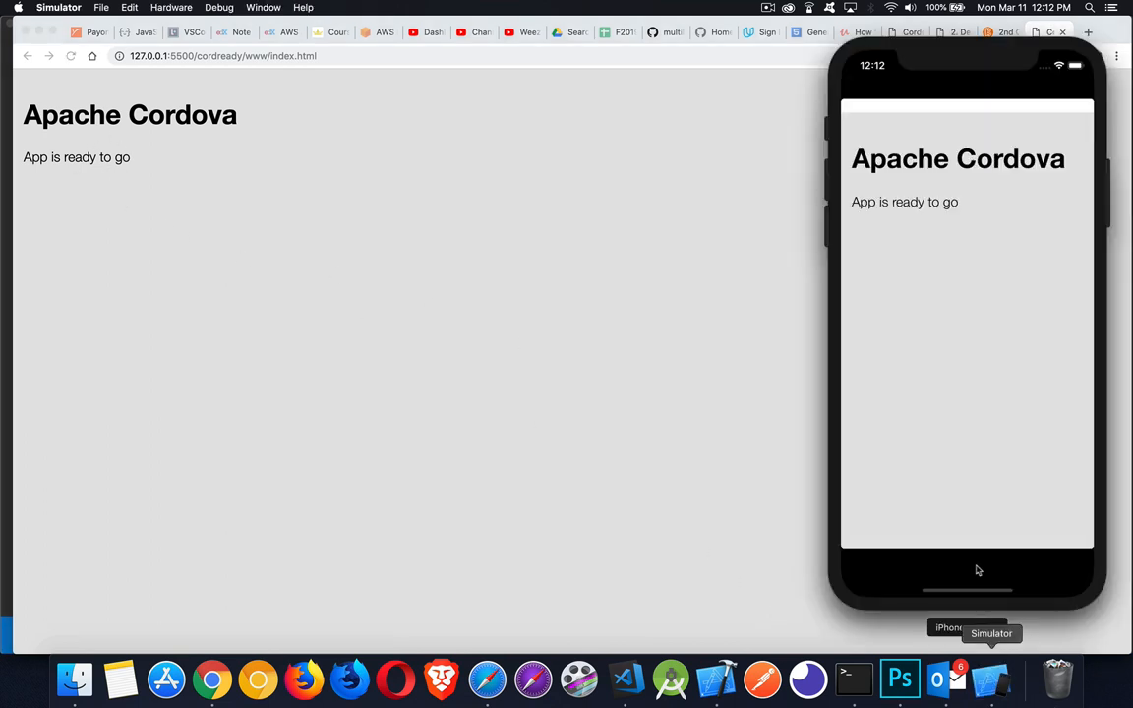
mouse_move(964, 271)
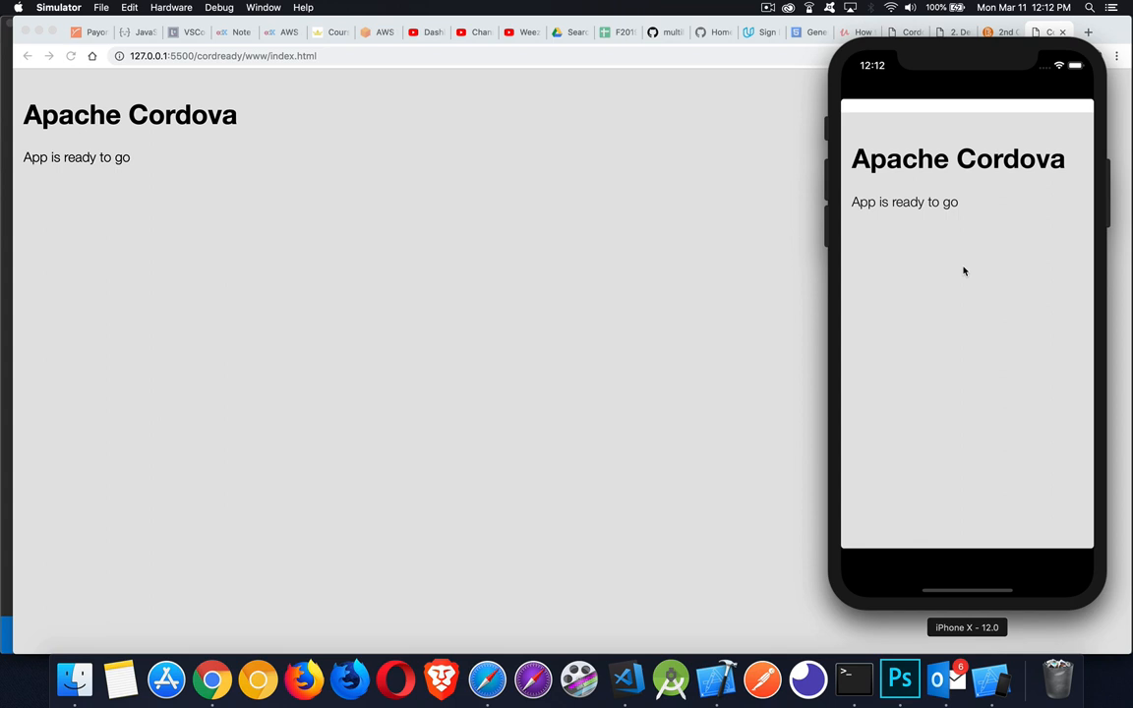